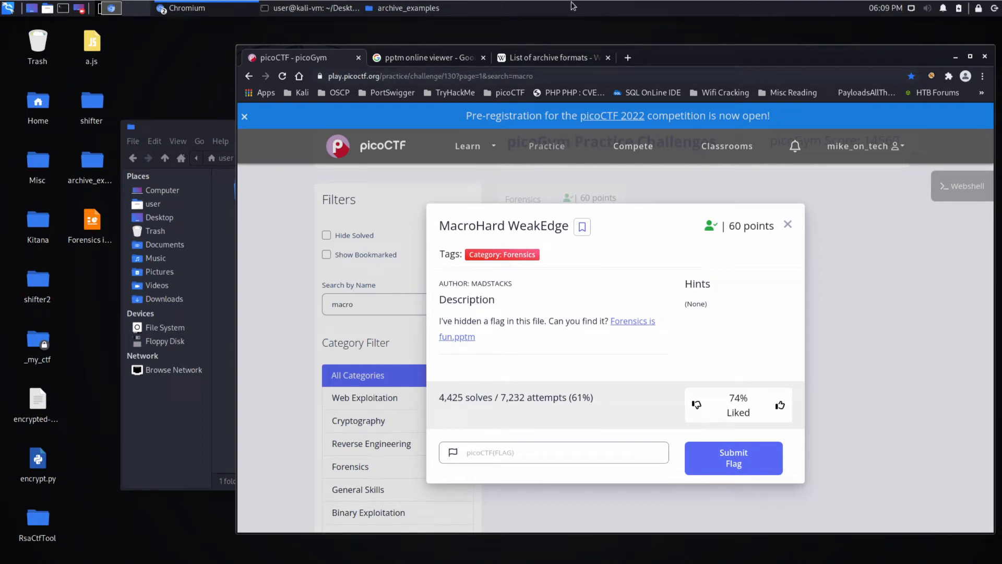
mouse_move(518, 273)
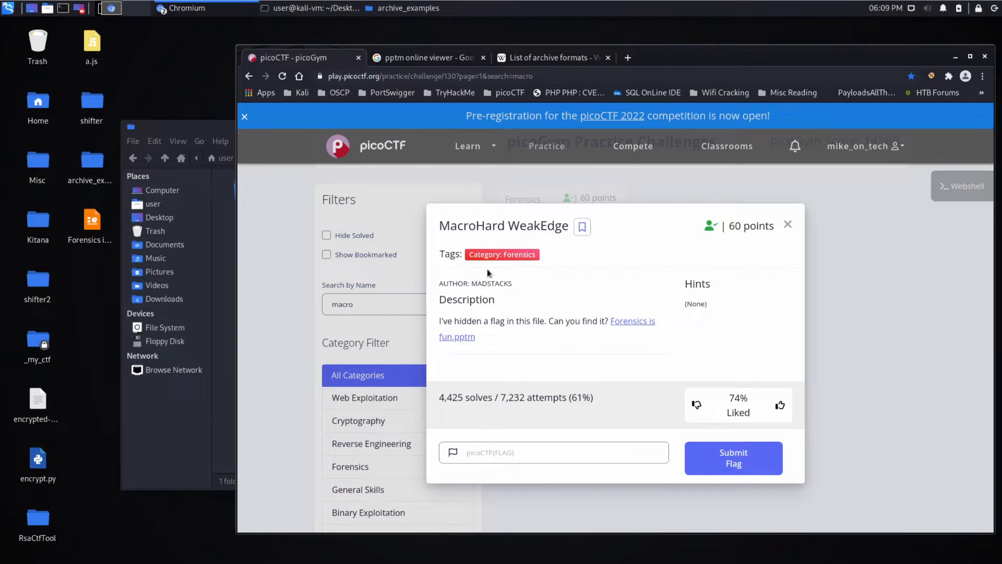
mouse_move(473, 317)
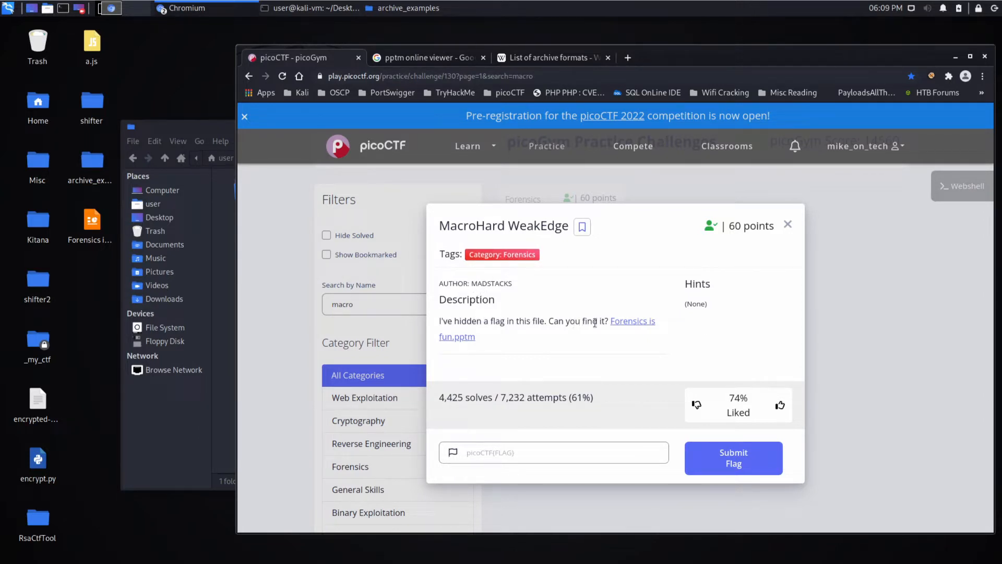
mouse_move(632, 321)
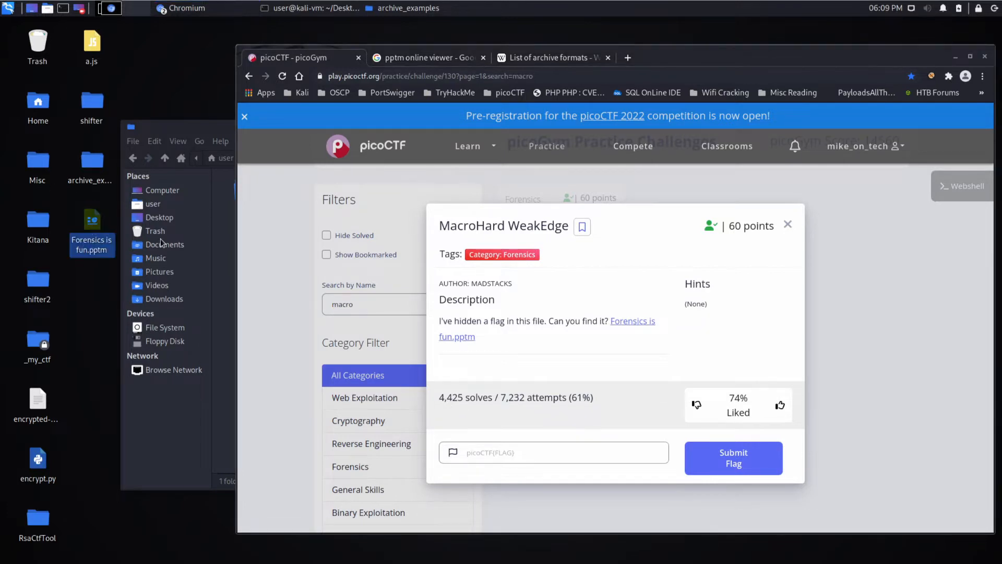
mouse_move(437, 224)
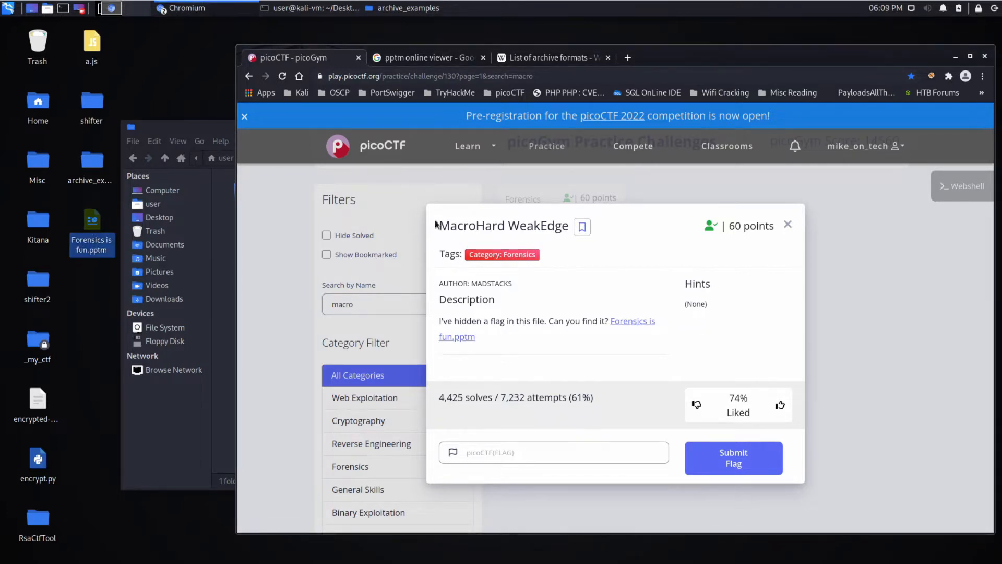
Highlight 'Macro Hard Edge' in the challenge title and open the FileProInfo PPTM viewer result.
double_click(457, 225)
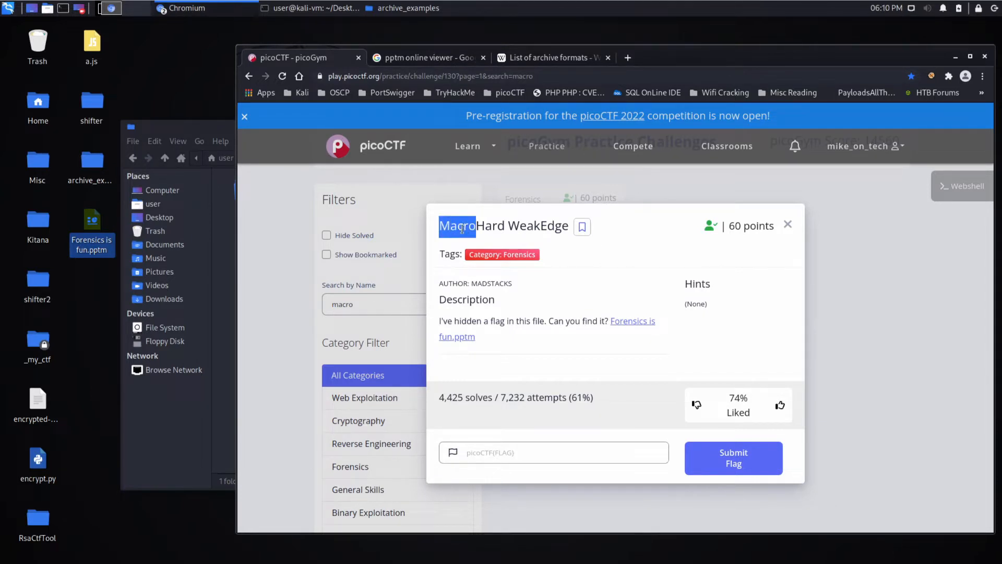
mouse_move(436, 207)
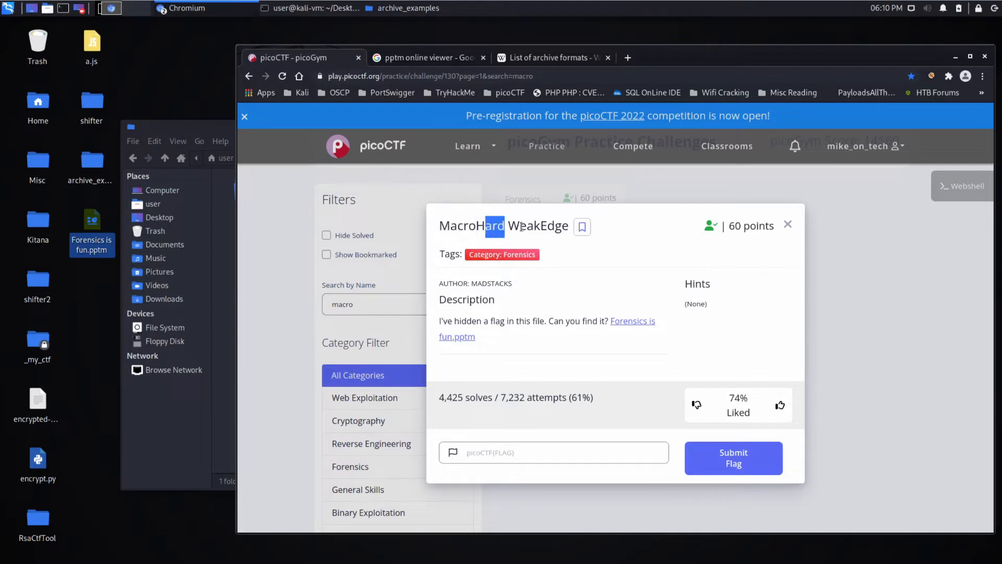
double_click(523, 226)
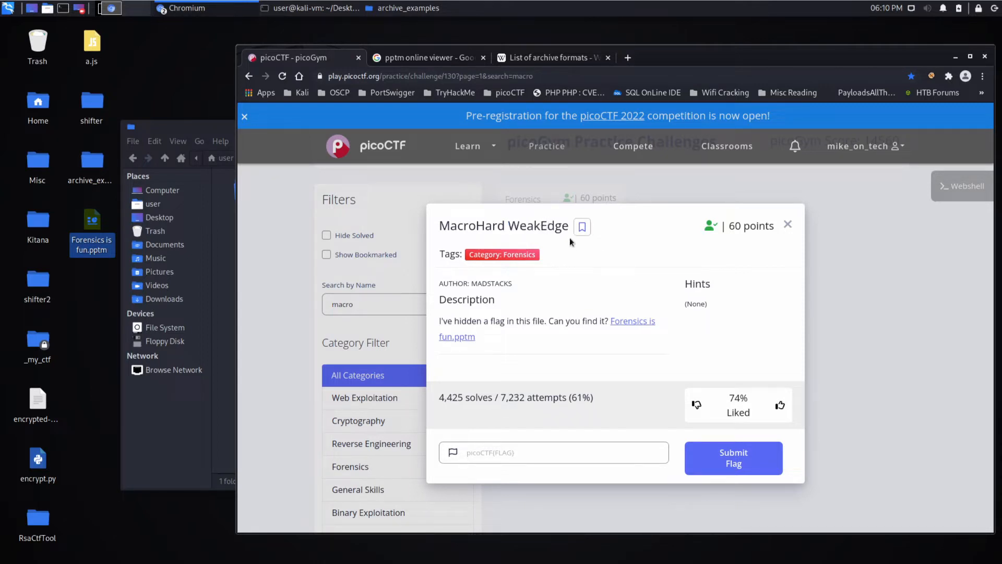
double_click(553, 226)
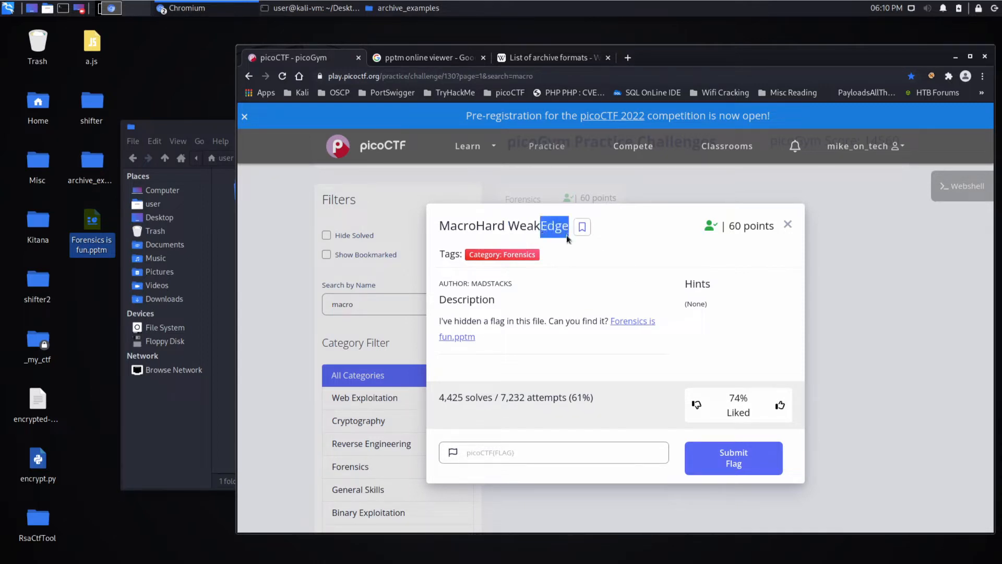
mouse_move(435, 113)
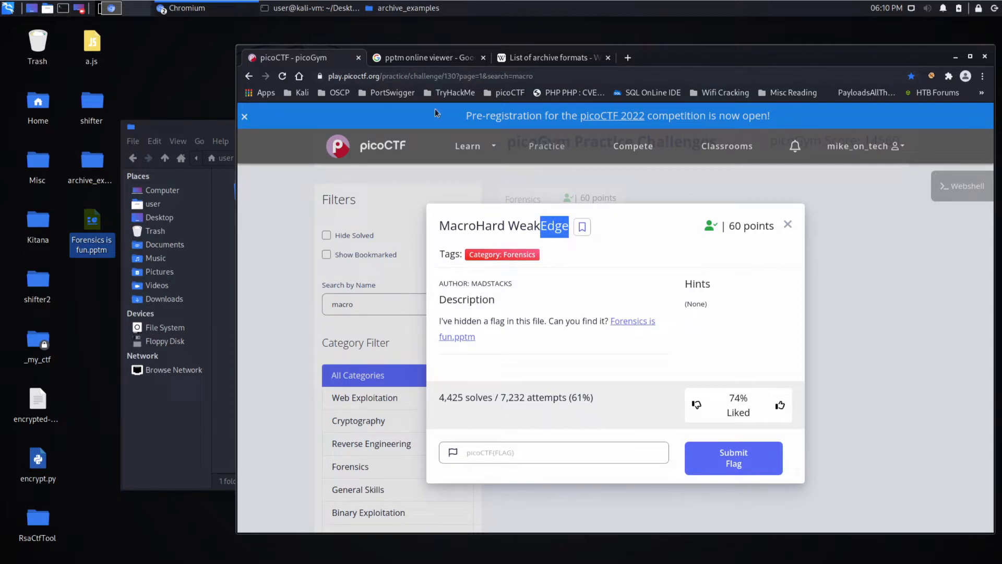
click(428, 58)
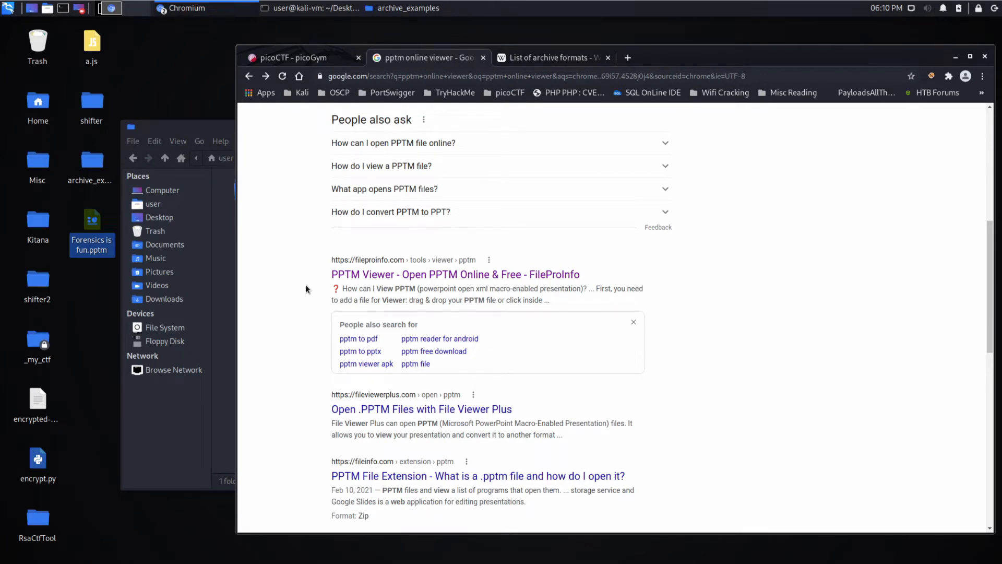
mouse_move(552, 278)
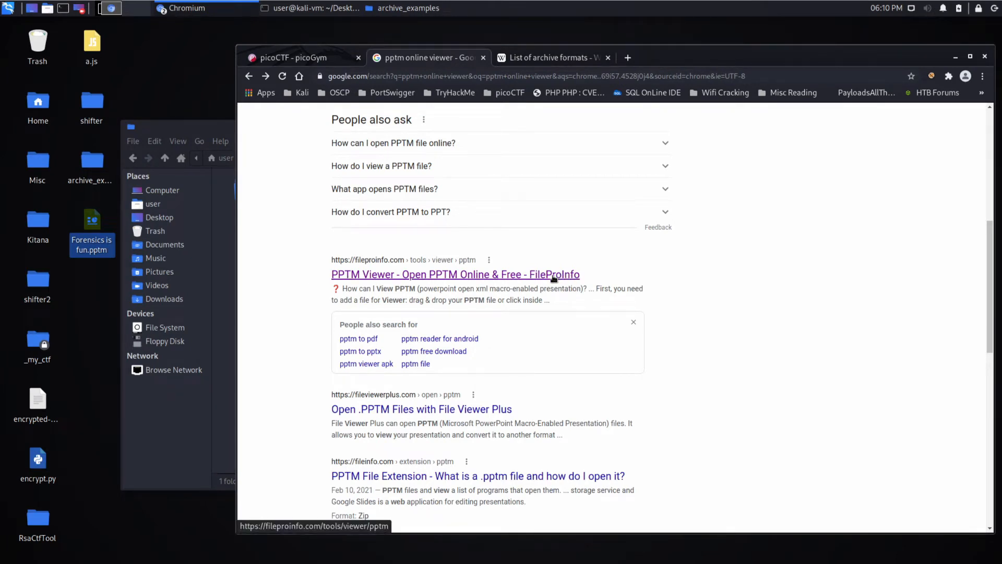
click(455, 274)
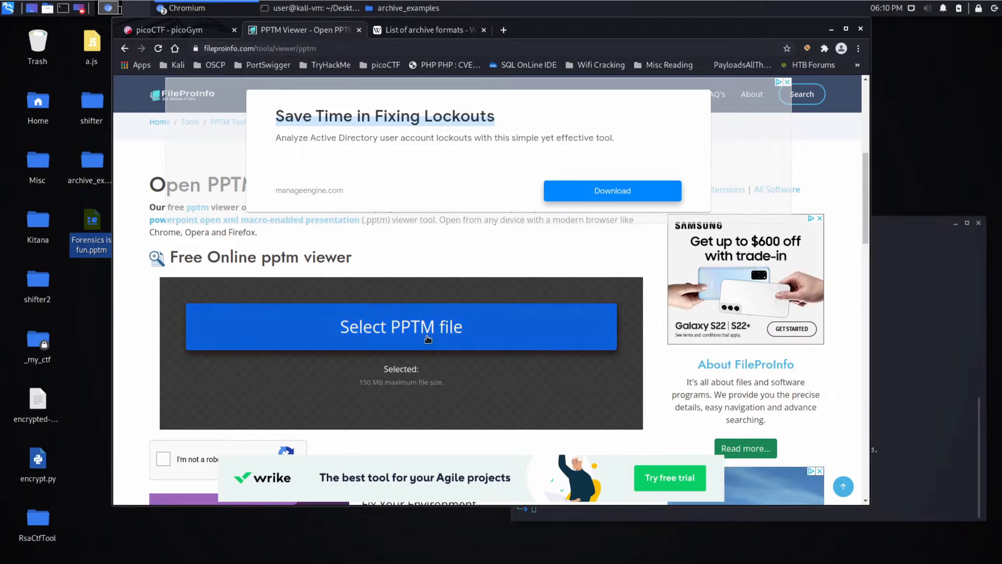
Upload Forensics is fun.pptm, pass the motorcycle reCAPTCHA, and open it in the viewer.
click(400, 327)
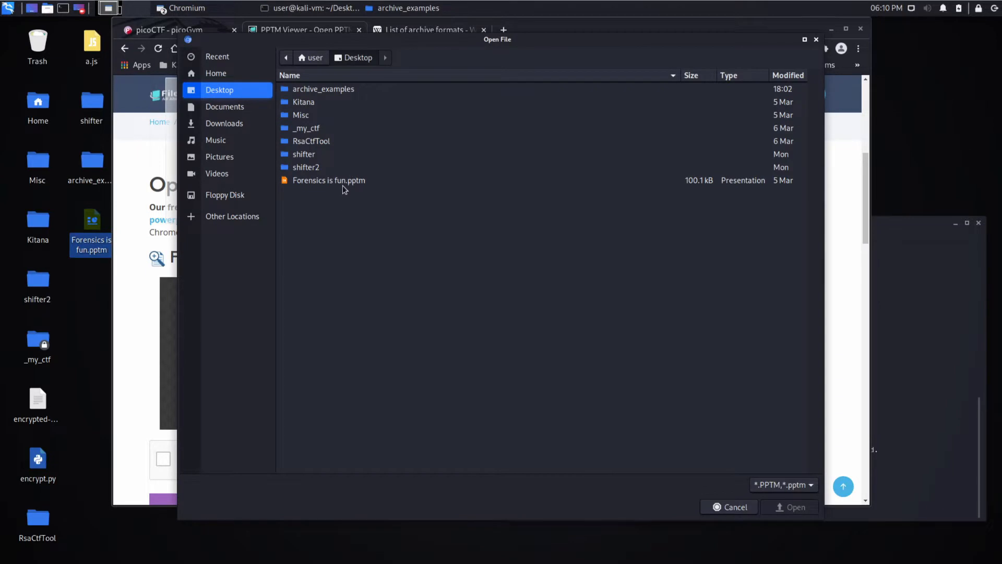
click(796, 506)
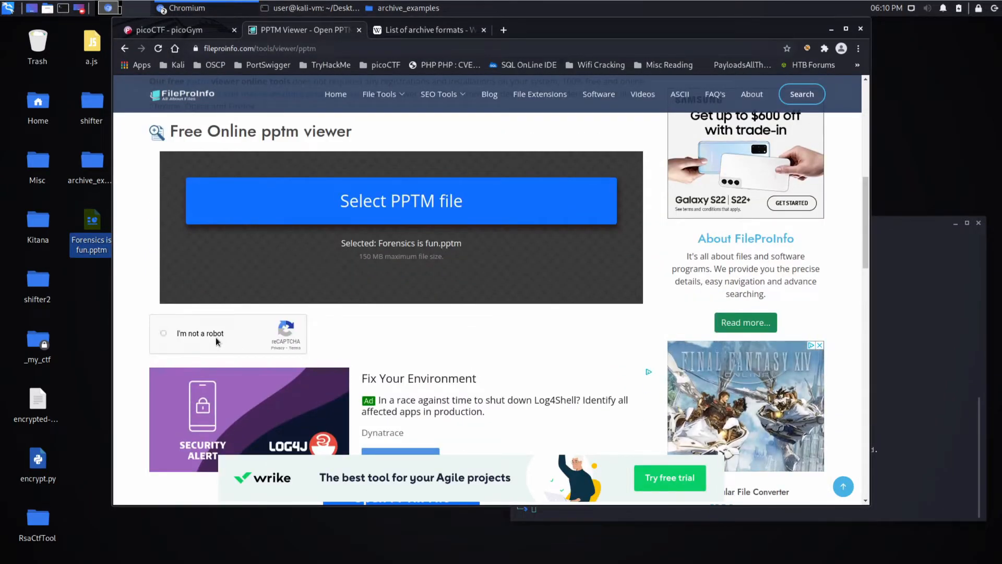
click(163, 333)
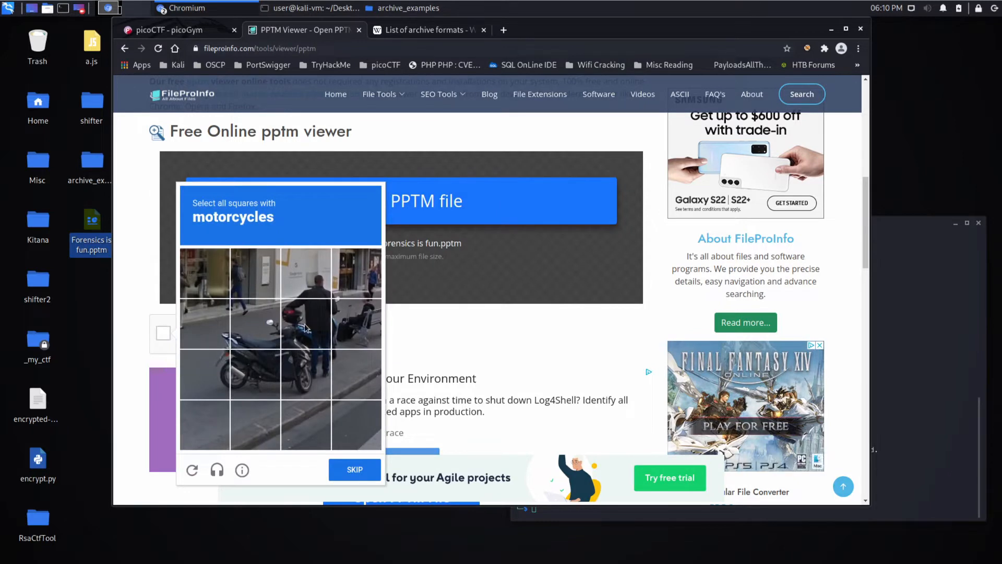
click(254, 373)
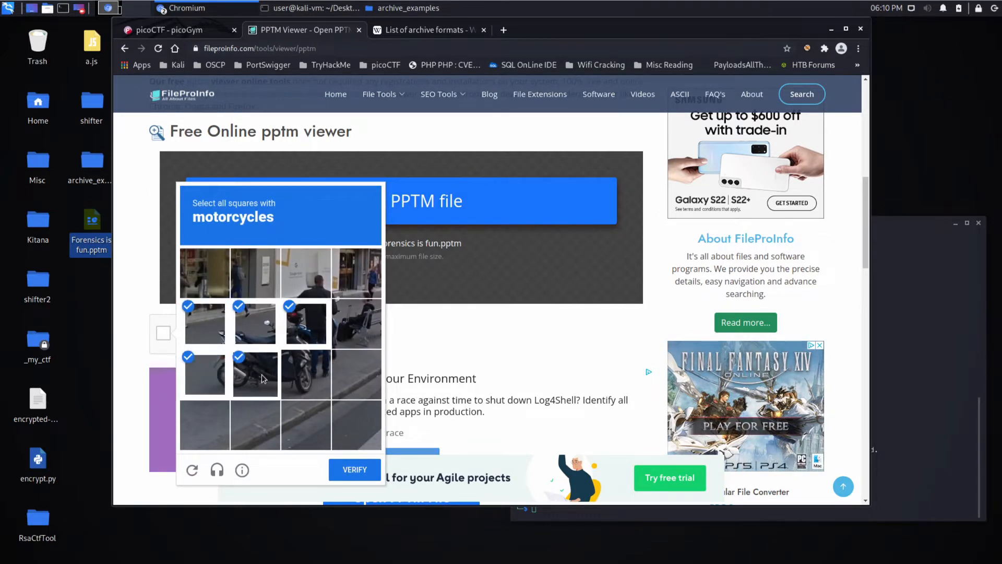
click(354, 469)
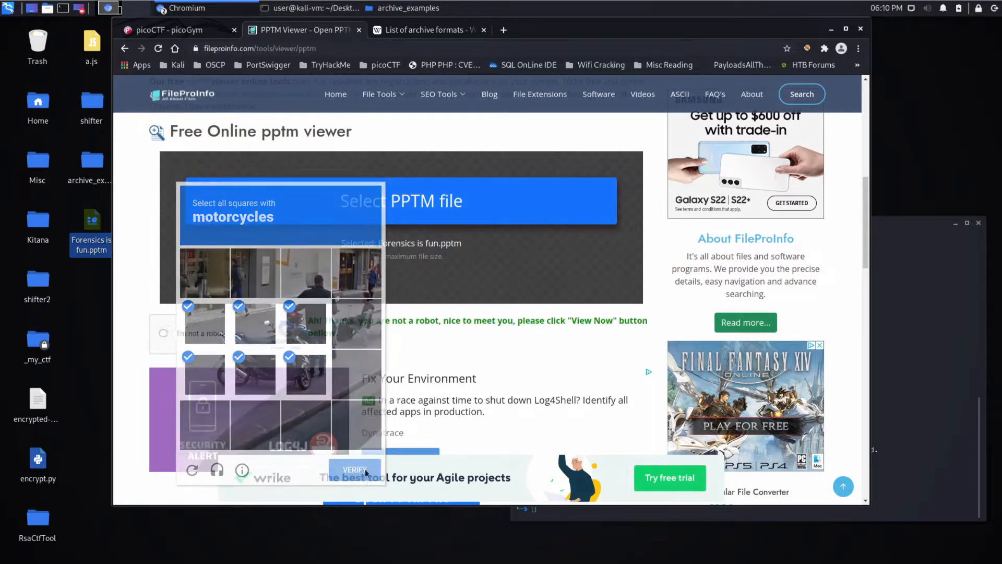
click(354, 470)
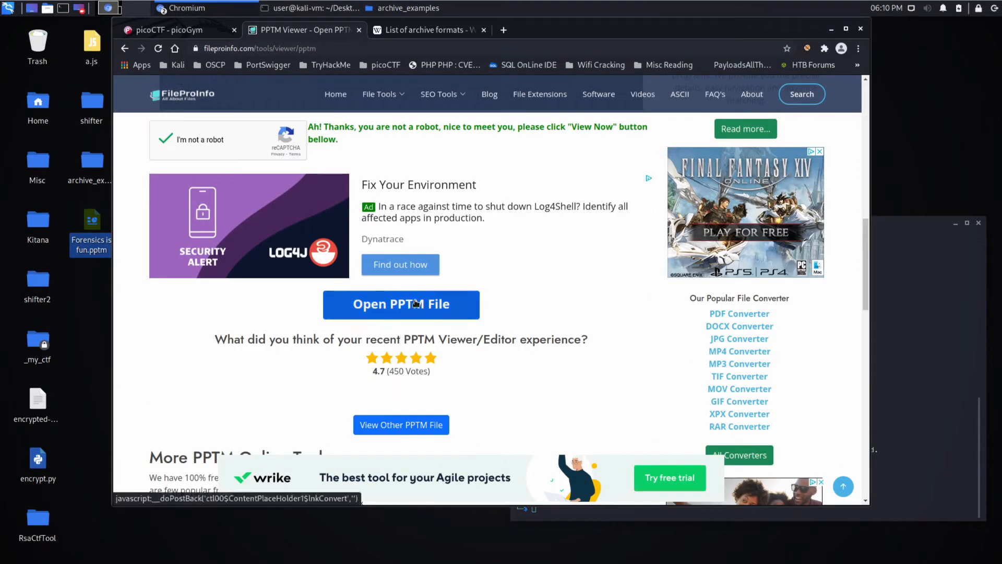
click(401, 304)
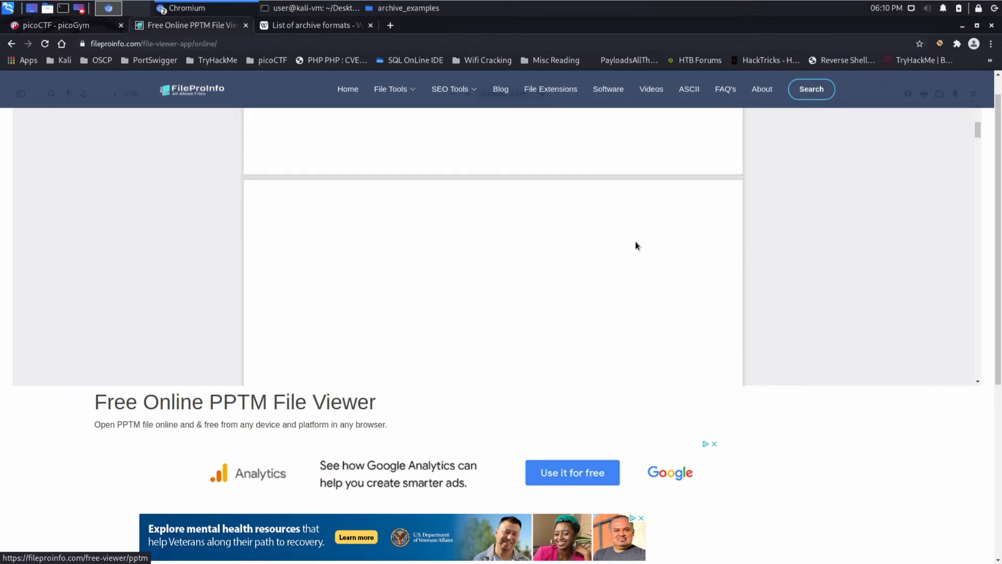
Scroll down through the presentation's slides in the online viewer.
scroll(down, 3)
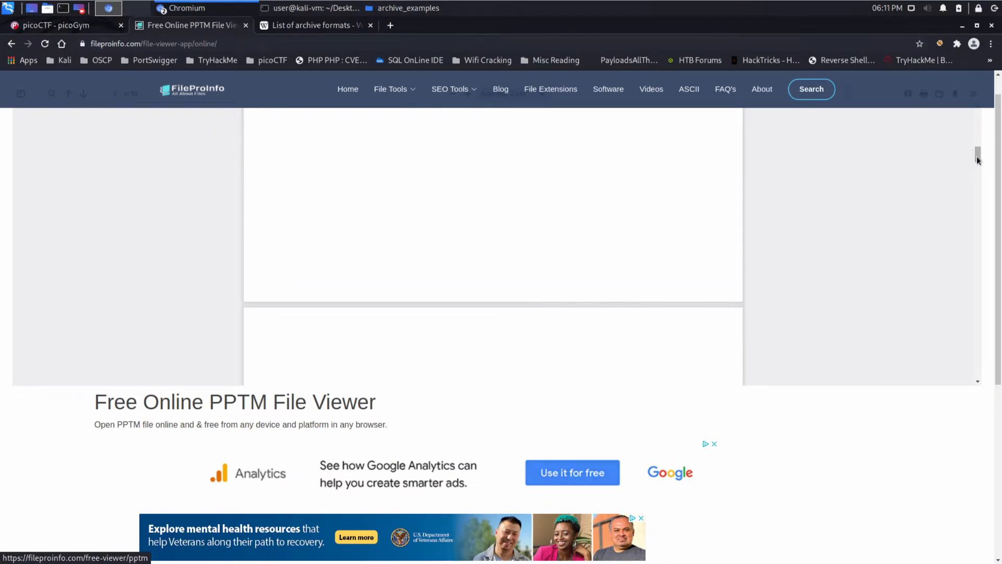
scroll(down, 3)
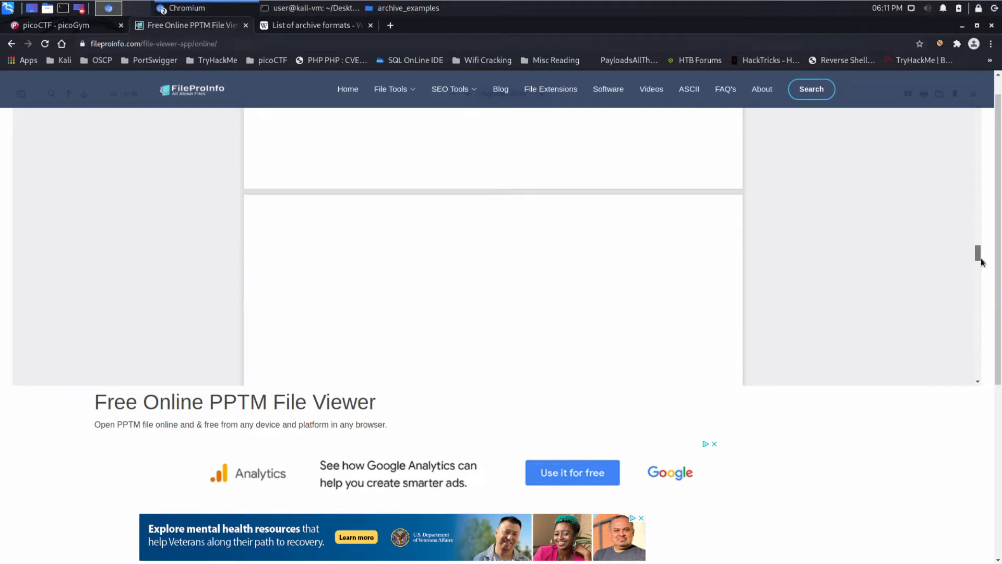
scroll(down, 3)
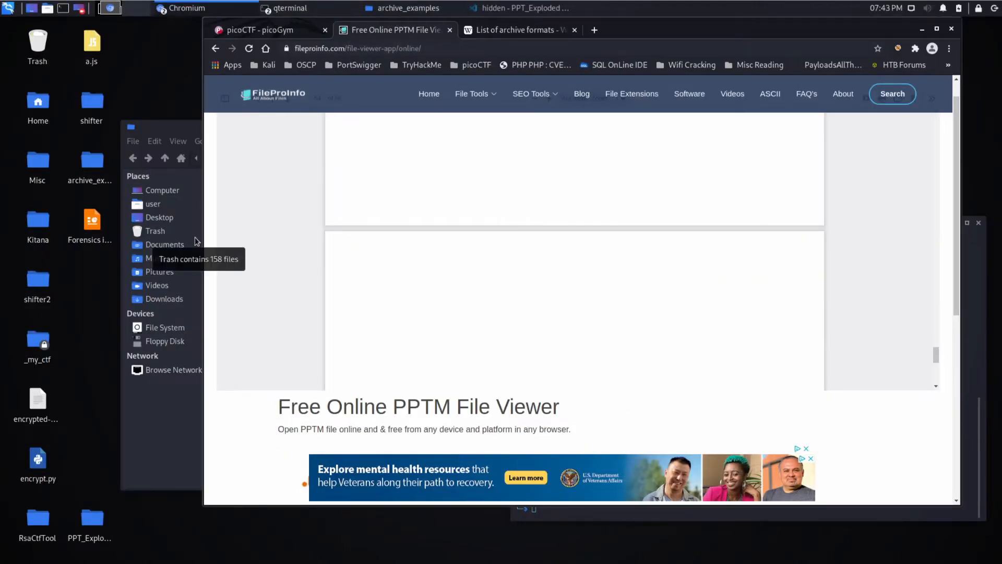
mouse_move(181, 59)
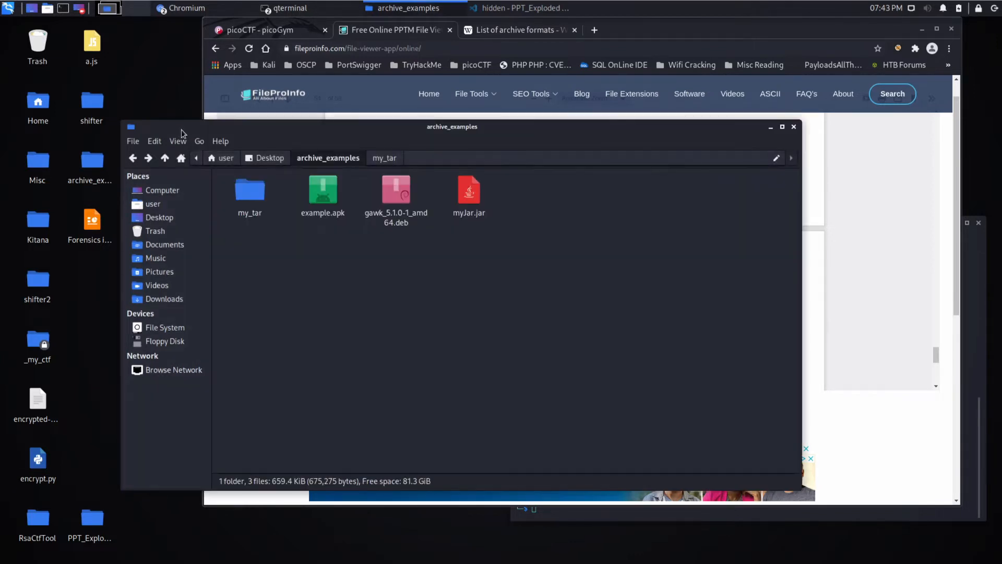
Open example.apk in Archive Manager, close the empty window, and open a terminal in archive_examples.
click(323, 188)
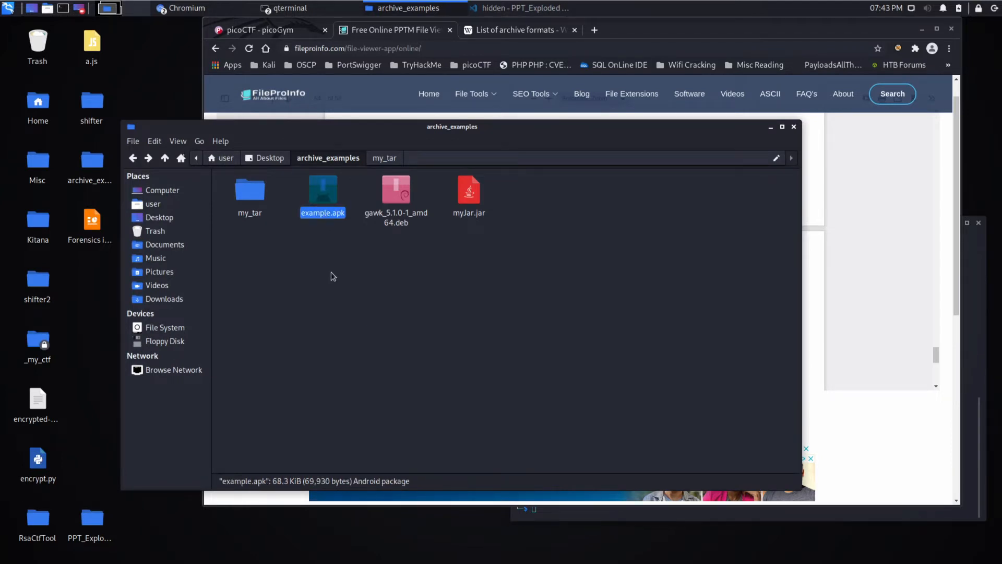
mouse_move(334, 220)
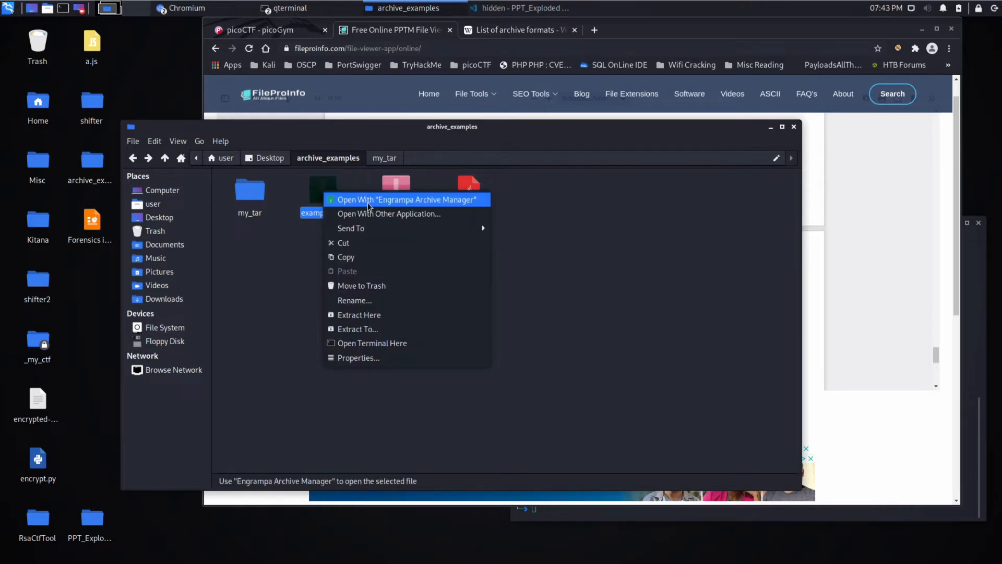
click(407, 199)
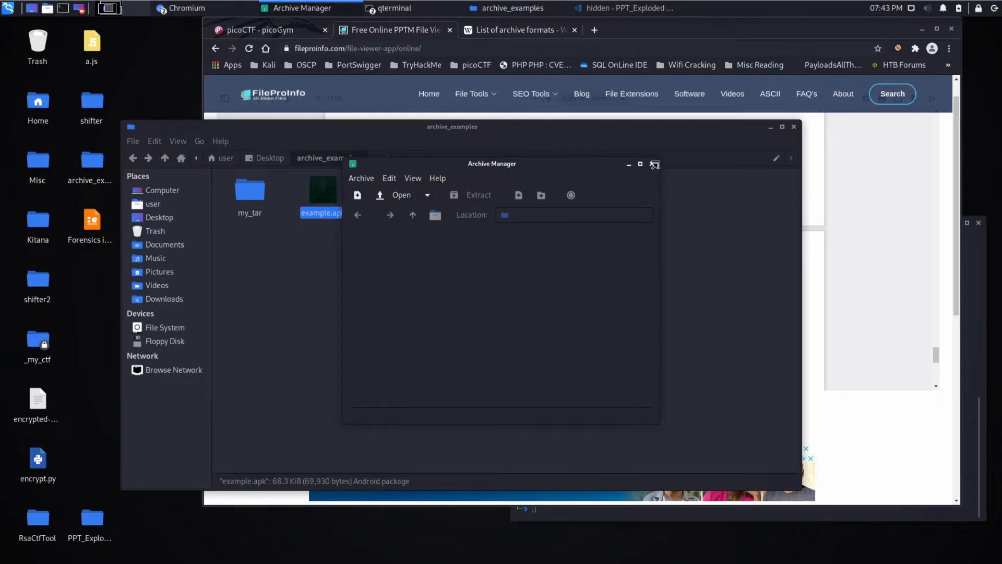
click(655, 164)
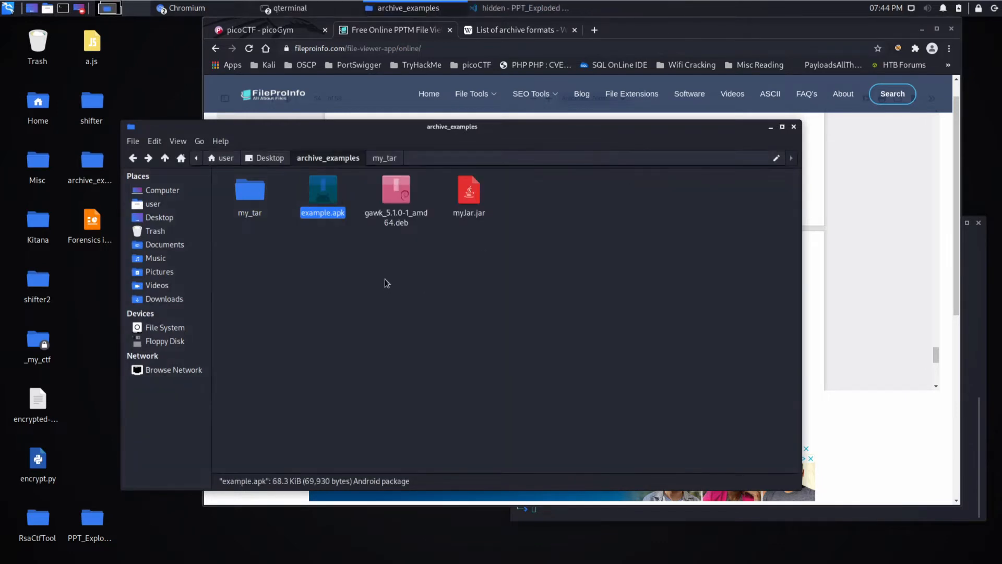
right_click(386, 283)
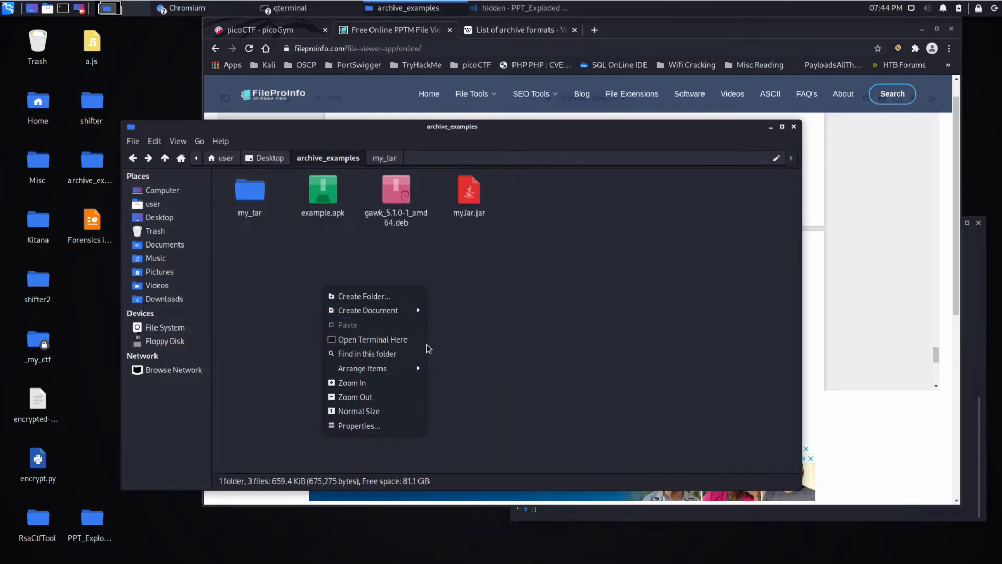
click(373, 339)
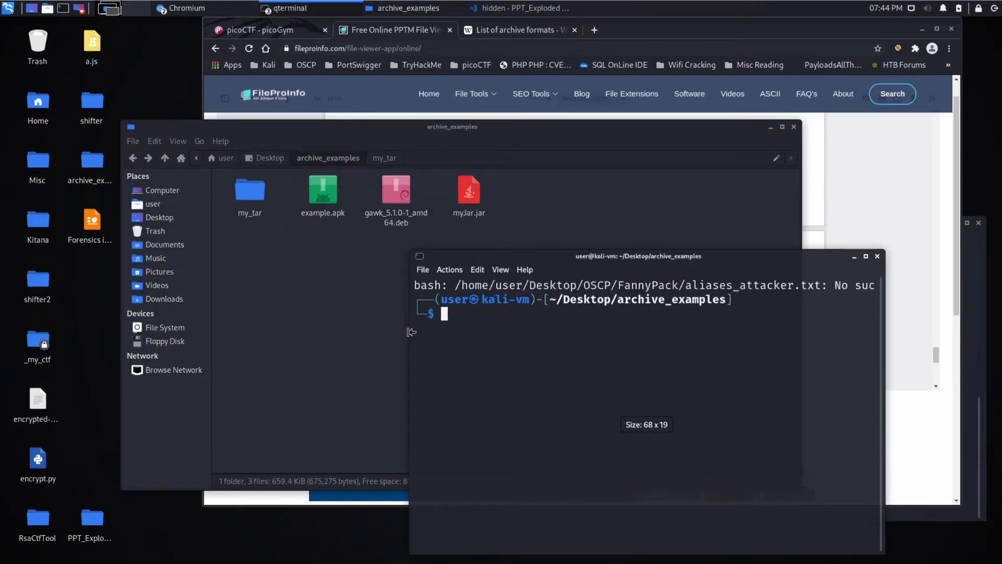
Create an android folder, move example.apk into it, and unzip it there.
text(mkdir)
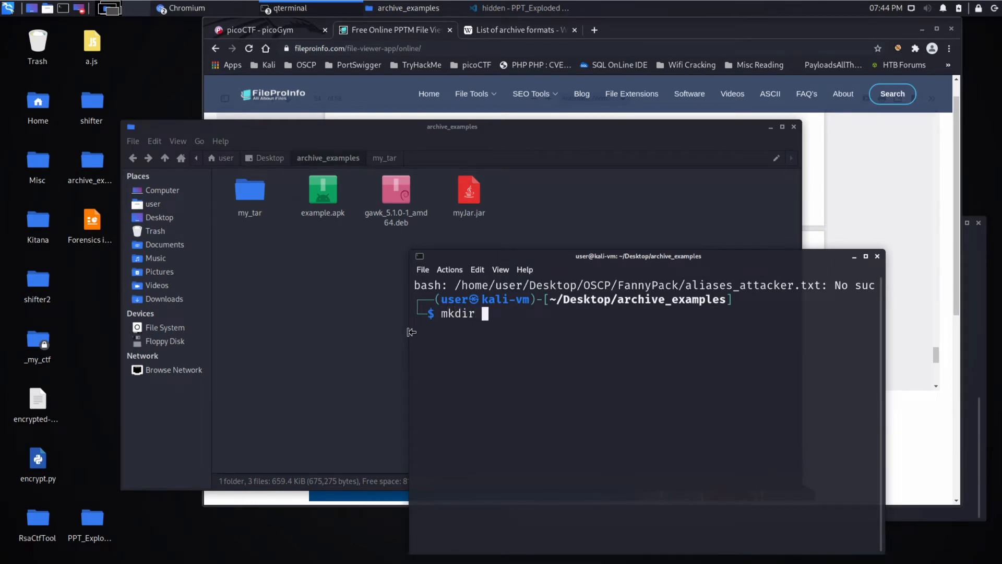
text(android)
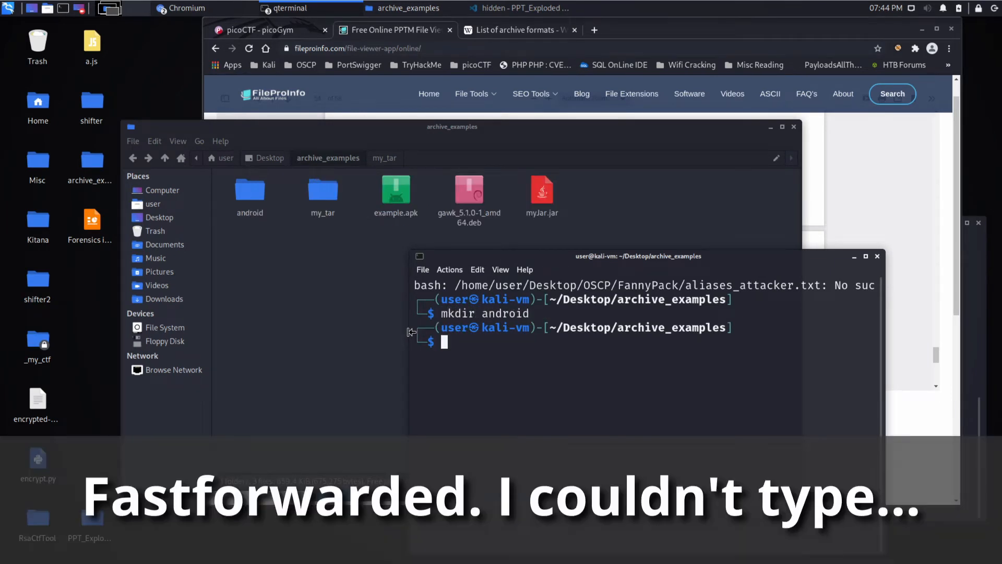
text(mv a)
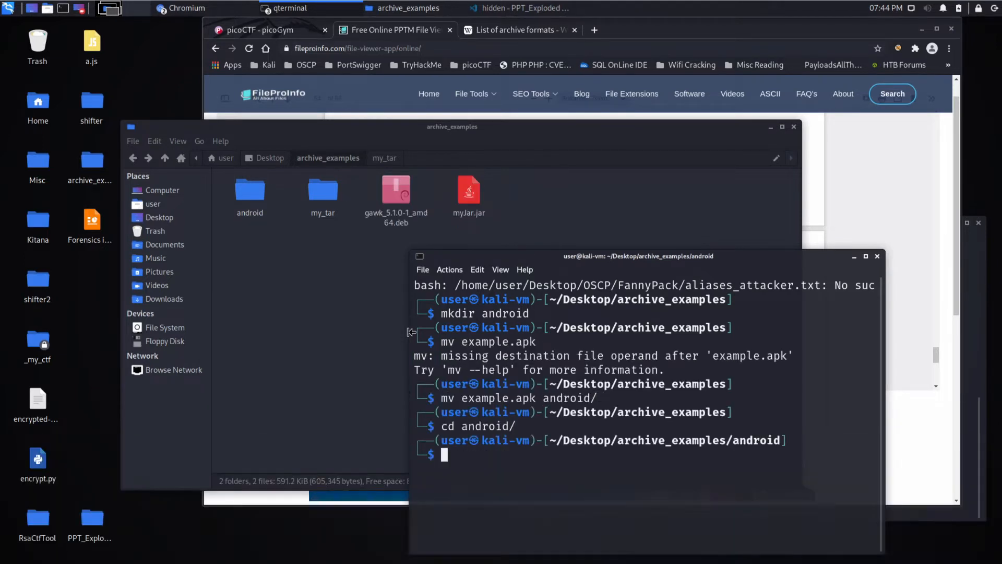
text(unzip)
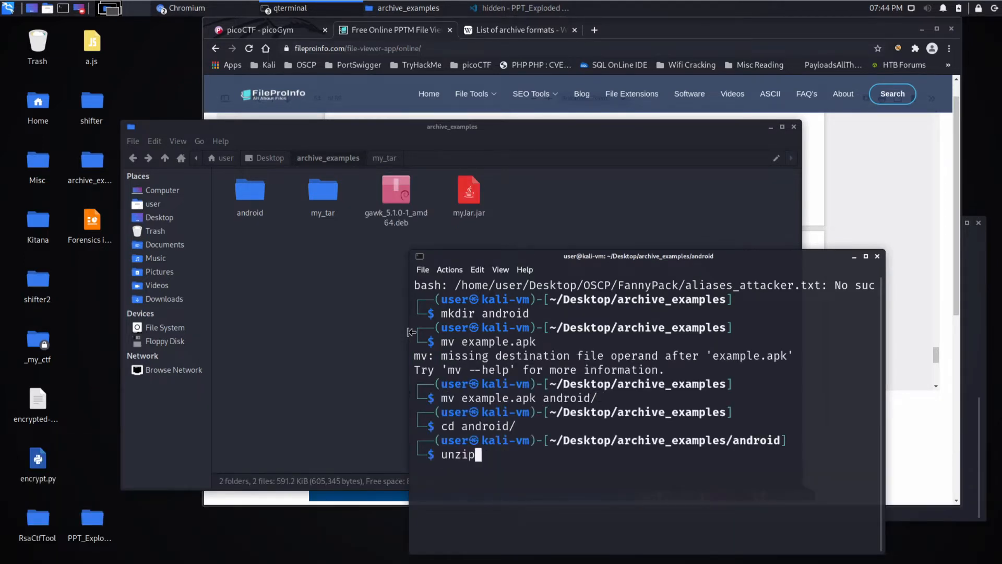
text(andr)
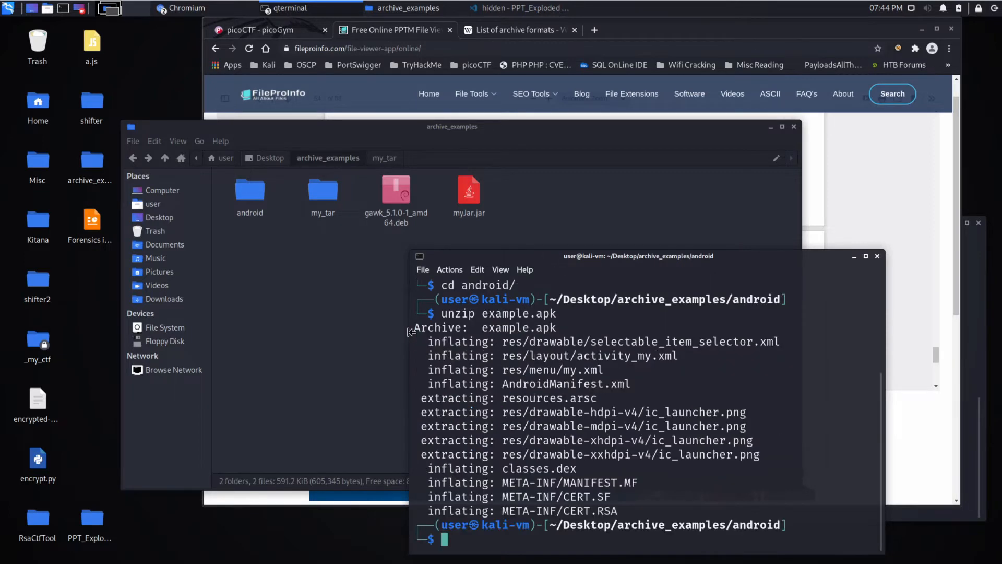
mouse_move(259, 213)
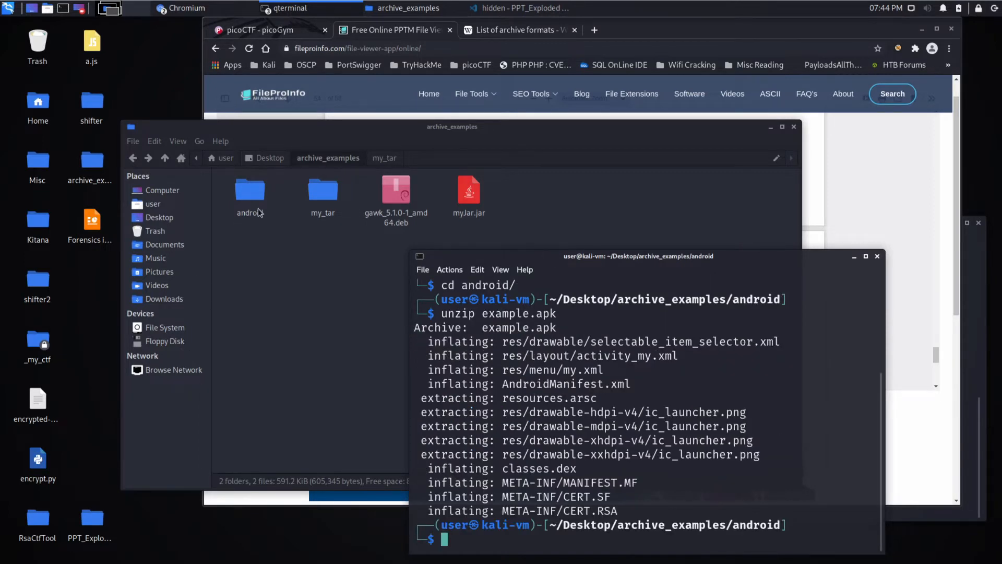
double_click(250, 190)
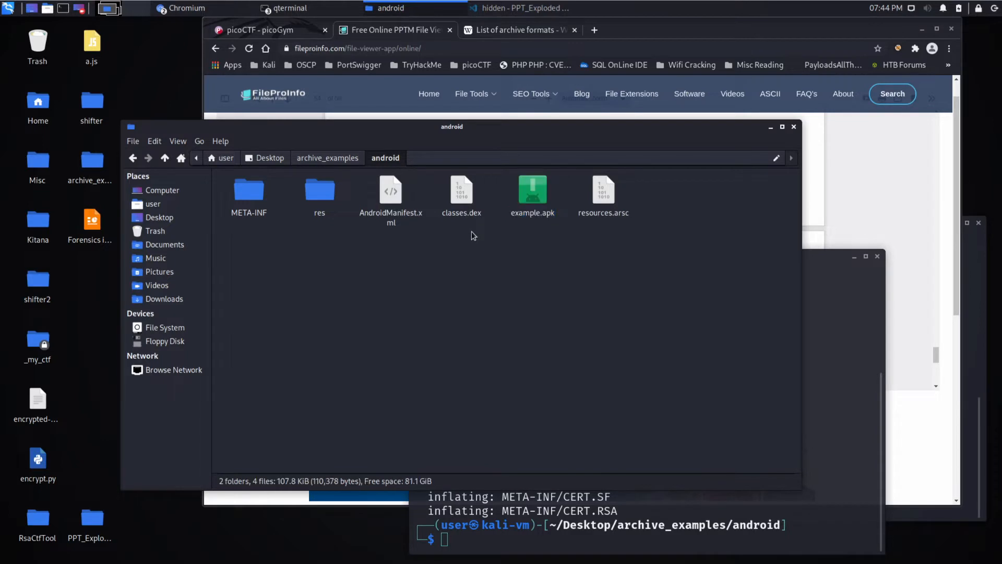
double_click(248, 189)
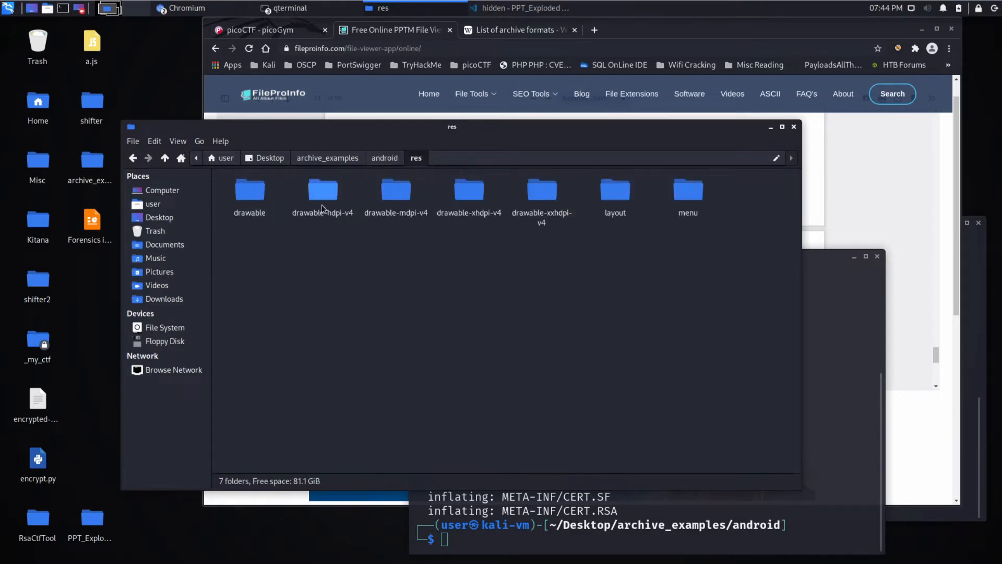
double_click(322, 190)
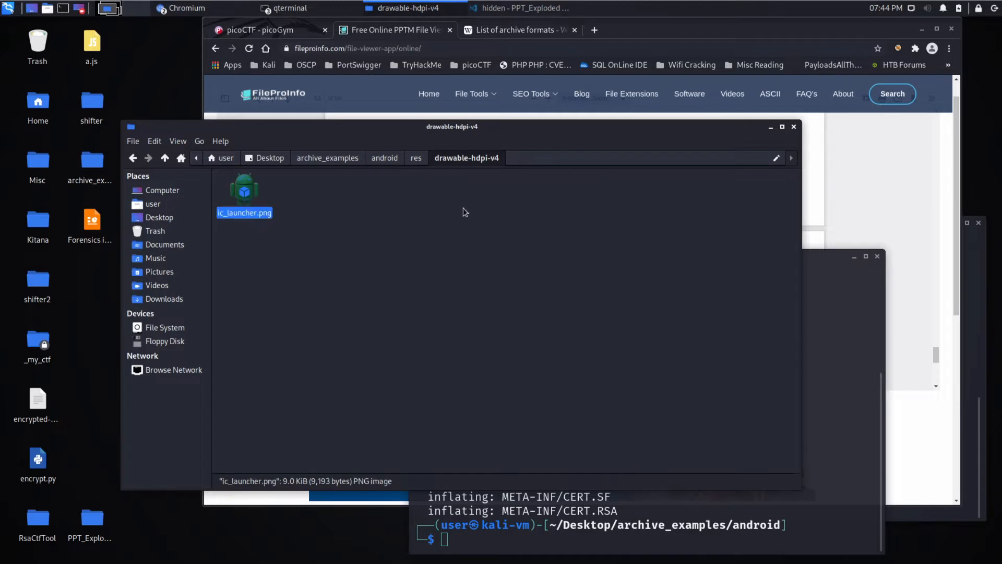
click(328, 157)
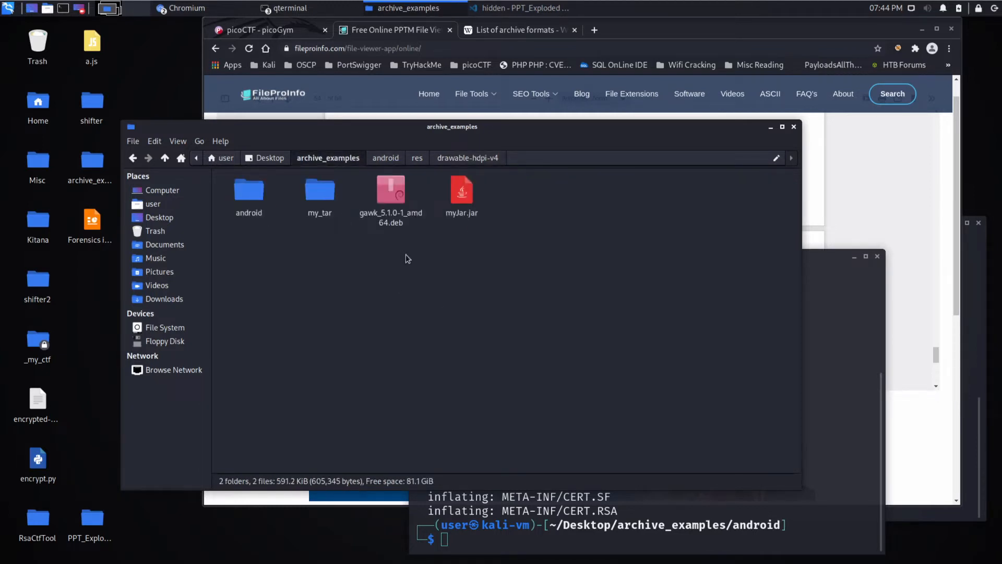
click(390, 192)
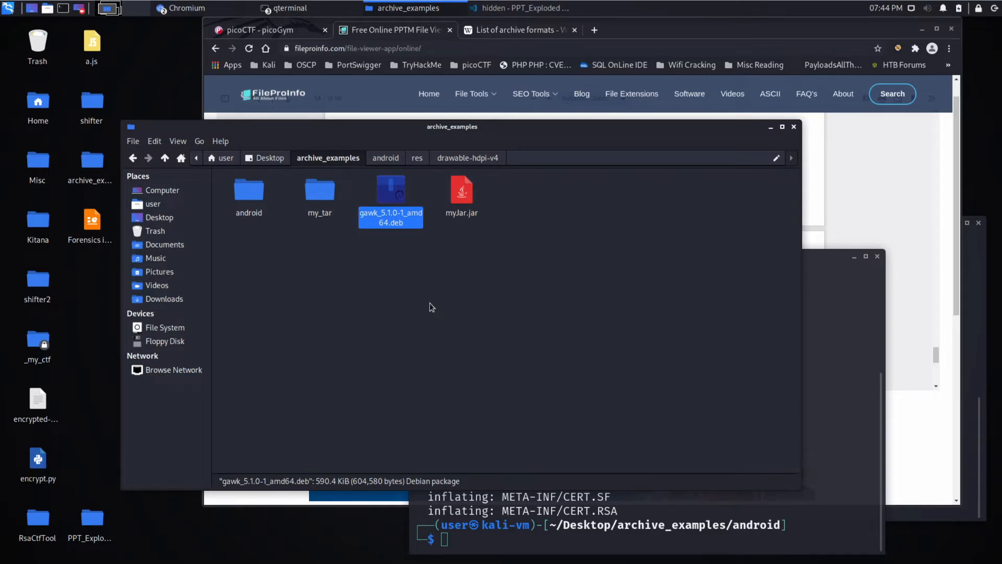
double_click(390, 202)
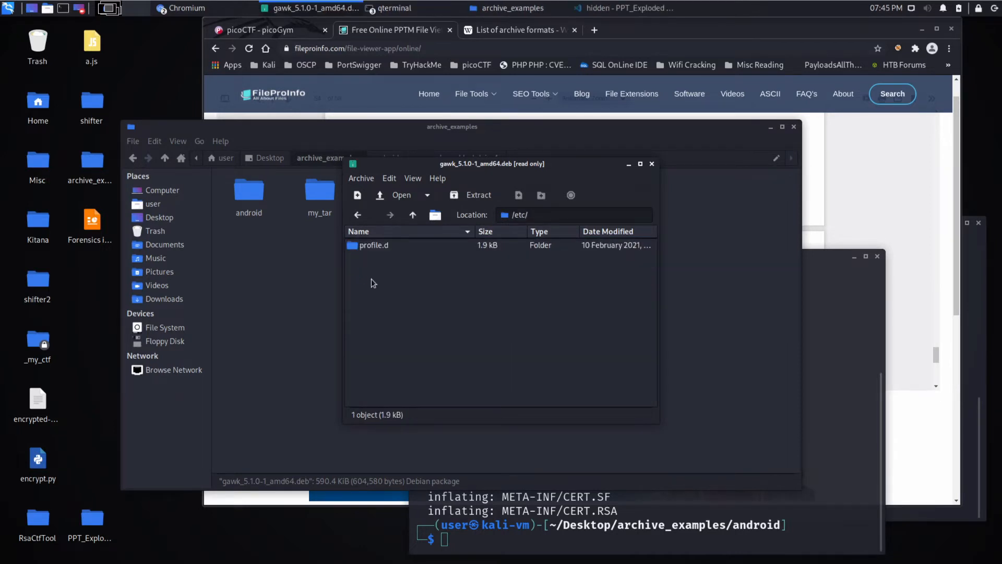
double_click(374, 245)
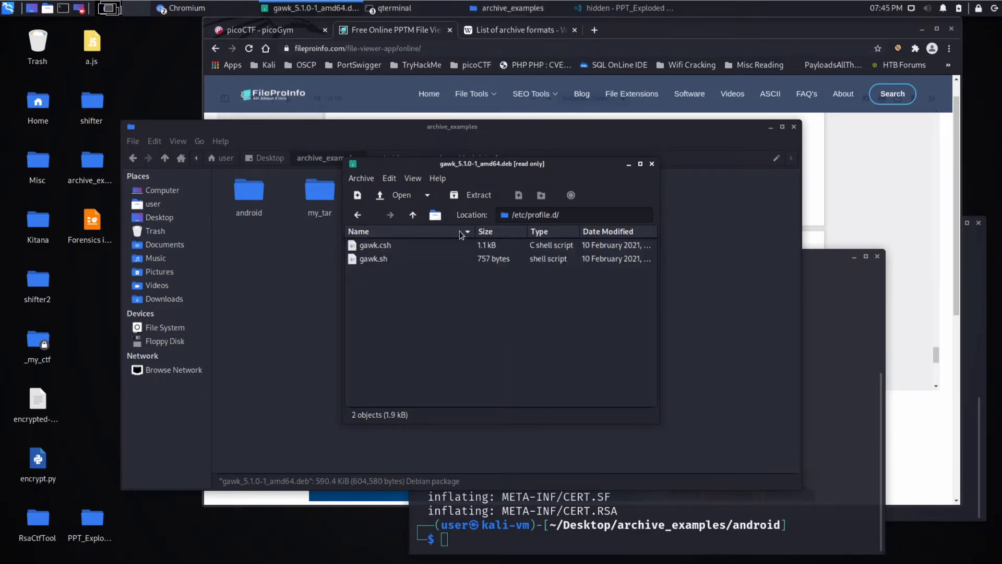
click(651, 164)
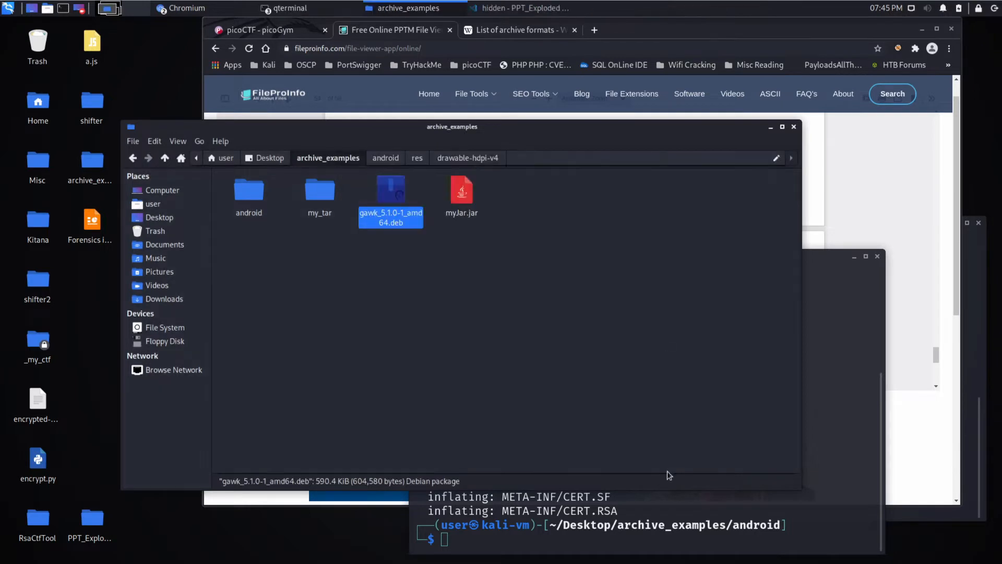
mouse_move(626, 560)
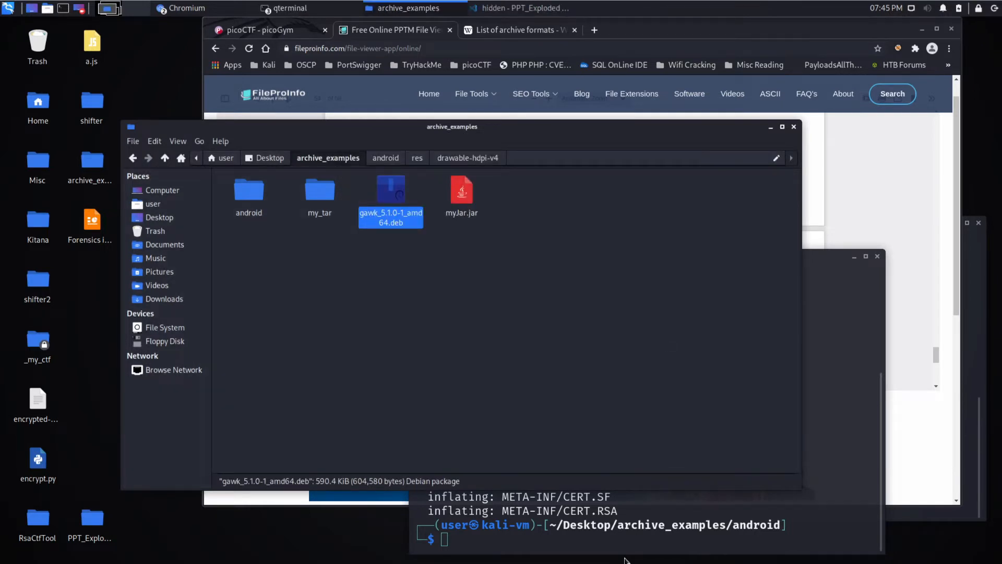
text(apt-get install)
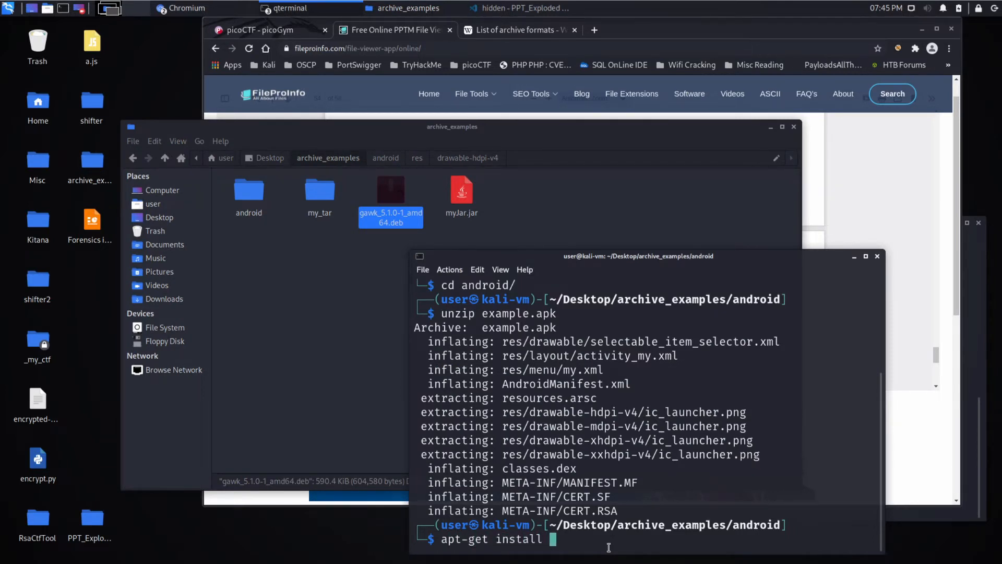
text(gaw)
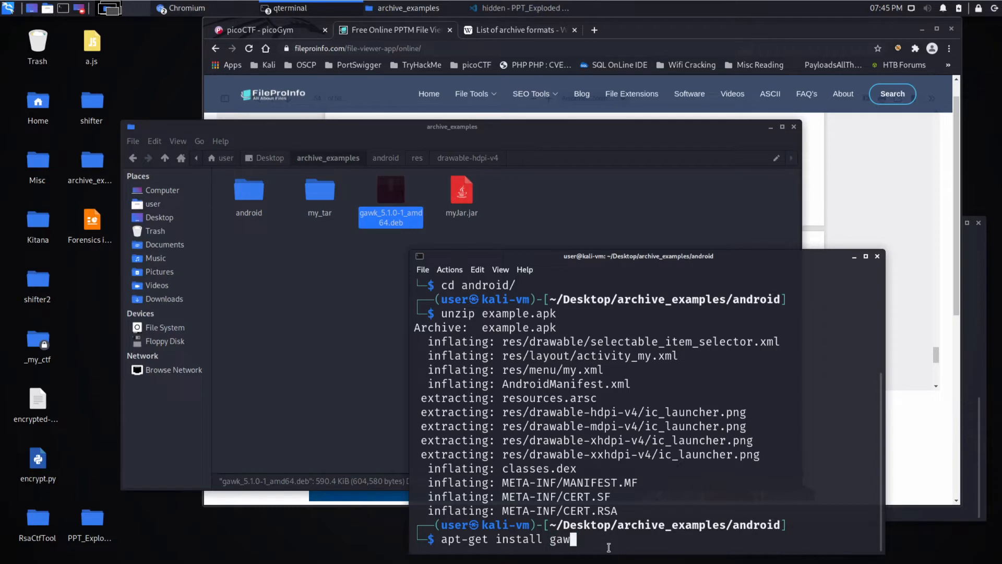
key(ctrl+c)
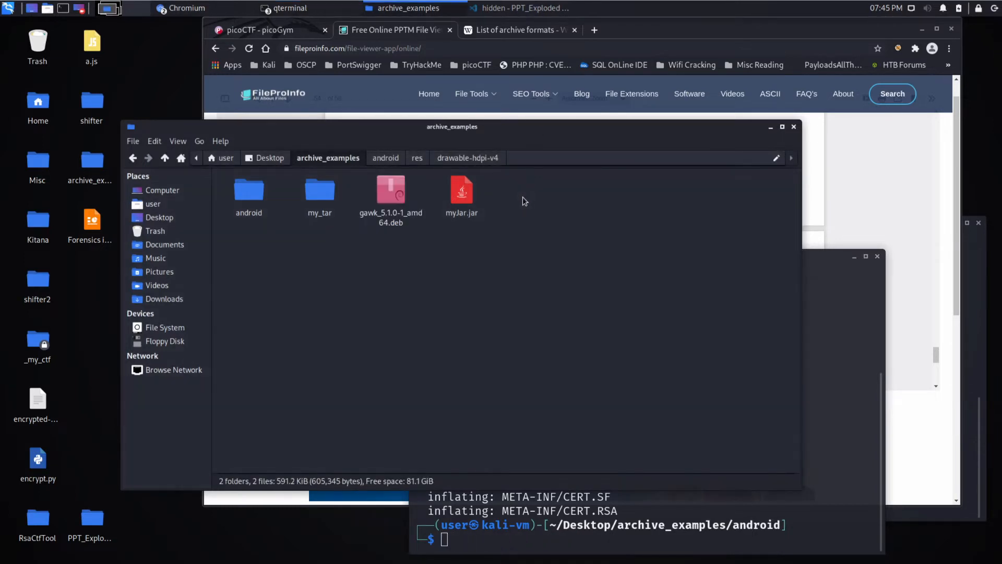
click(461, 190)
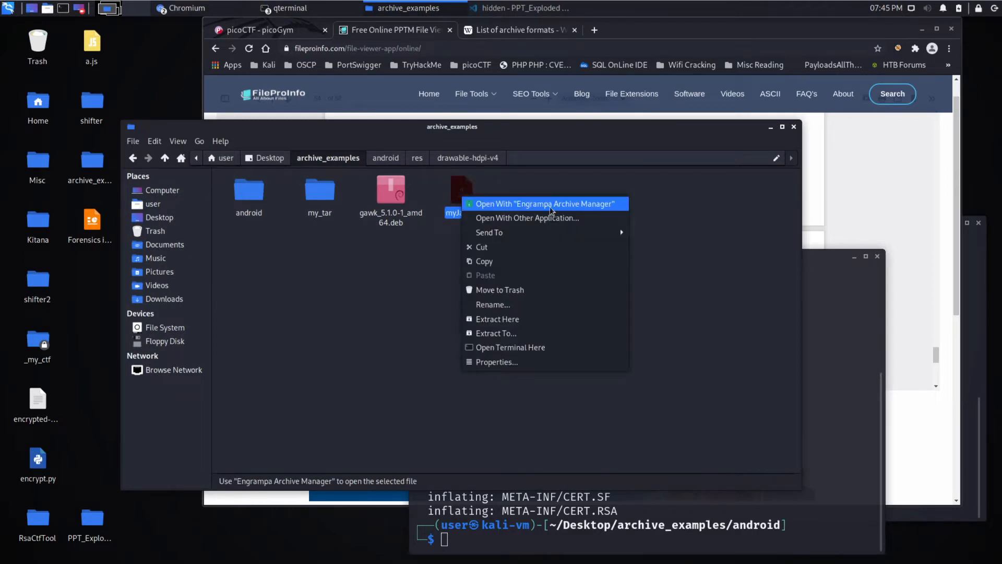
Open myJar.jar in Engrampa, inspect its META-INF folder, then close the archive.
click(544, 203)
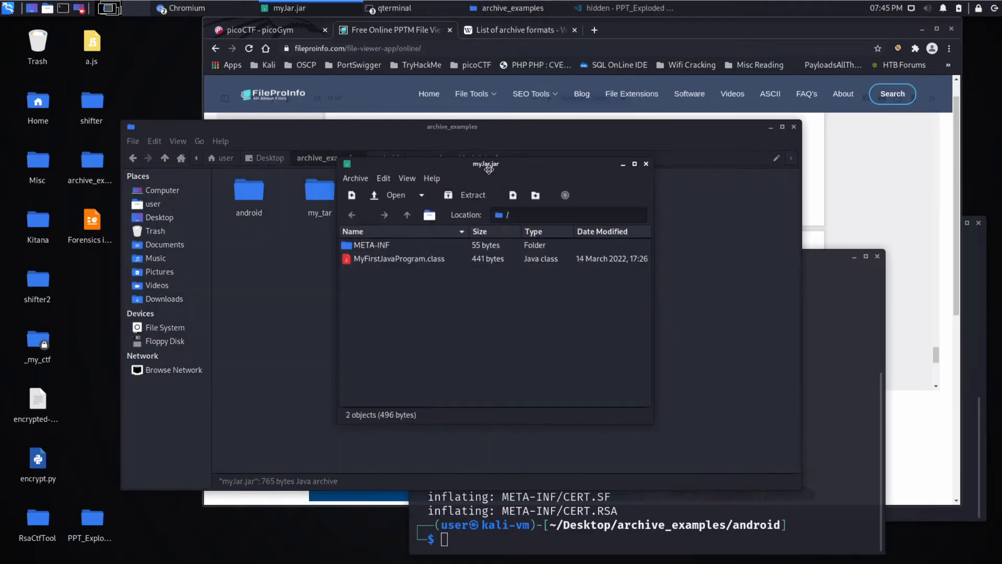
drag(486, 164, 284, 140)
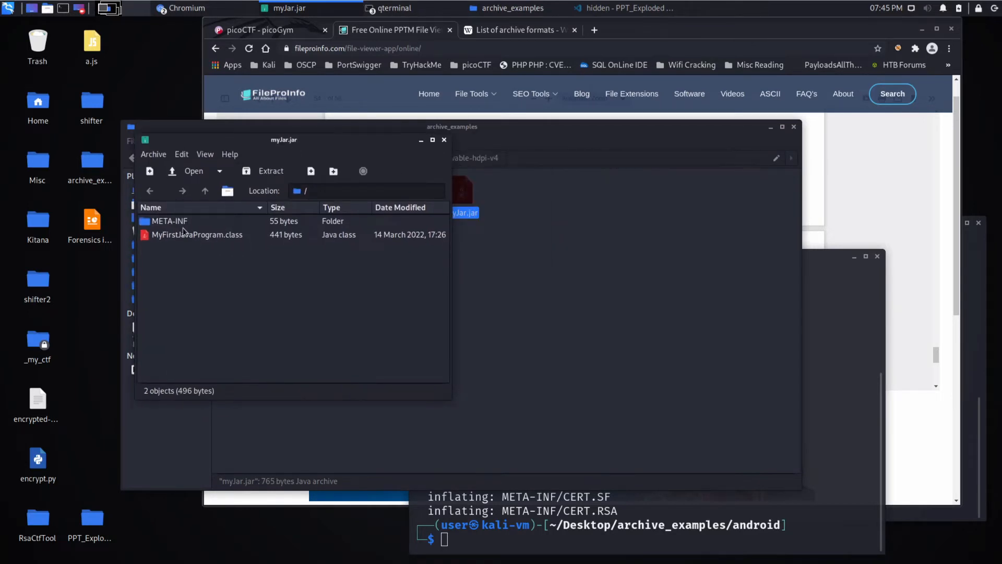
double_click(171, 221)
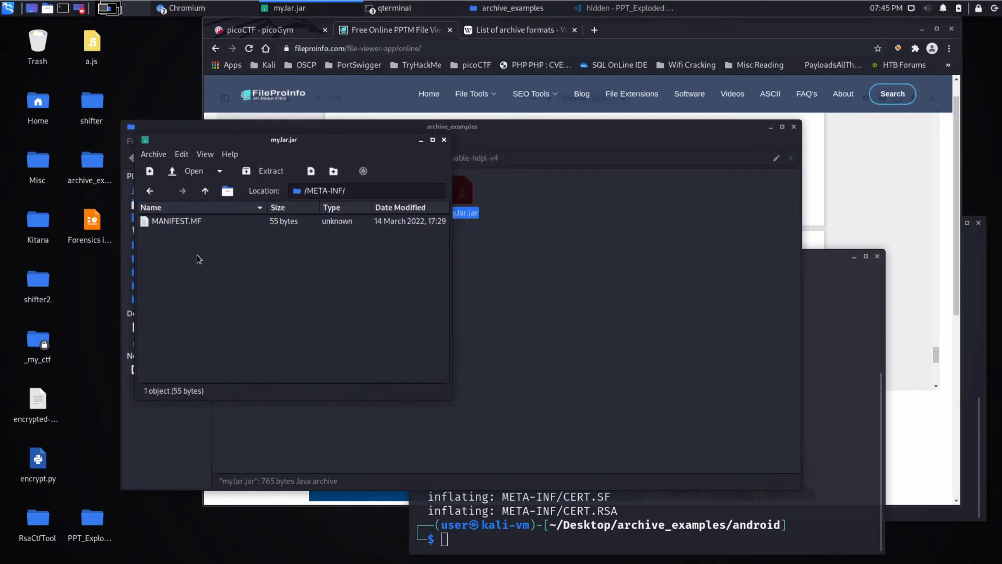
click(205, 191)
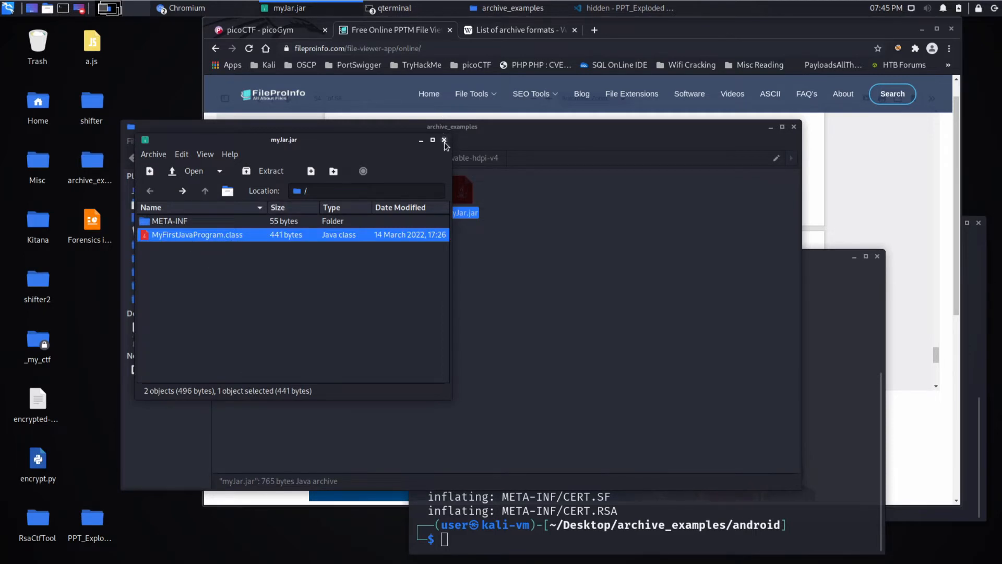
click(443, 140)
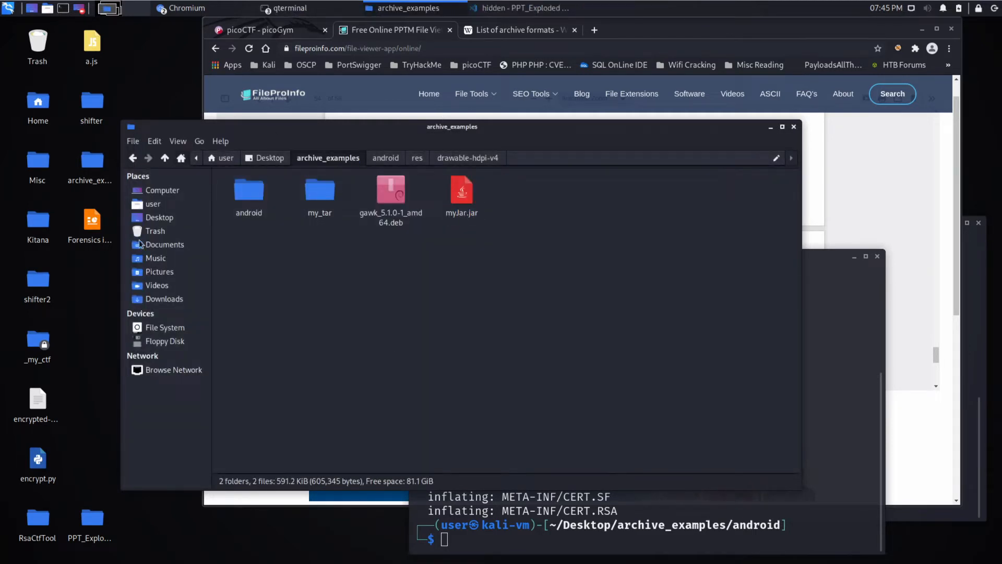
Copy Forensics is fun.pptm into the archive_examples folder.
click(91, 220)
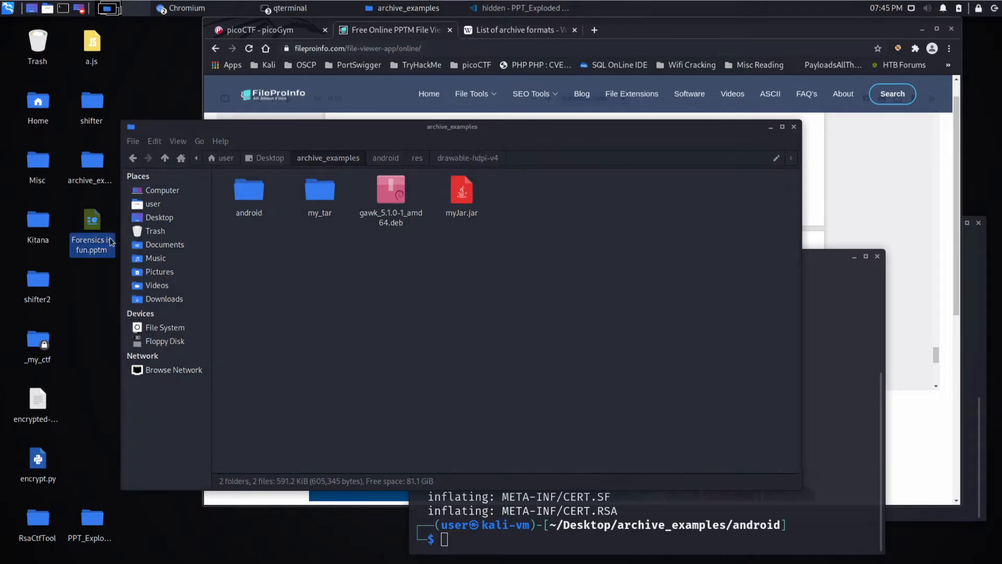
mouse_move(91, 227)
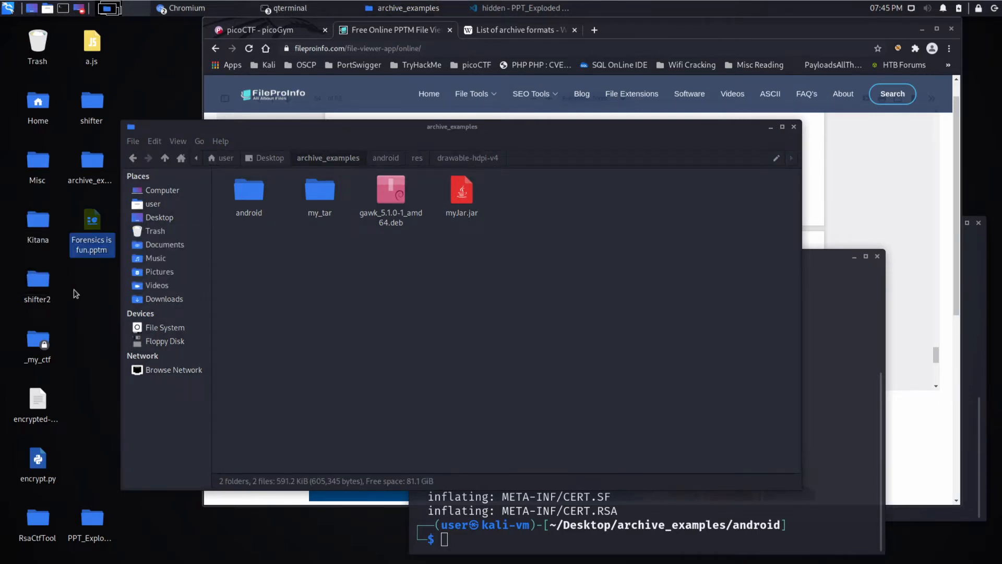
mouse_move(76, 265)
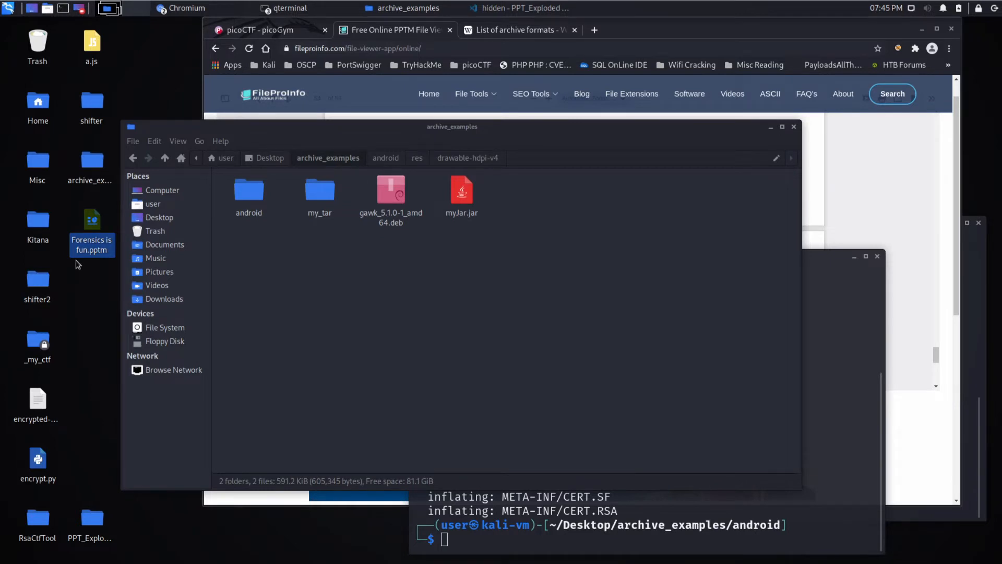
mouse_move(91, 224)
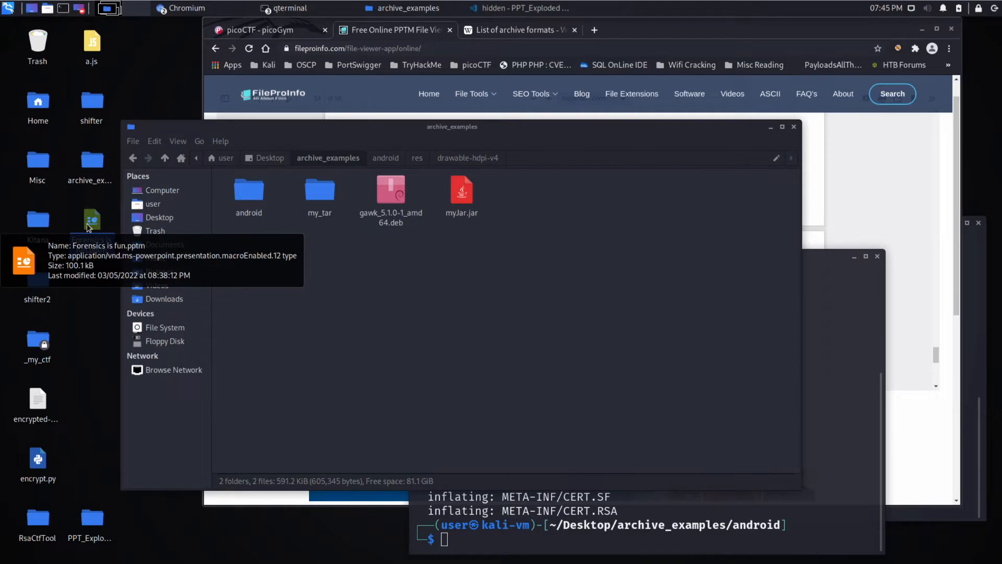
click(390, 191)
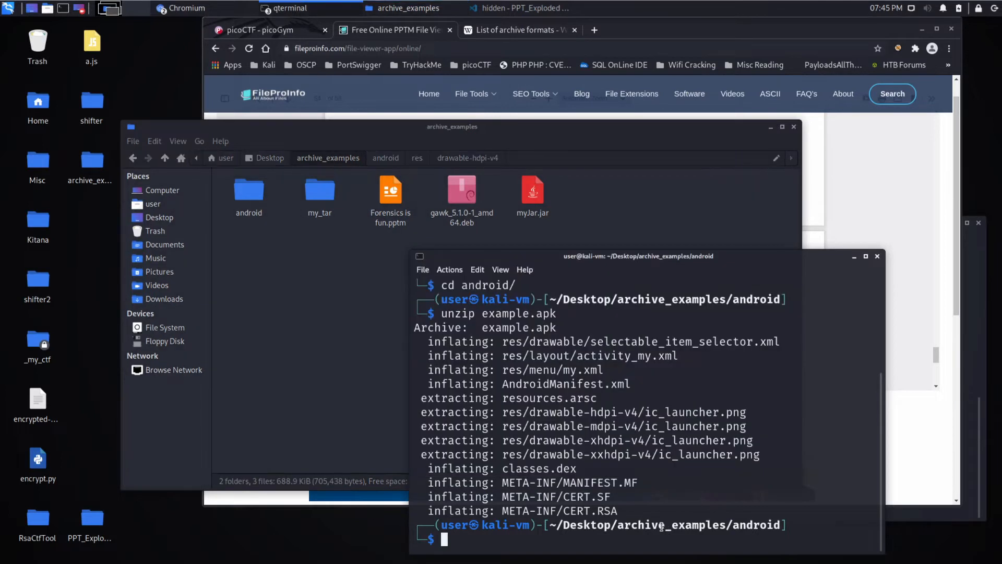
text(unzip)
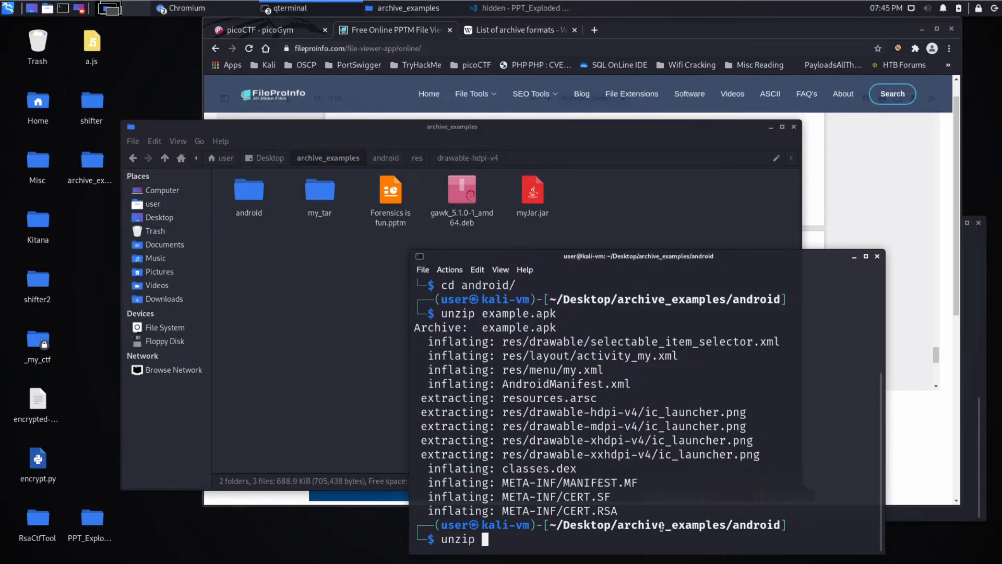
text(Fore)
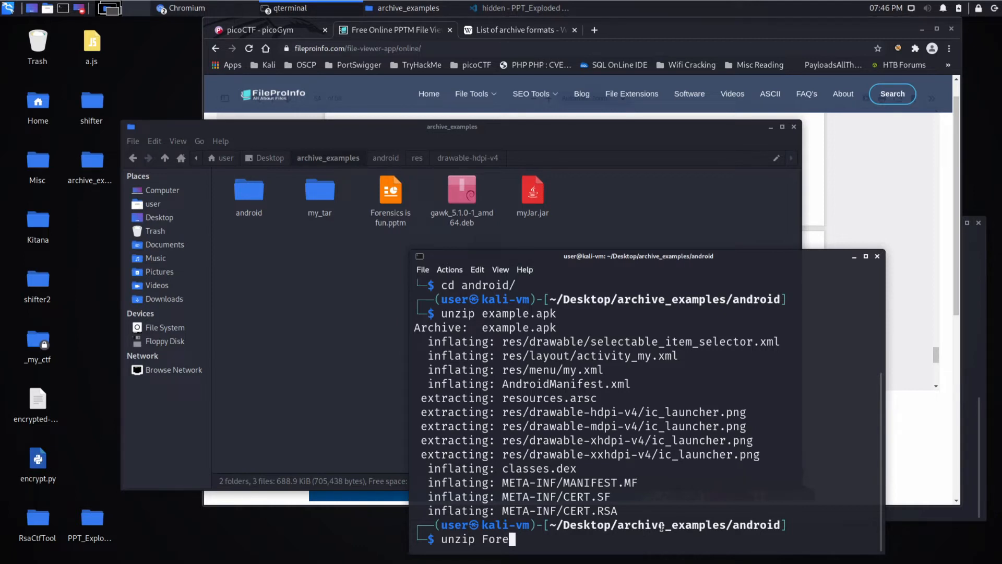
key(BackSpace)
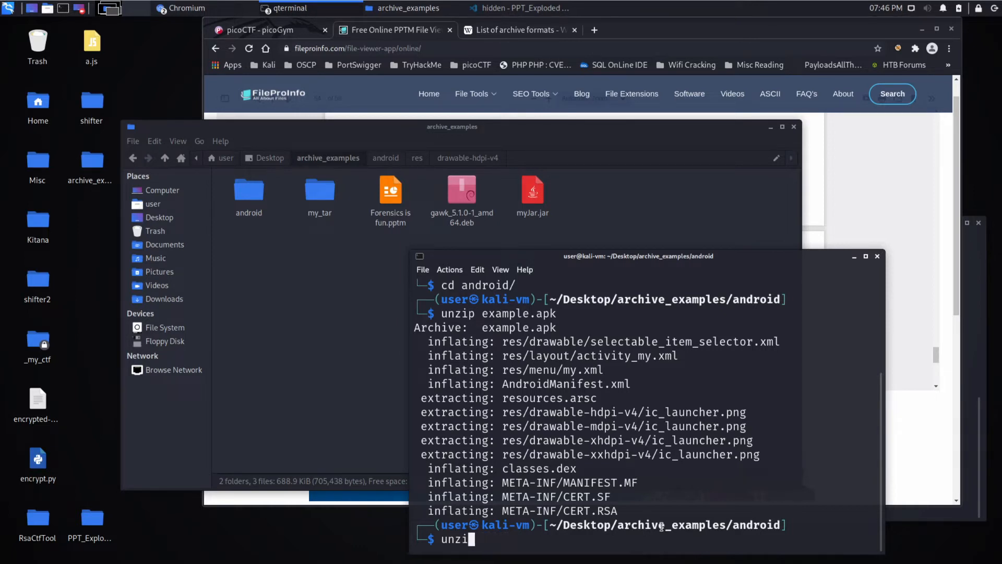
Go up a directory with cd .. and unzip Forensics is fun.pptm.
text(cd ..)
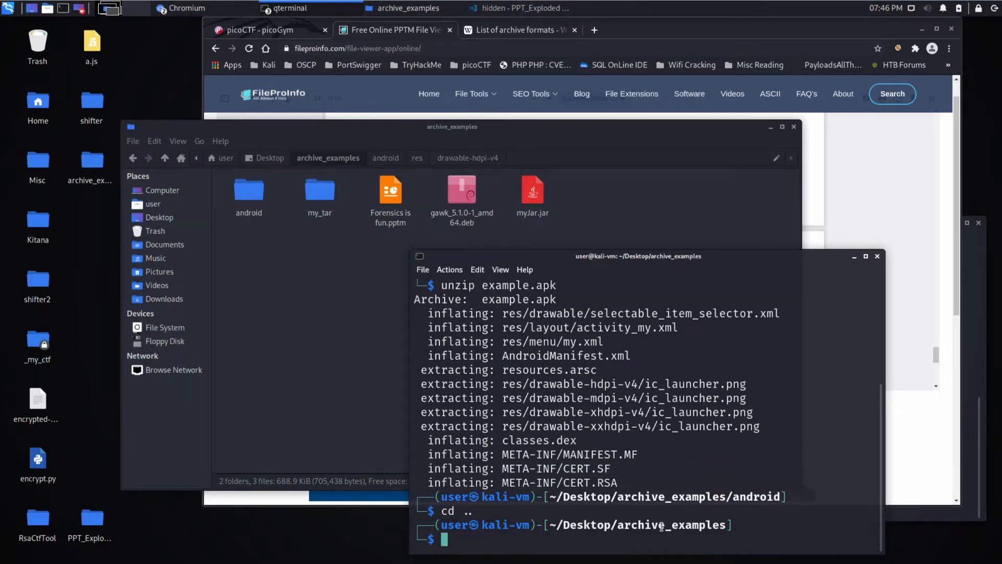
text(unzip)
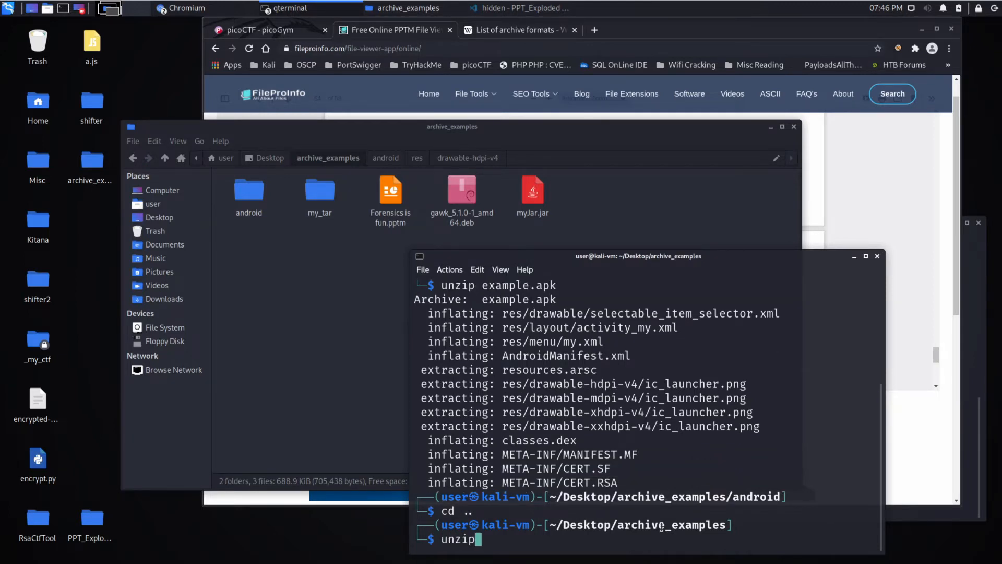
text(Fo)
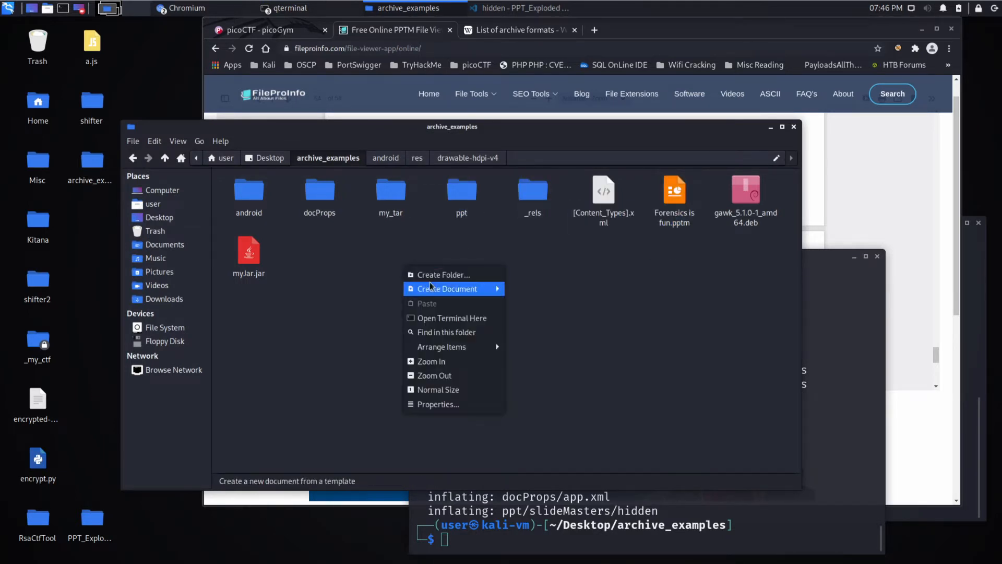
Create a new folder named Exploded_PPT in archive_examples.
click(443, 274)
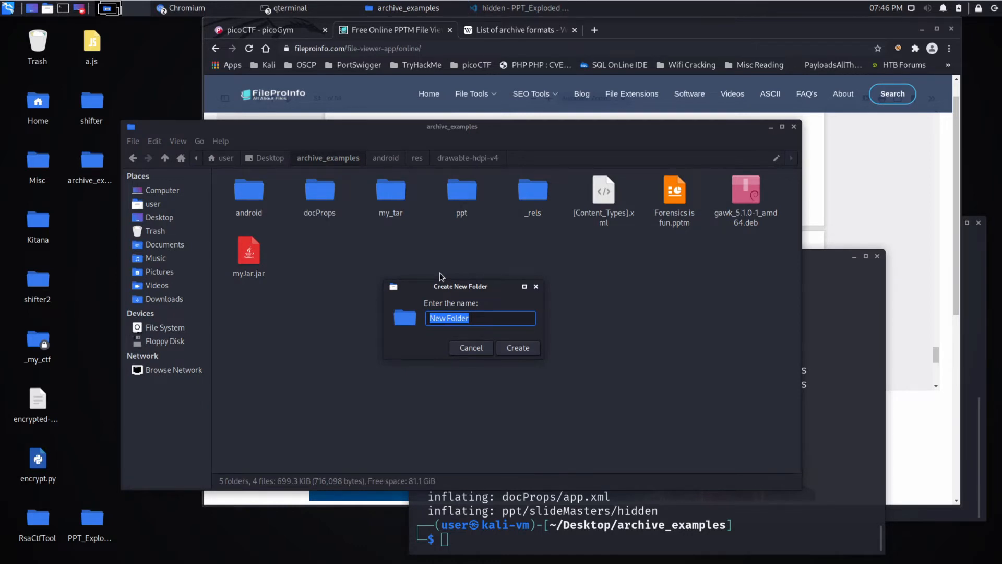
text(Explodd)
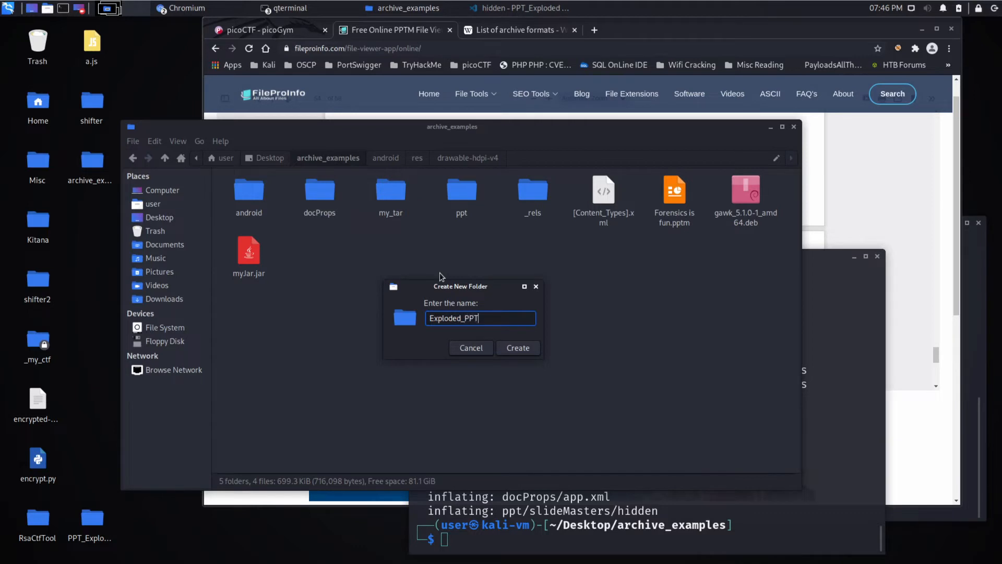
click(517, 348)
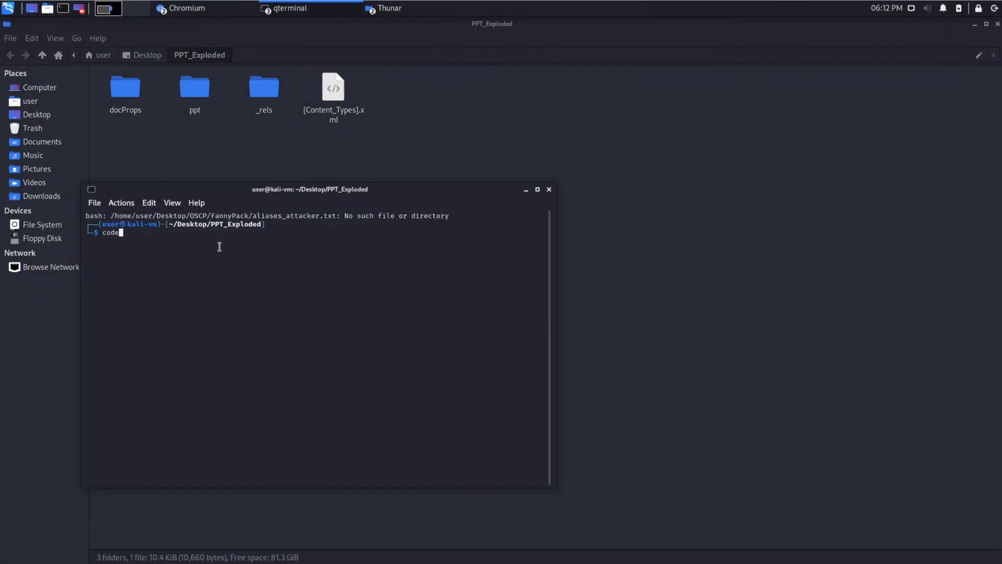
Launch VS Code on the folder, close the welcome page, and format _rels/.rels.
key(Return)
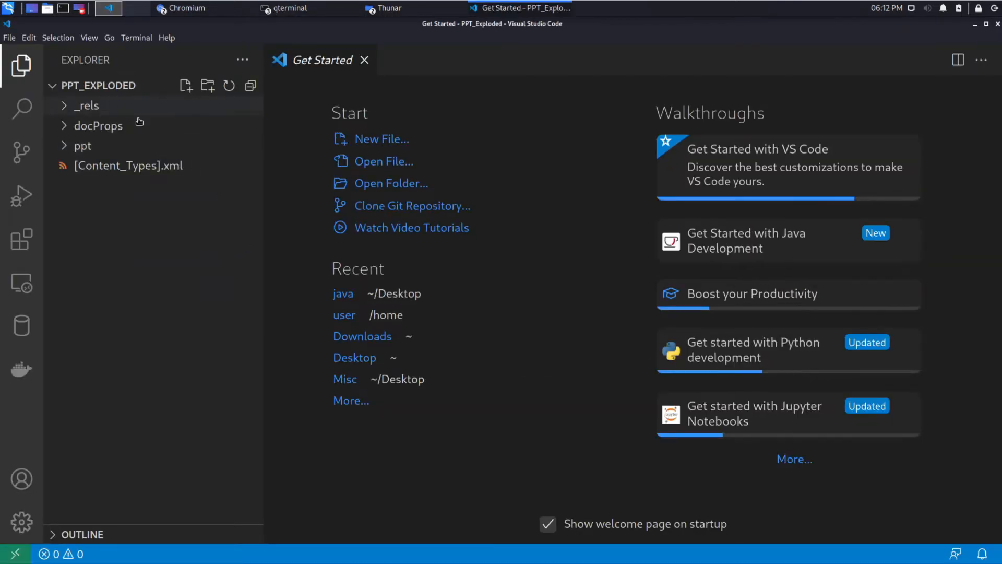
click(364, 59)
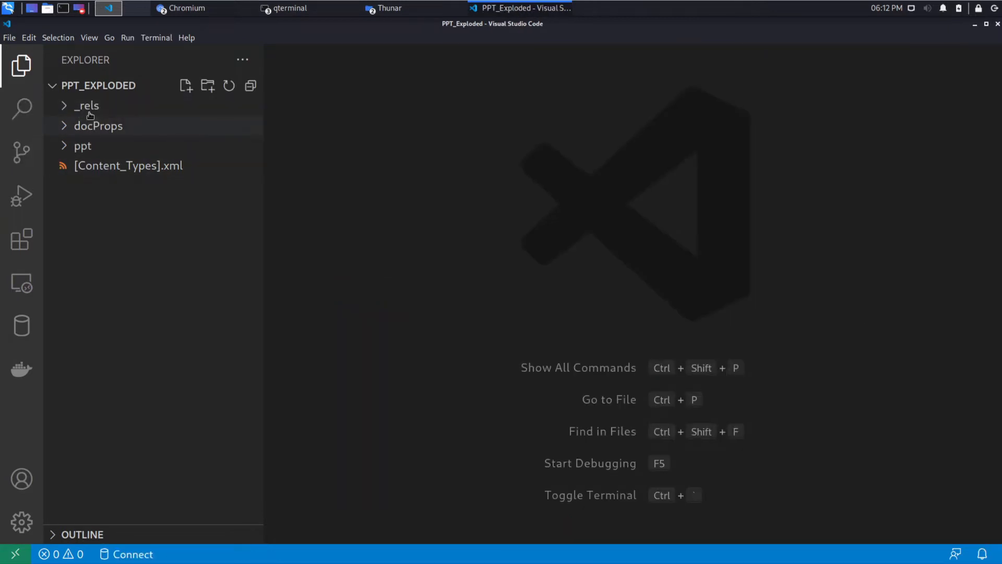
click(86, 105)
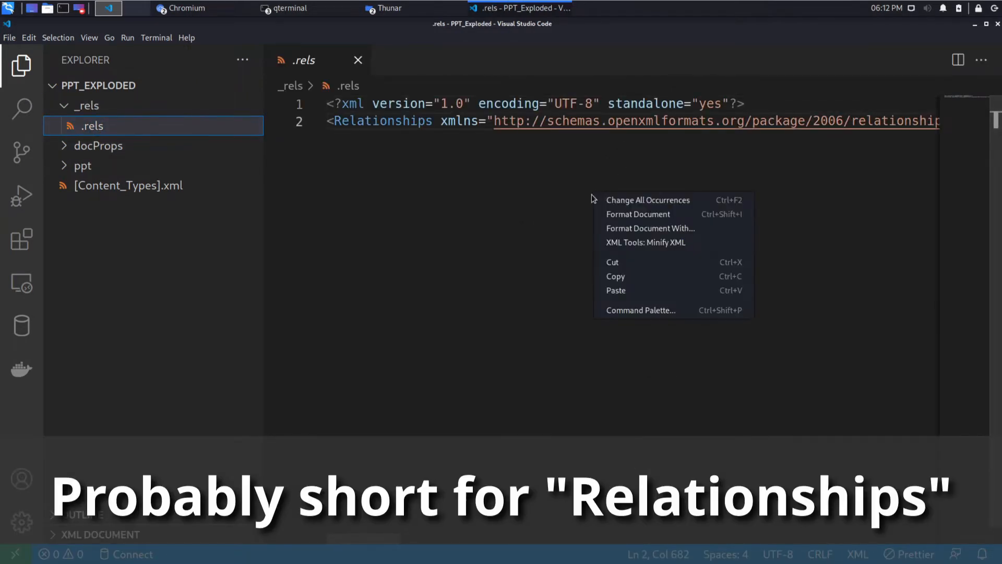
click(638, 214)
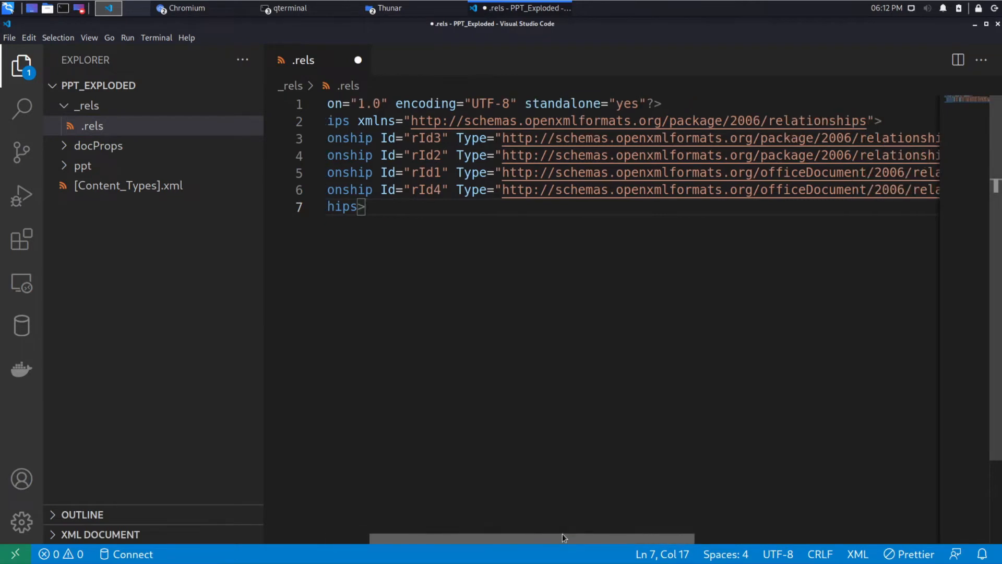
scroll(right, 3)
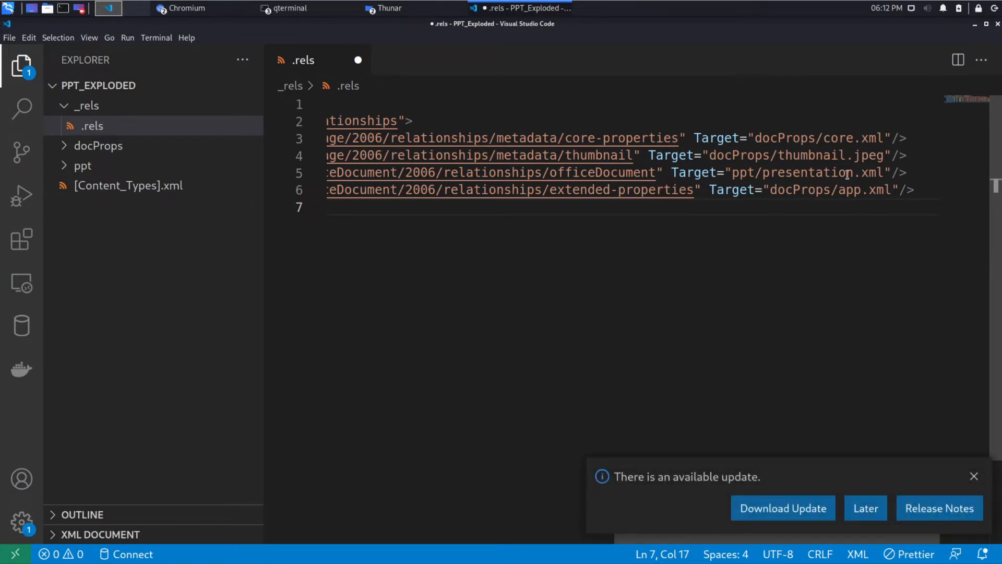
mouse_move(974, 476)
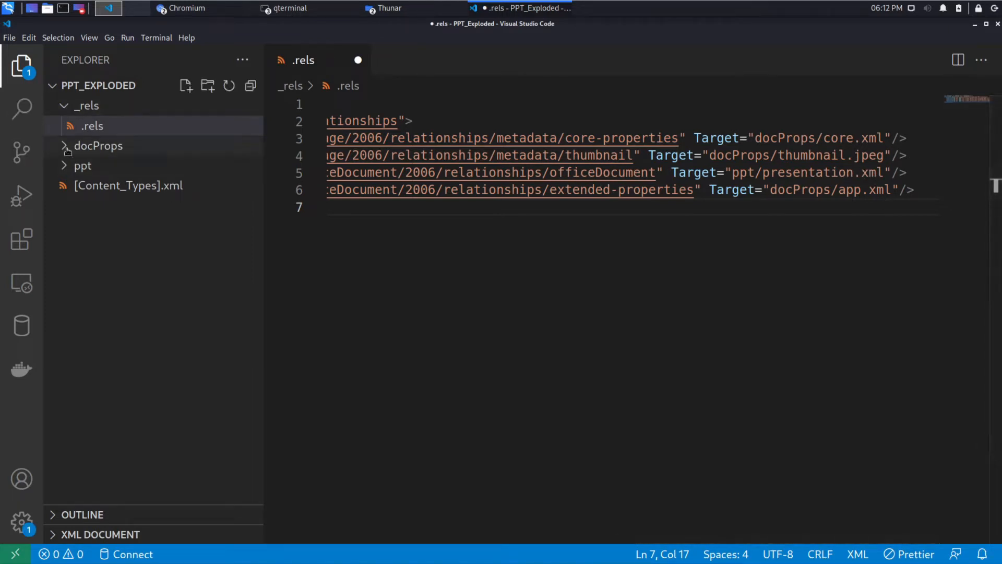
Expand docProps and format app.xml, revealing 58 slides.
click(102, 165)
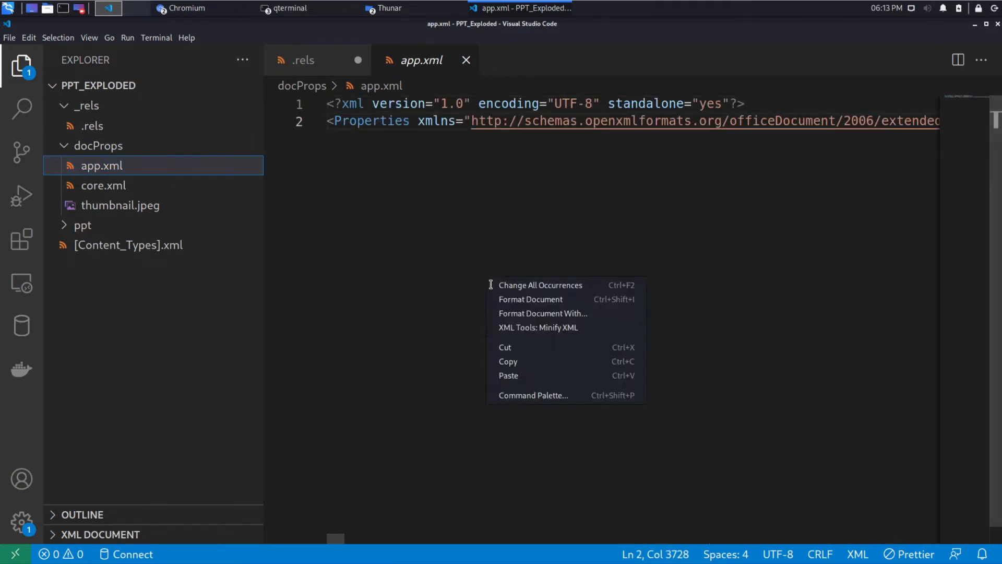
click(530, 299)
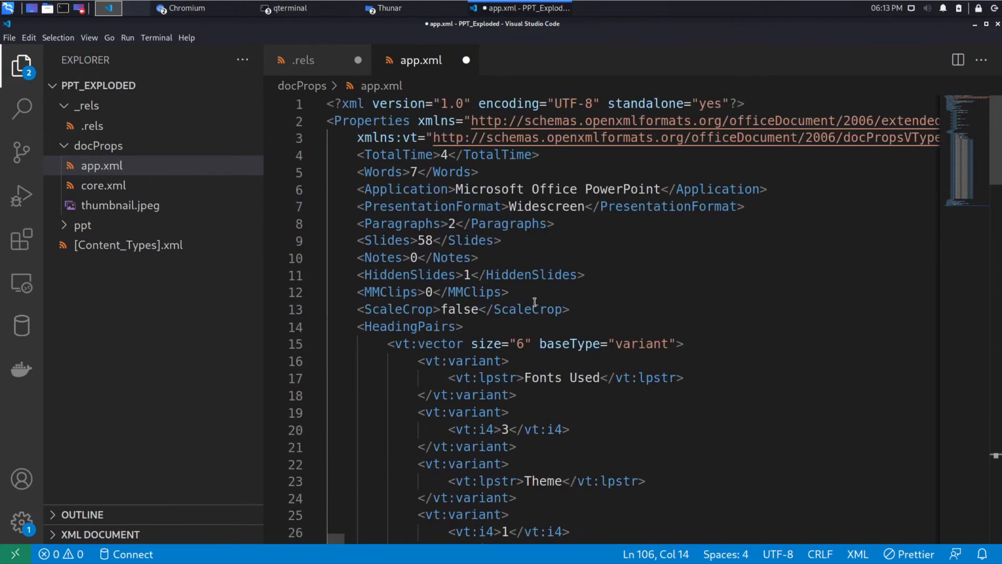
scroll(down, 3)
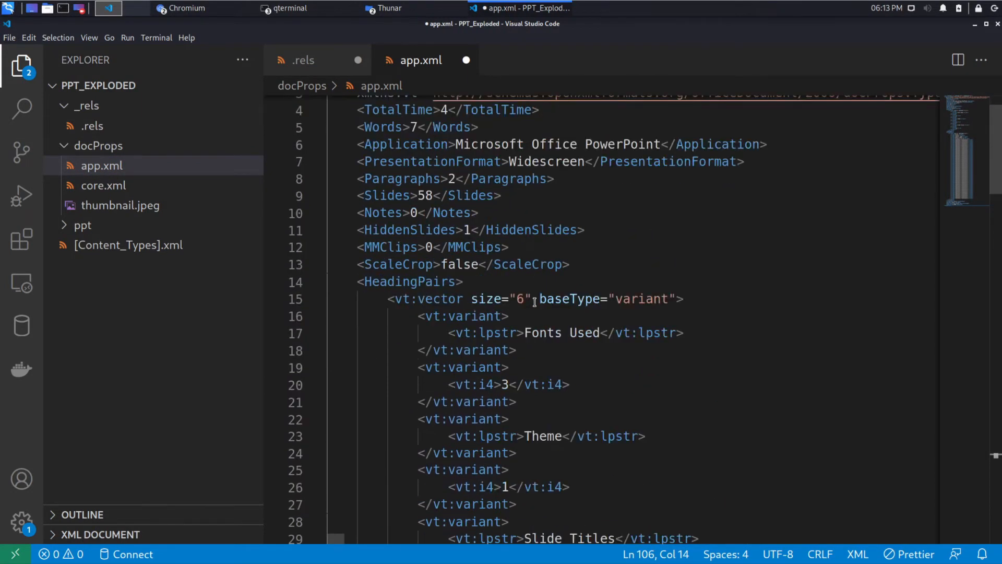
scroll(down, 3)
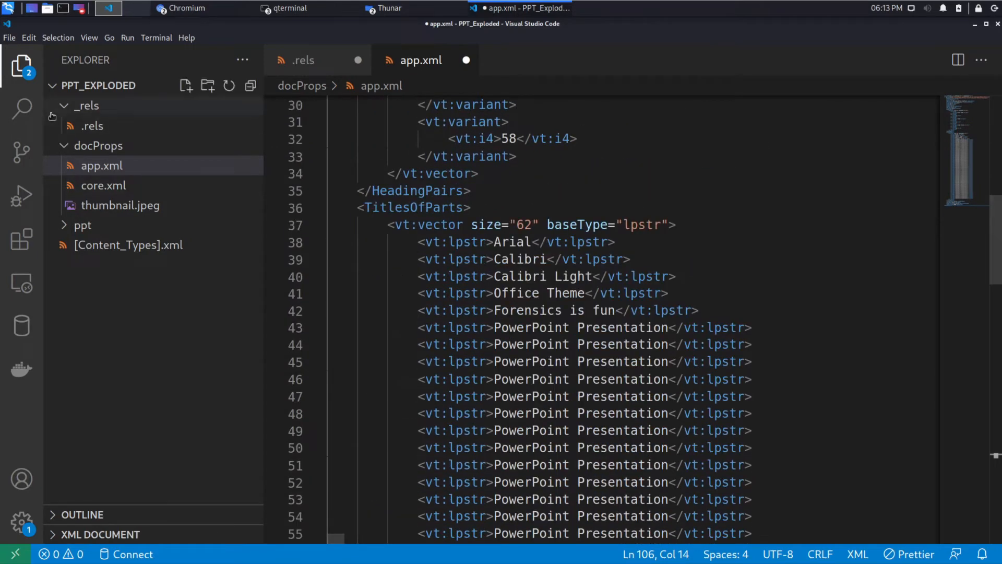
Search the workspace for 'pico' and format core.xml to read its title and revision.
click(22, 109)
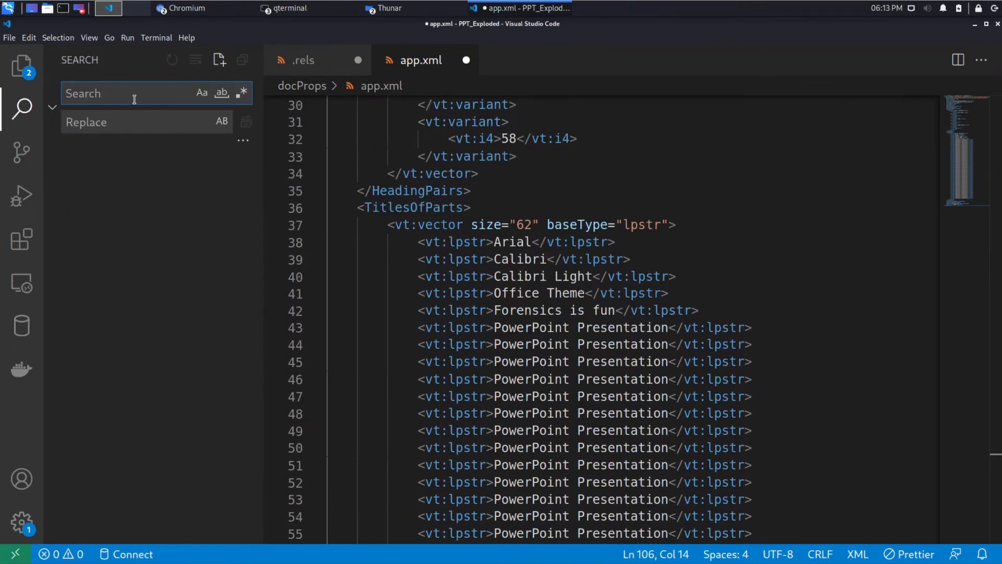
text(pico)
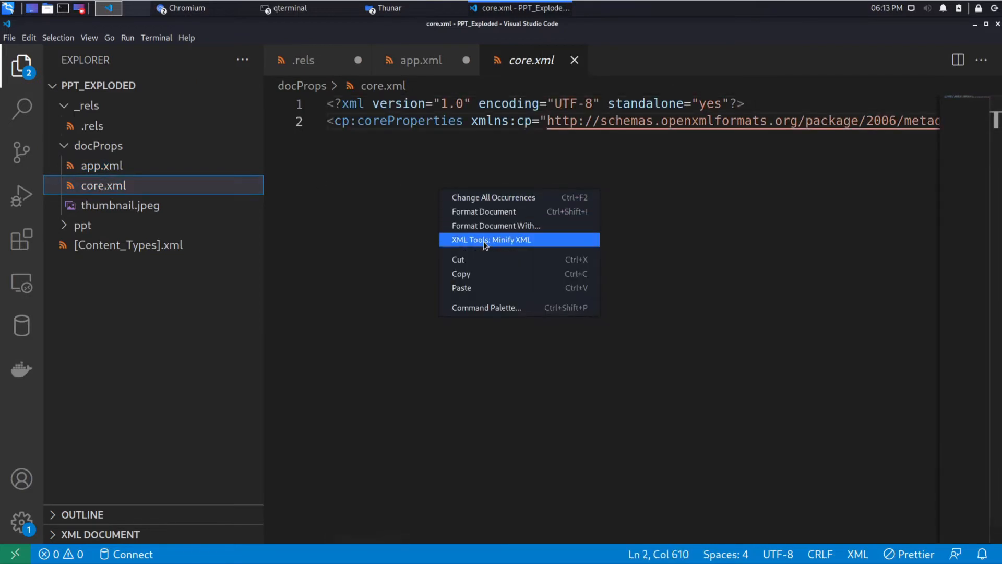
click(492, 239)
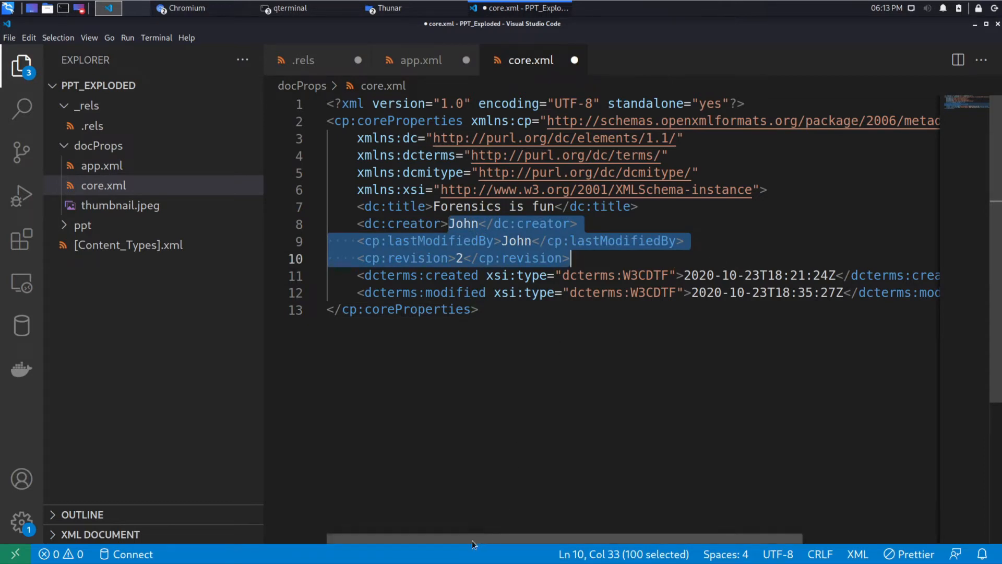
scroll(right, 3)
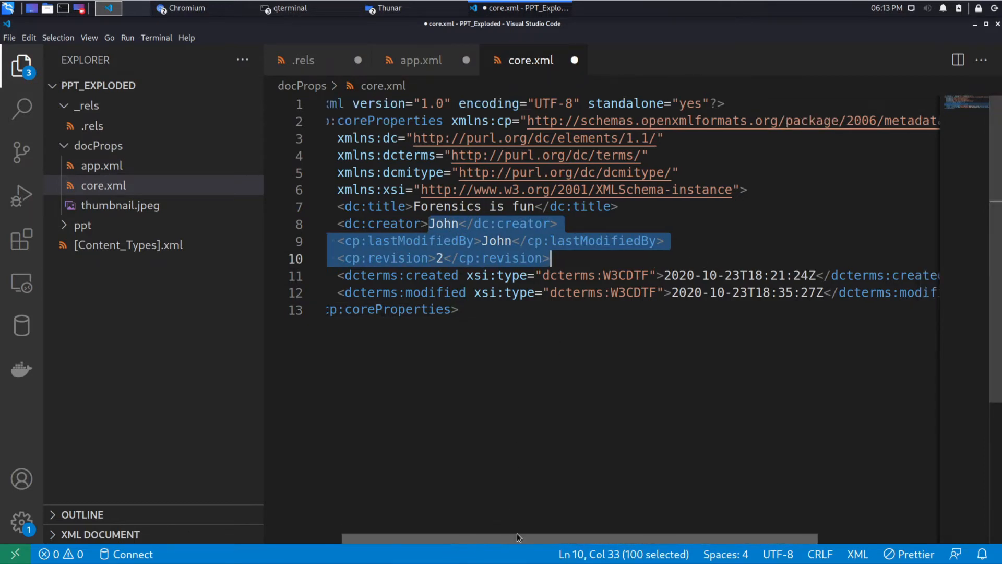
scroll(left, 3)
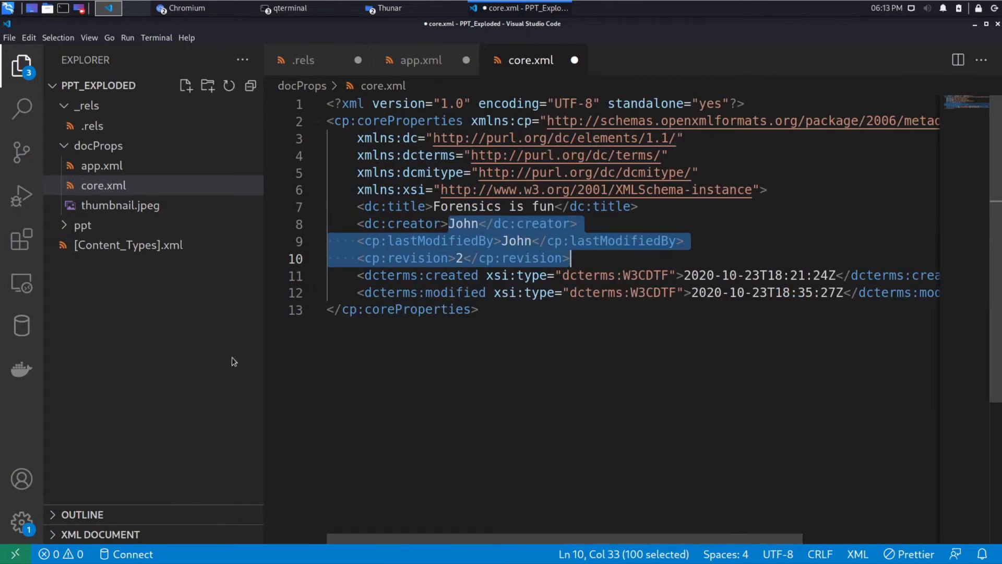
View the 'Forensics is fun' thumbnail image and expand the ppt folder.
click(121, 205)
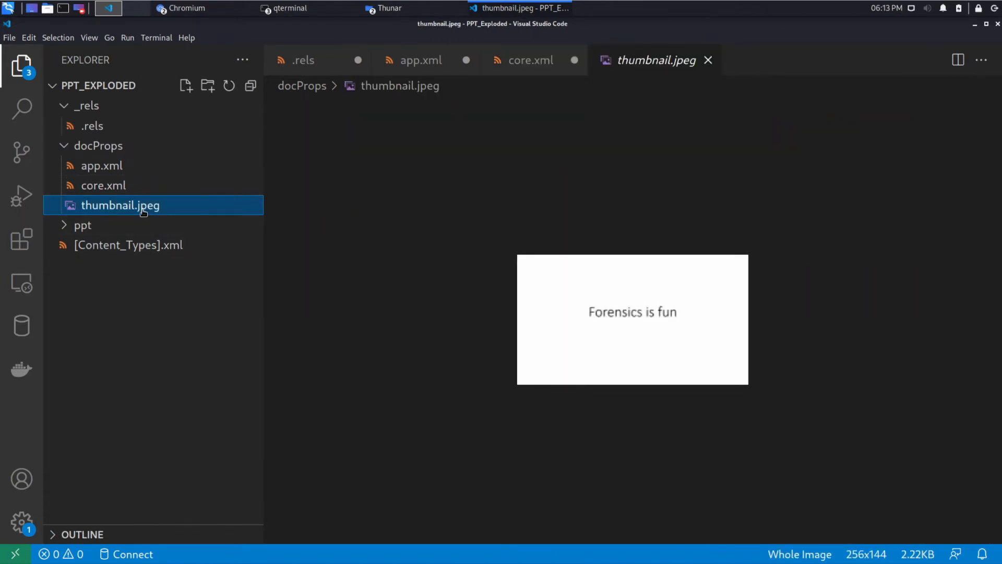
mouse_move(621, 314)
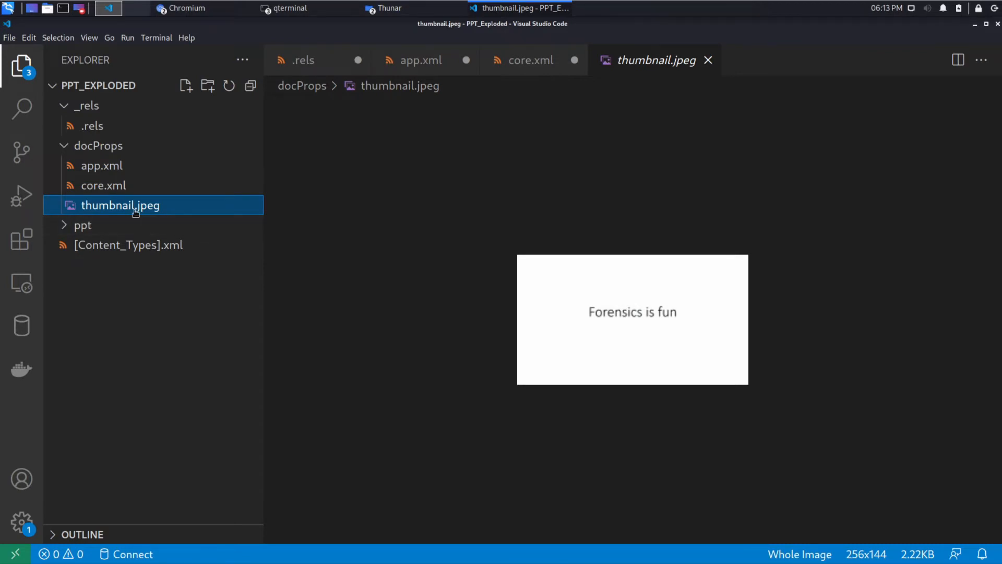
click(82, 225)
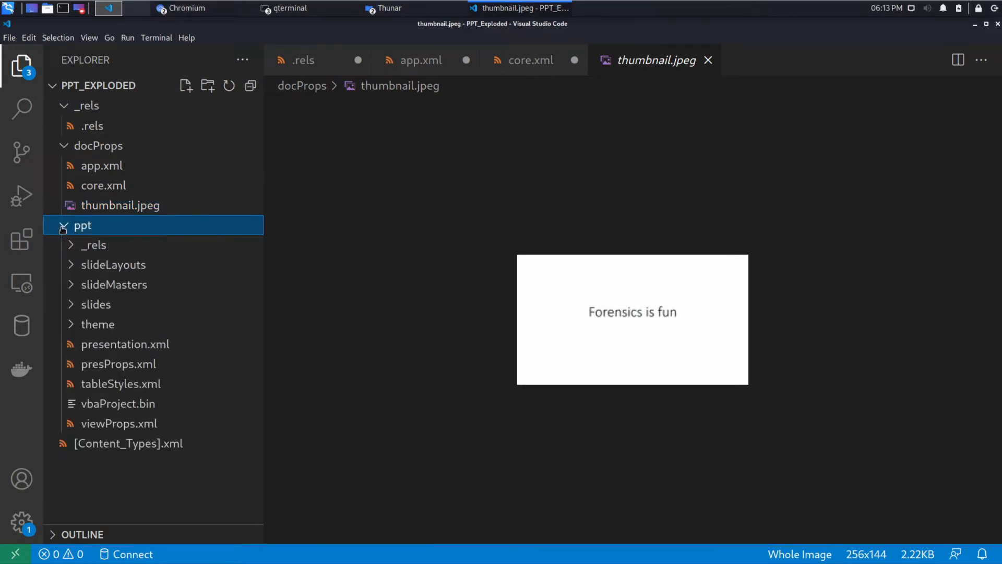
Open ppt/_rels/presentation.xml.rels and scroll through its slide, theme and vbaProject targets.
click(82, 225)
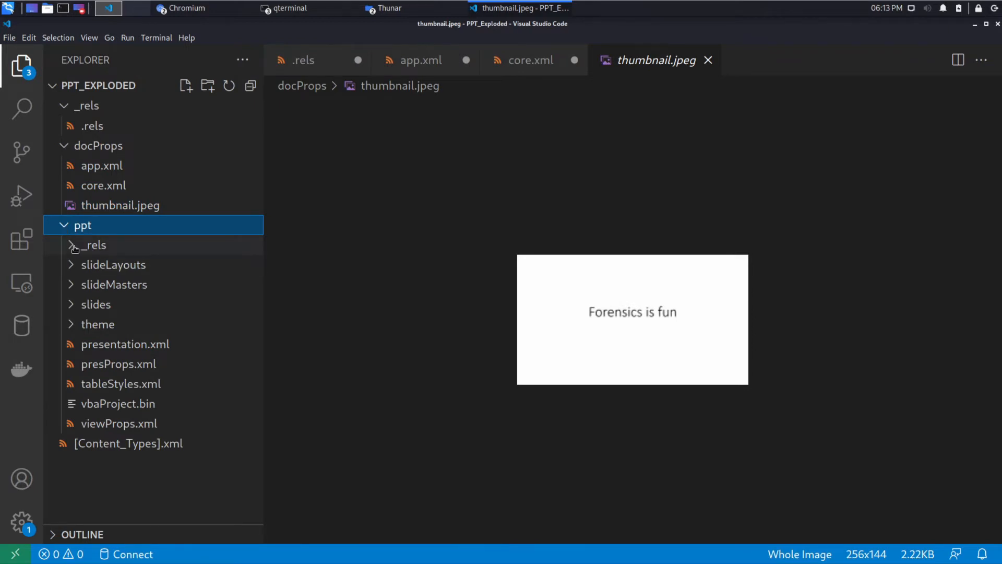
click(94, 245)
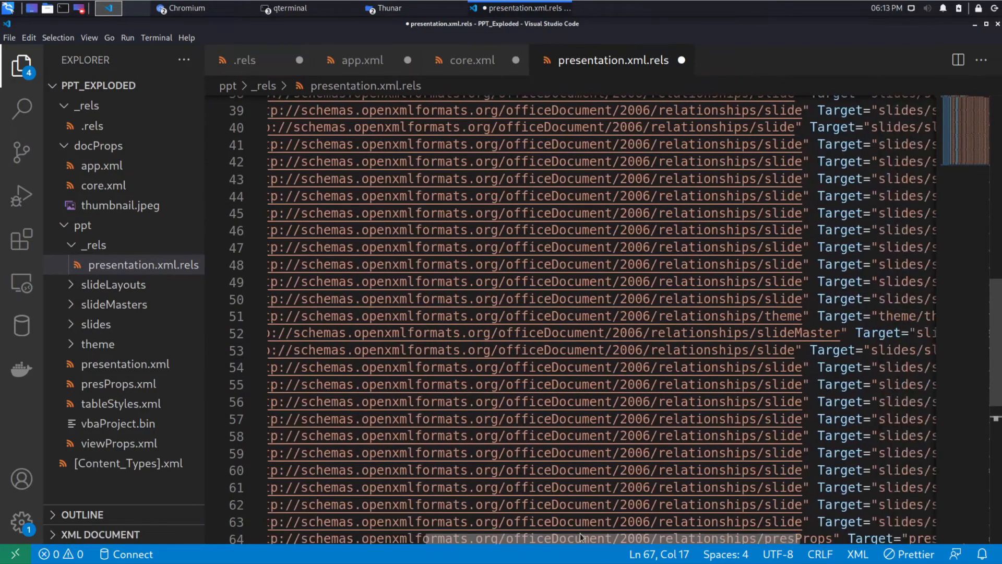
scroll(up, 3)
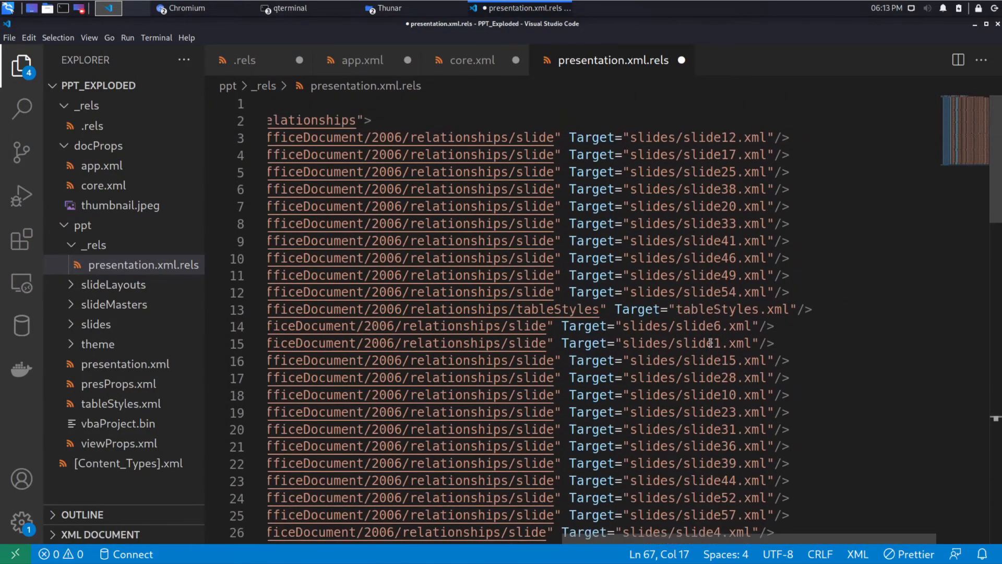
mouse_move(703, 145)
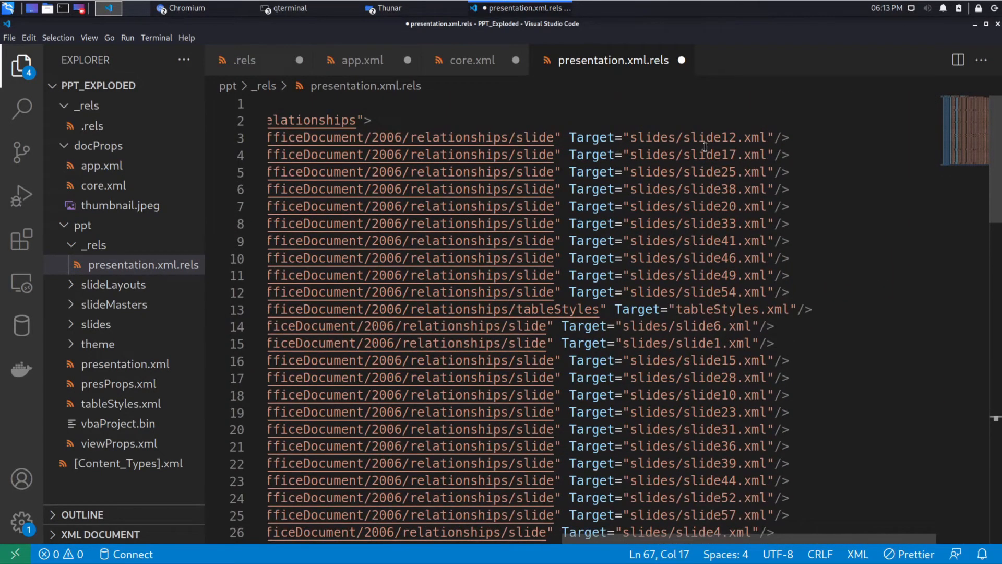
scroll(down, 3)
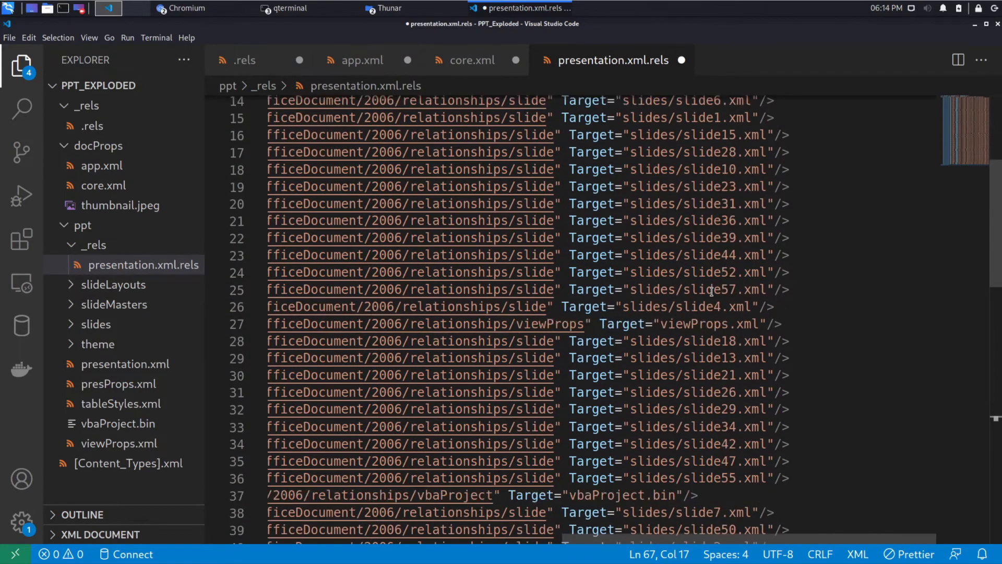
scroll(down, 3)
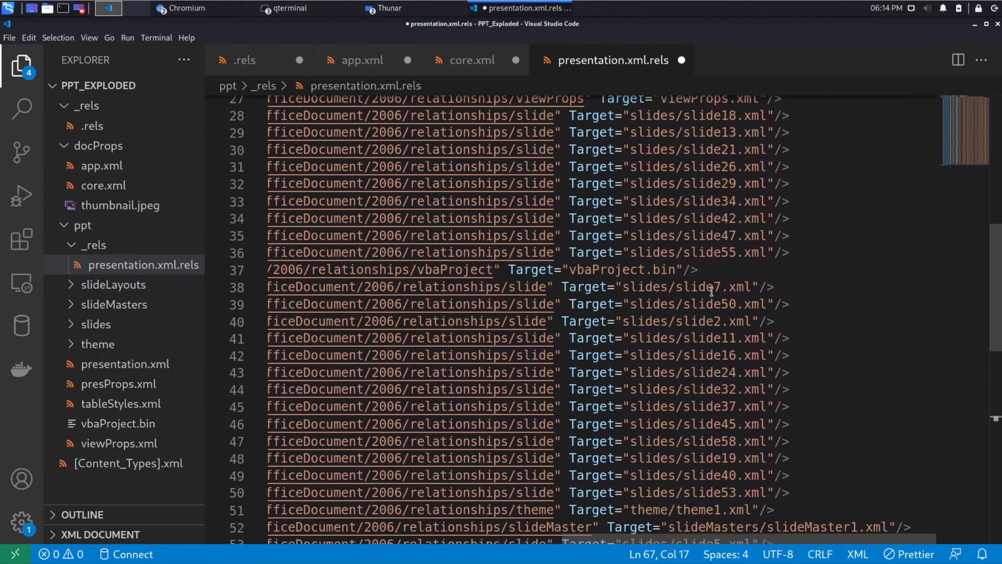
scroll(down, 3)
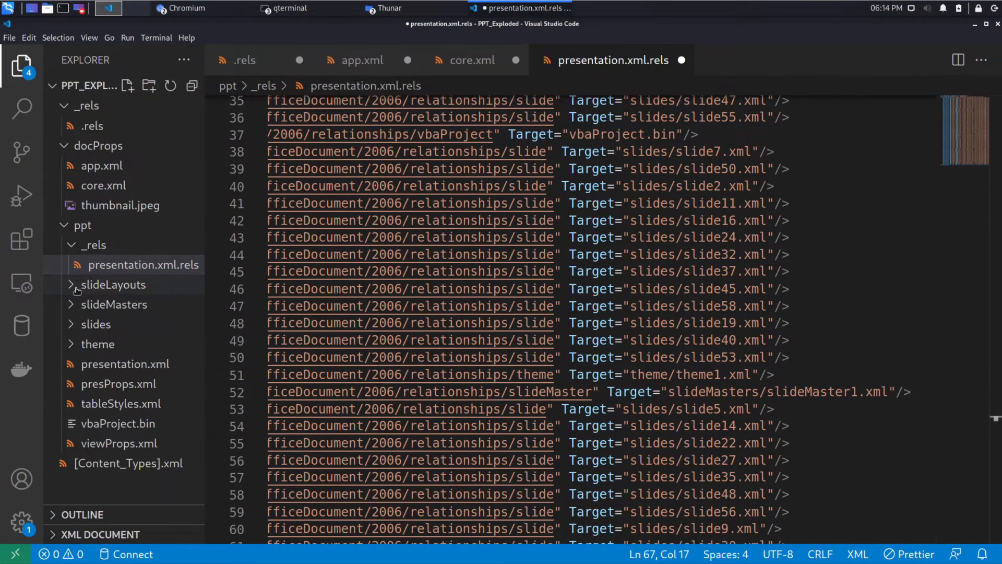
Open slideLayouts/slideLayout1.xml, the Title Slide layout, and select its creation ID value.
click(112, 284)
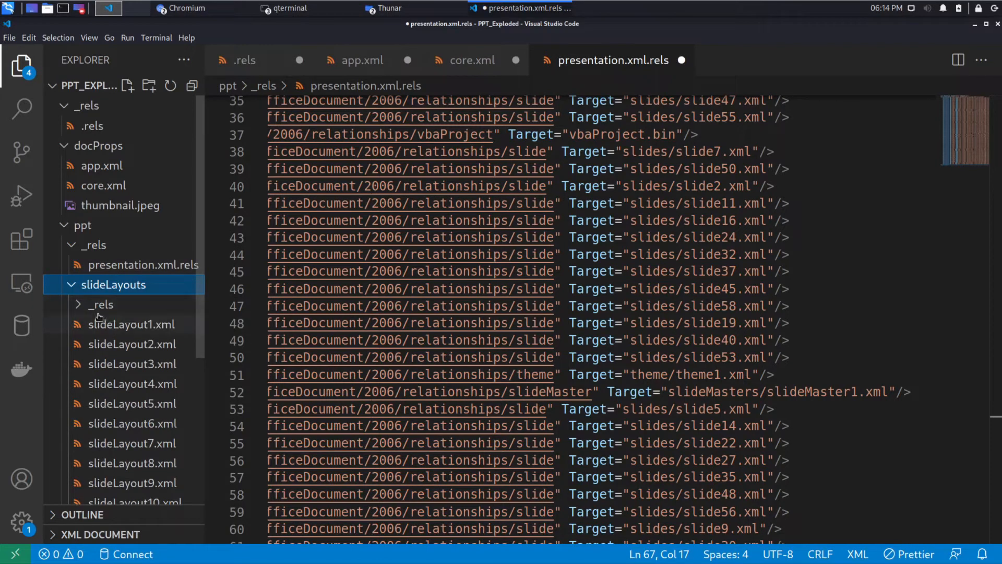
click(100, 305)
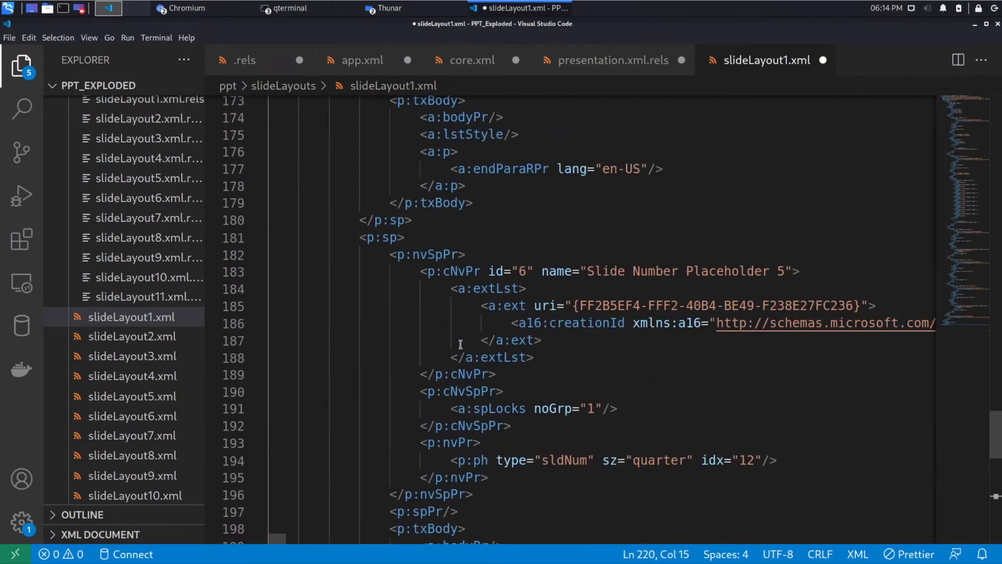
drag(578, 306, 764, 305)
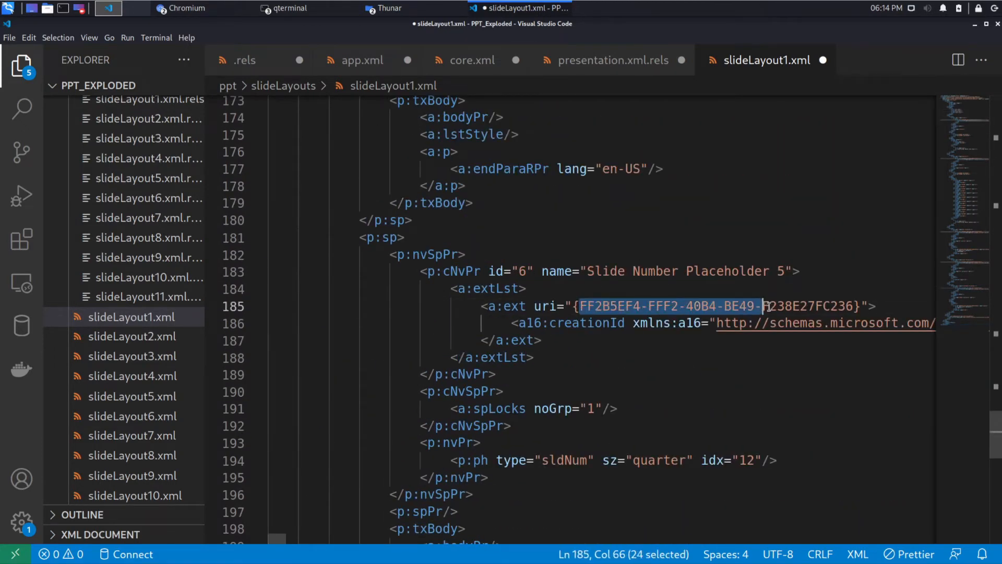
drag(761, 306, 856, 306)
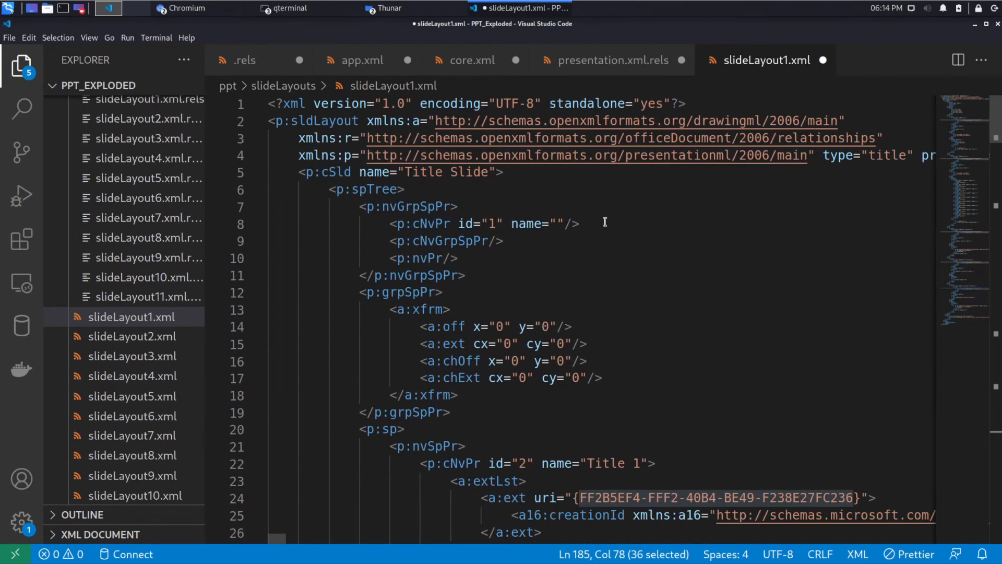
scroll(down, 3)
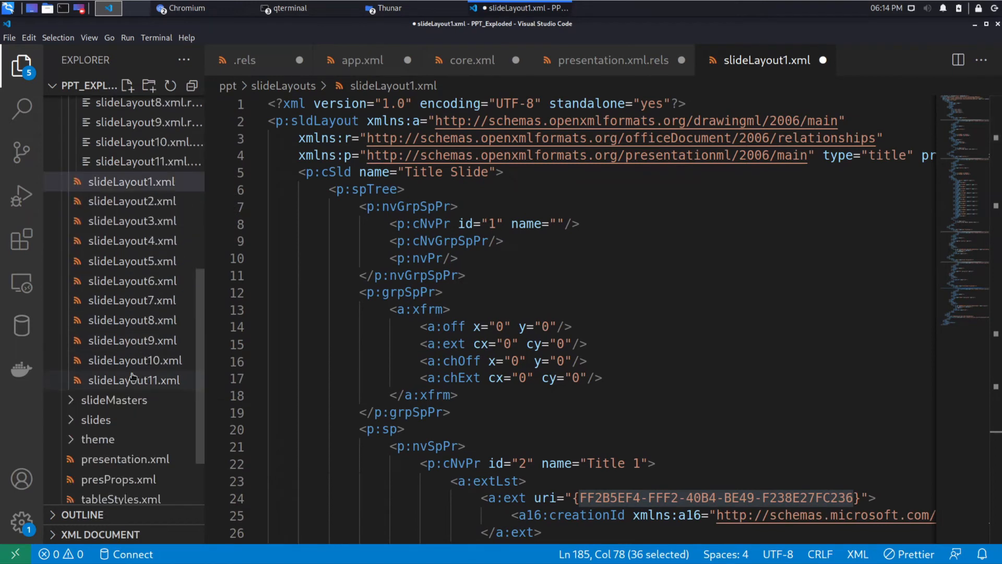
Open slideLayout11.xml and scroll the Explorer down to the slide files.
click(133, 379)
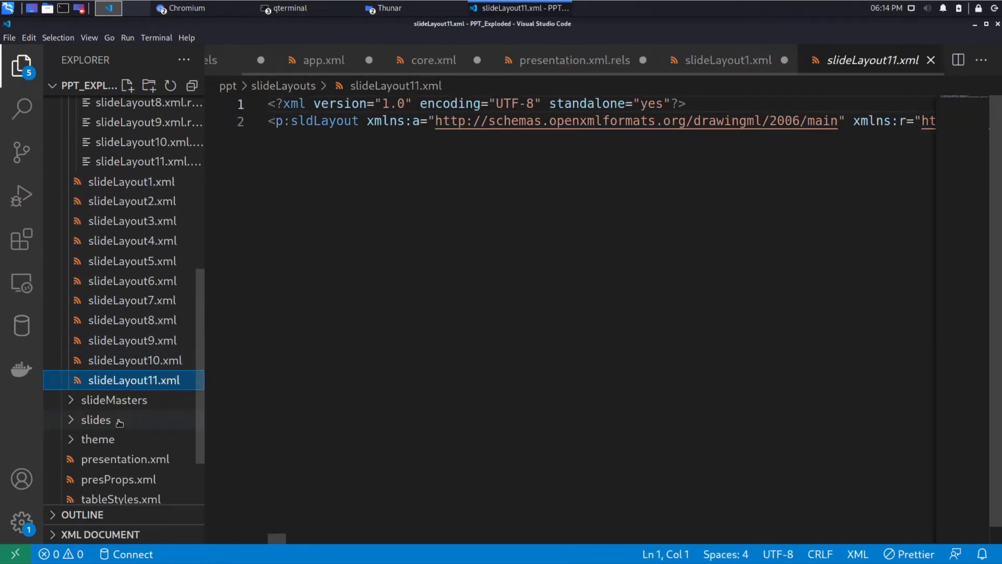
scroll(down, 3)
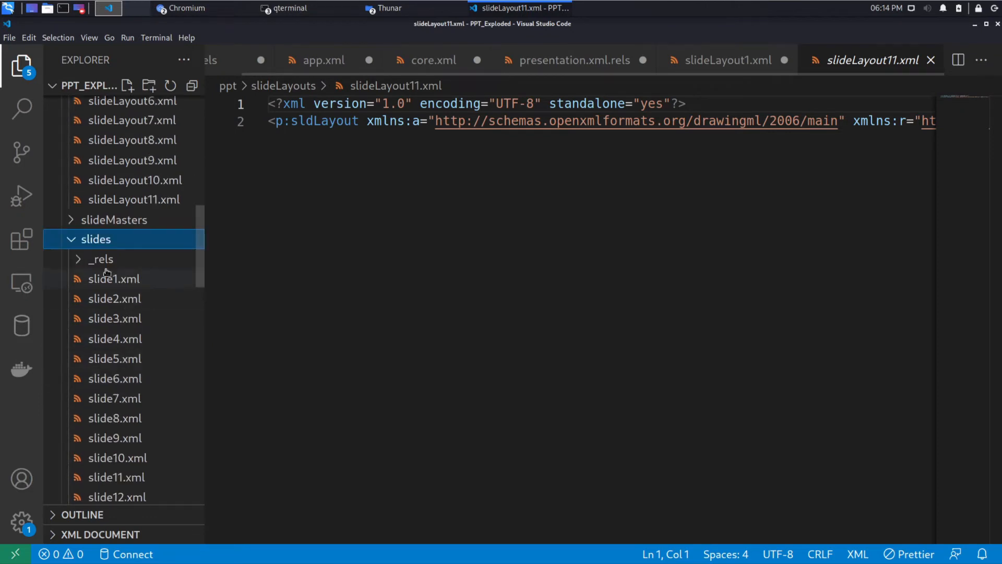
scroll(down, 3)
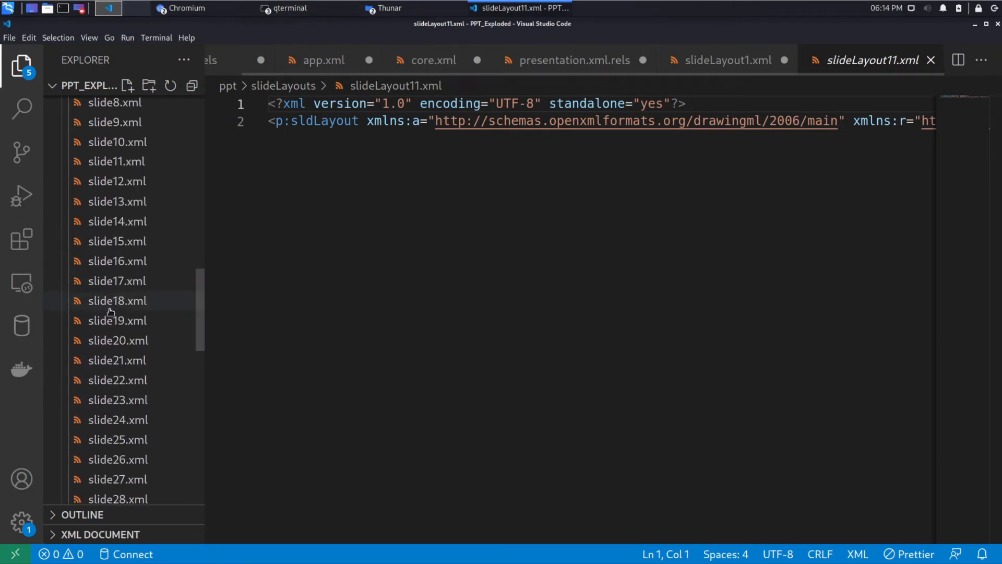
scroll(down, 3)
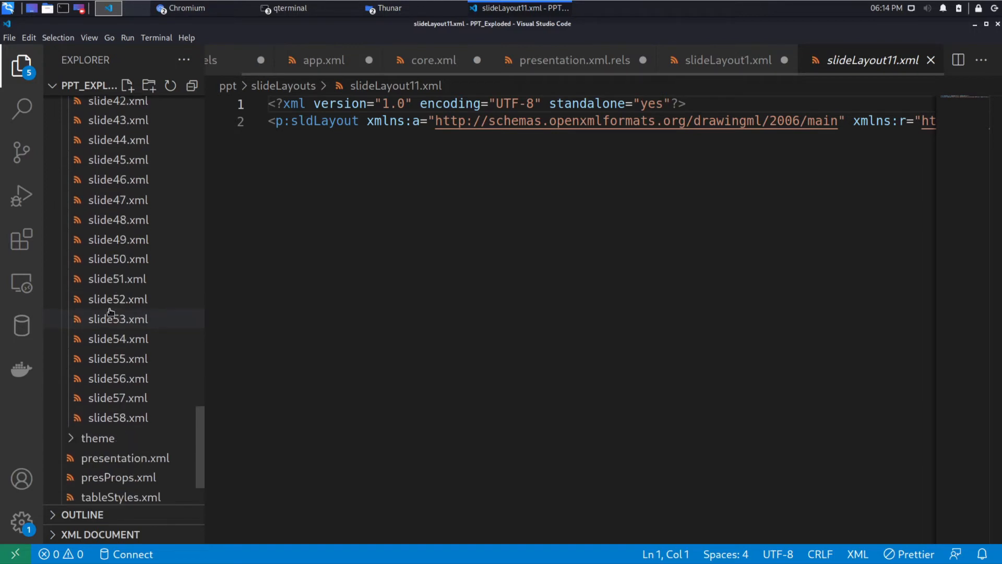
Open slide58.xml as indented XML, then open ppt/slideMasters/hidden.
click(118, 418)
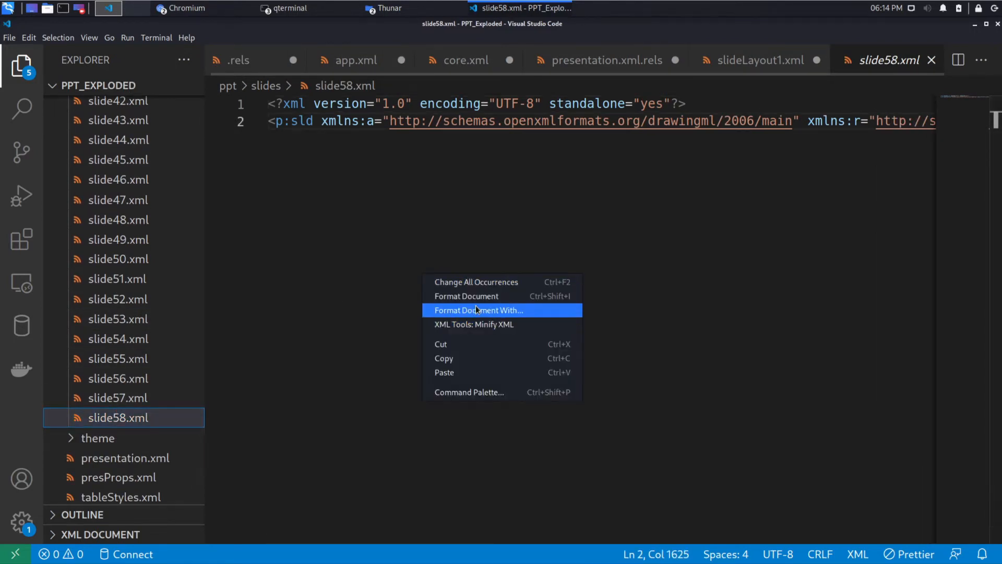
click(478, 310)
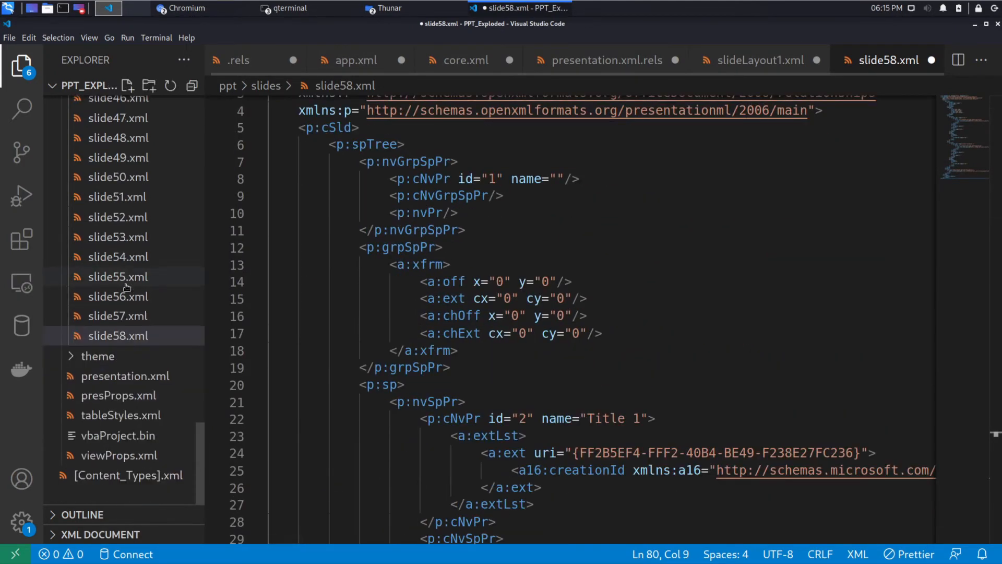
click(98, 355)
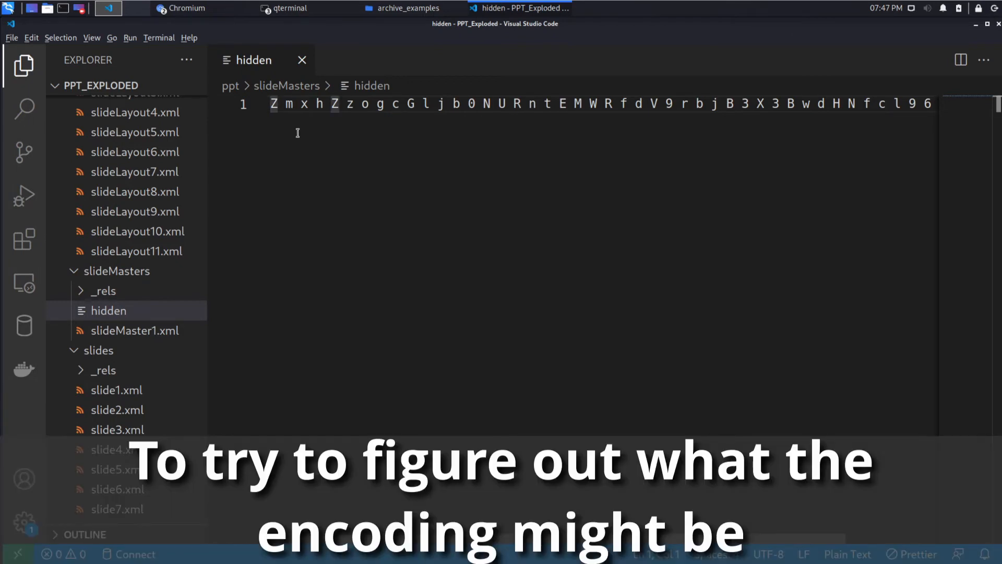
Focus the hidden file's line of space-separated encoded characters.
click(304, 104)
text(ch)
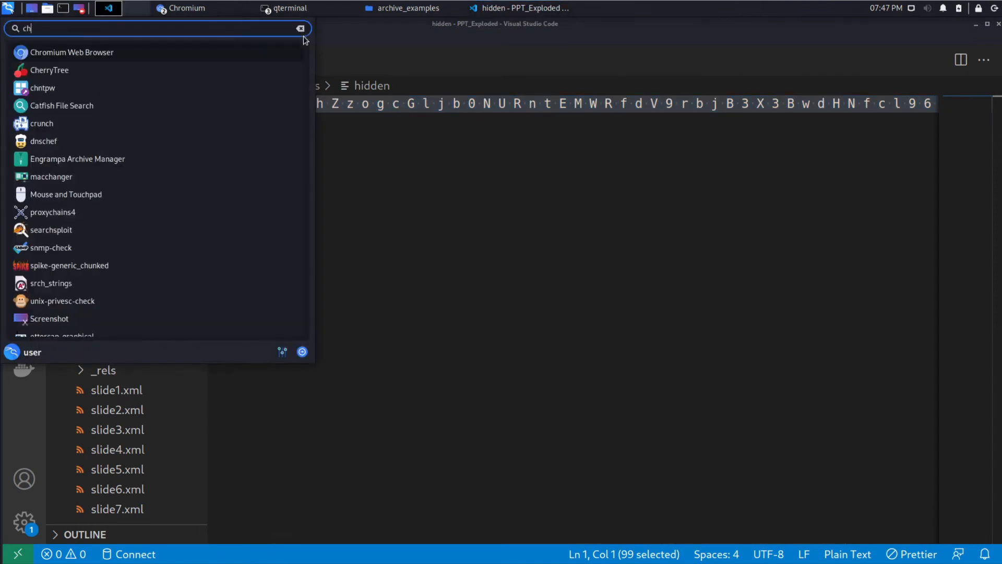
Launch Chromium and decode the copied string in RapidTables' Base64 to ASCII converter.
click(71, 52)
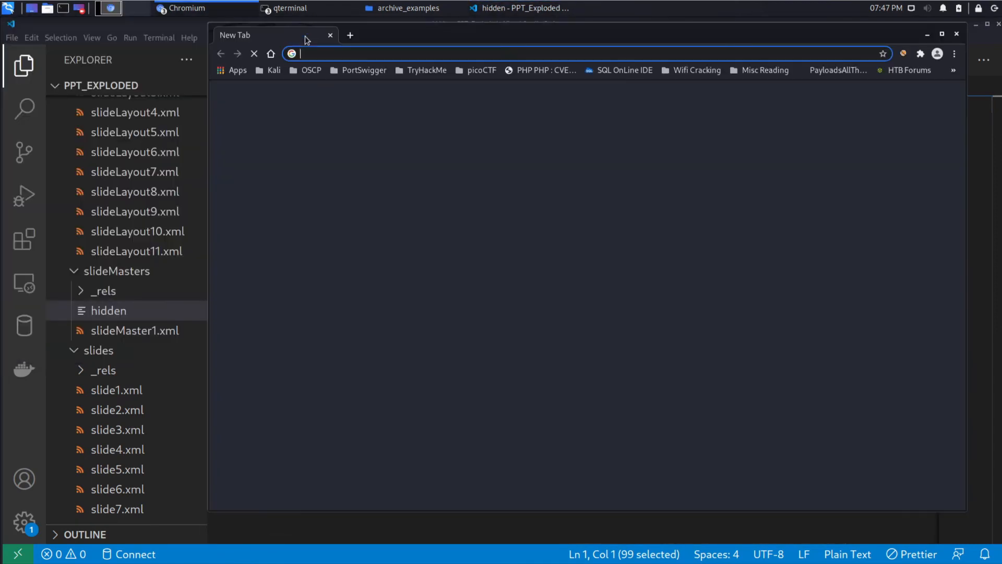
text(rapidtables.com/convert/number/ascii-hex-bin-dec-converter.html)
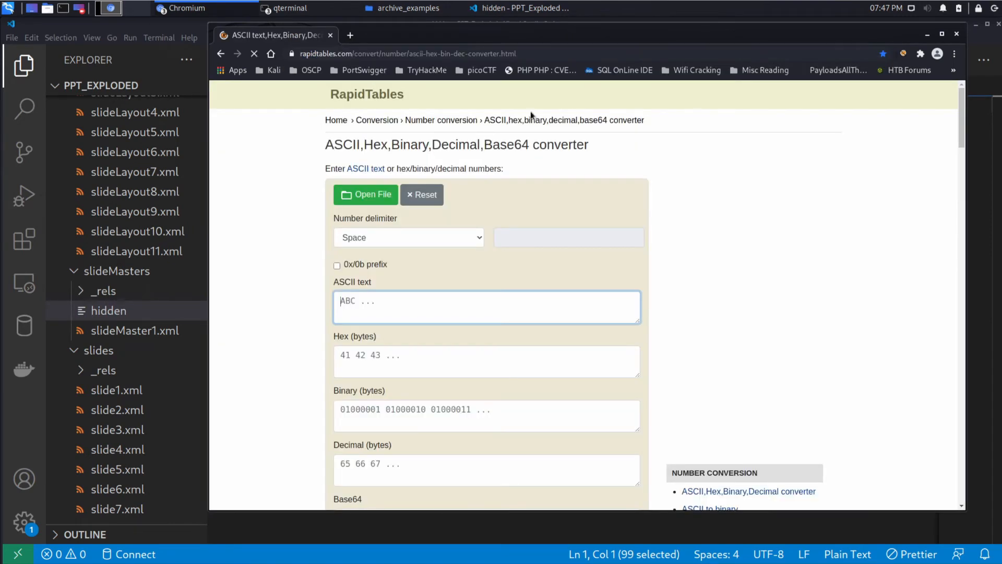
scroll(down, 3)
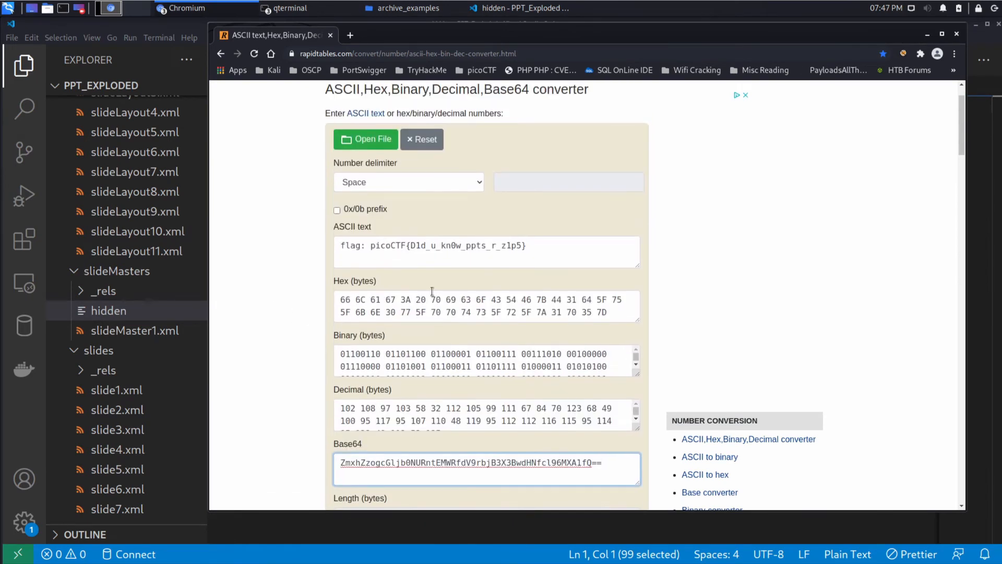
click(434, 245)
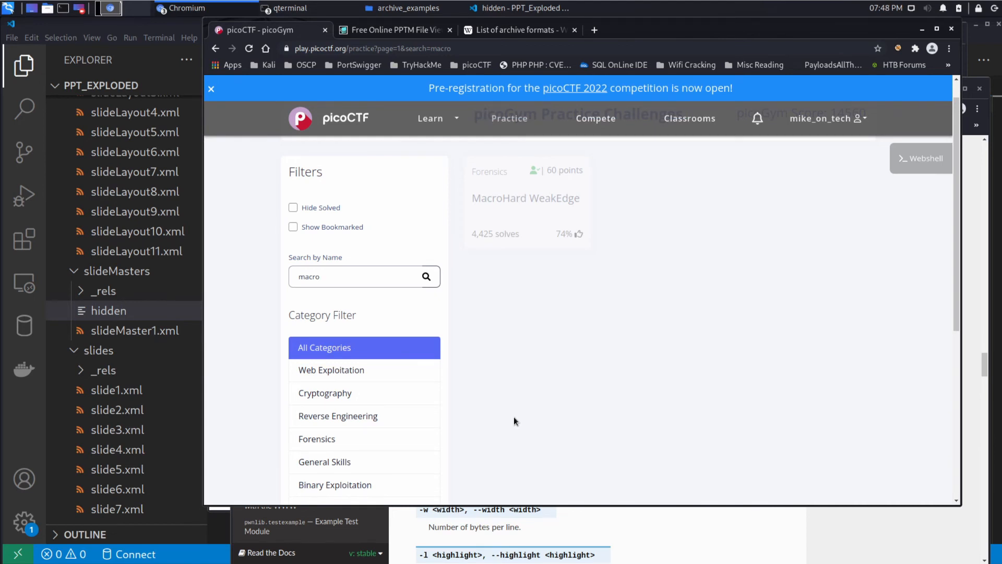
mouse_move(505, 402)
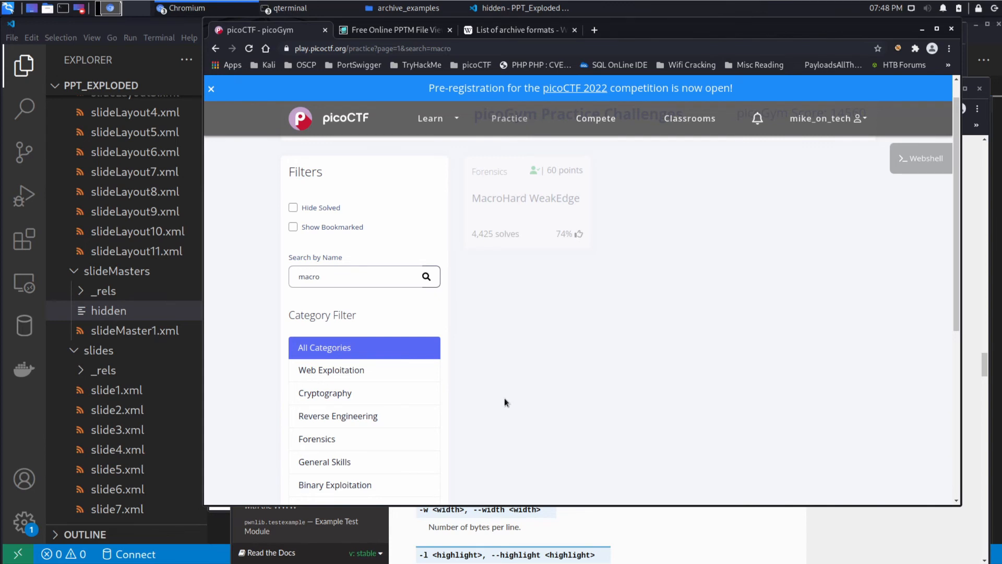
mouse_move(507, 29)
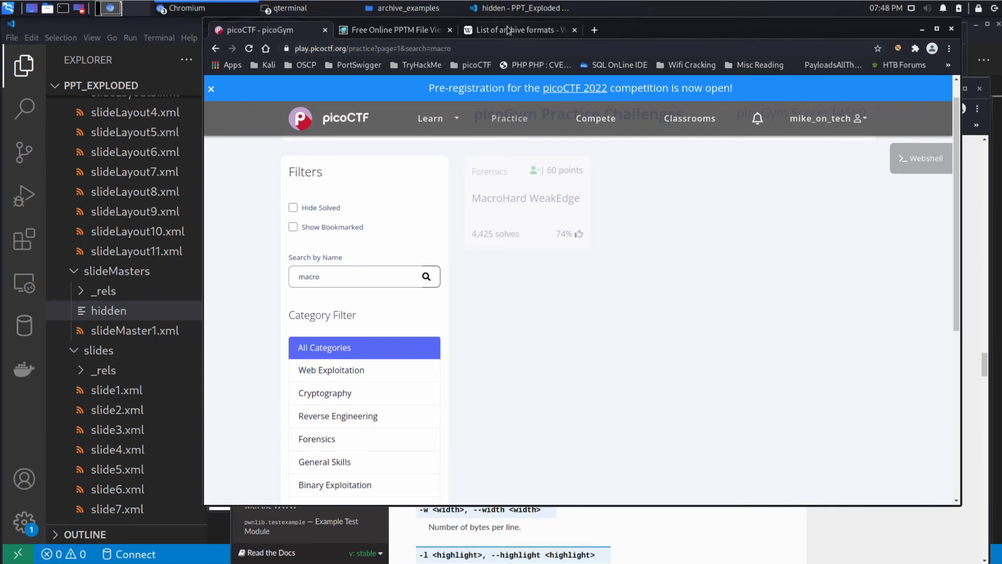
Switch to the 'List of archive formats - Wikipedia' tab.
click(518, 29)
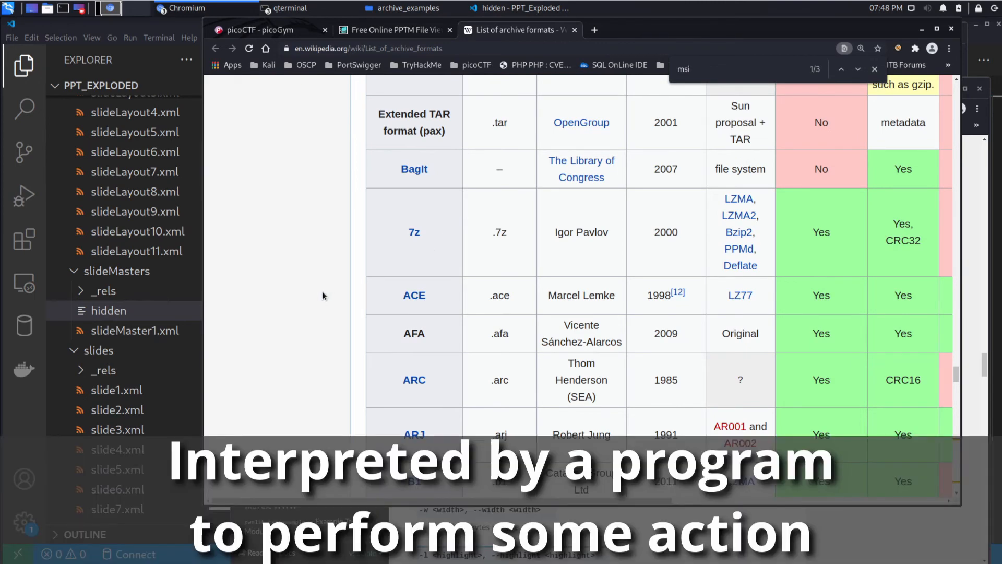
Maximize the browser and scroll the archive formats tables looking for msi and dmg.
click(841, 69)
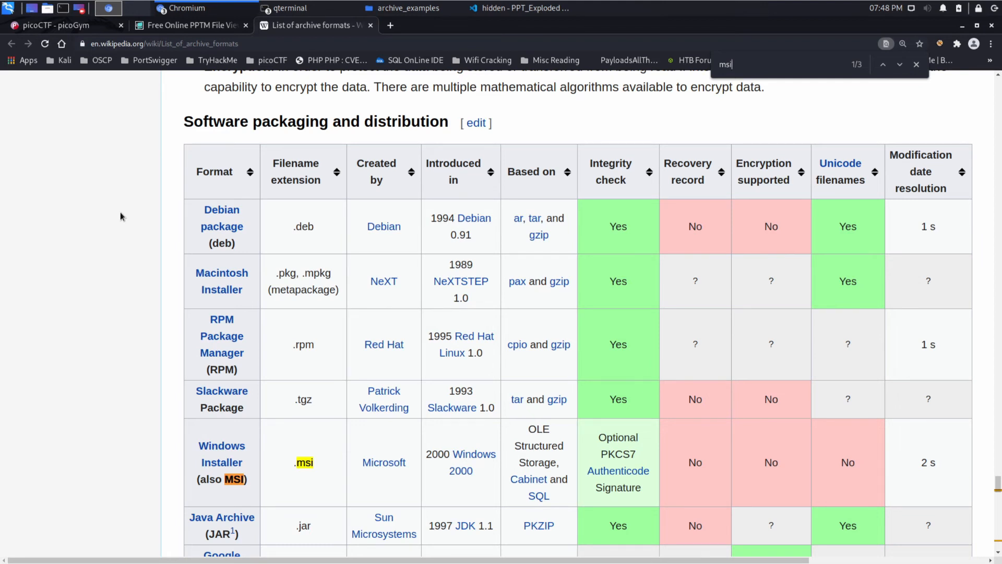
scroll(down, 3)
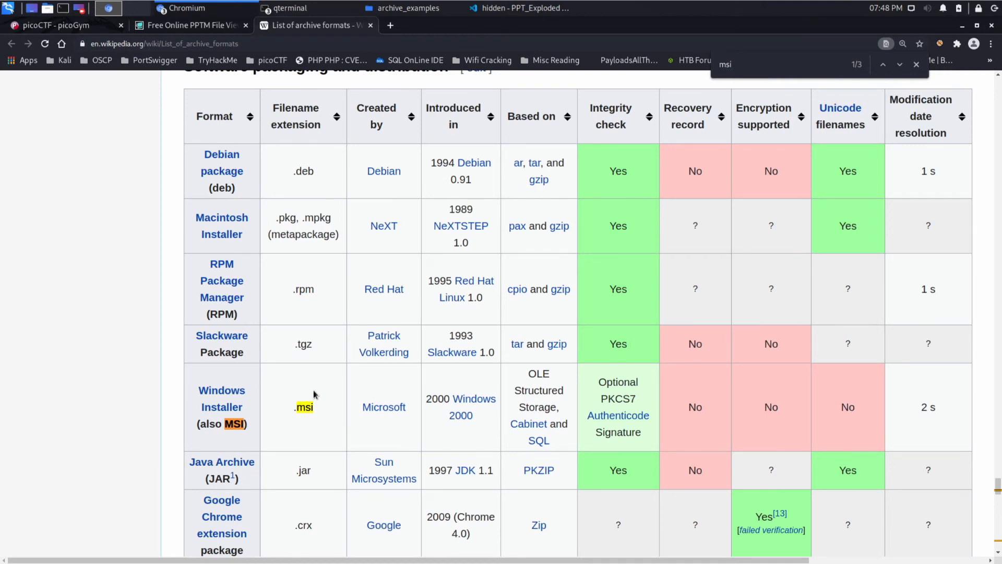
mouse_move(286, 412)
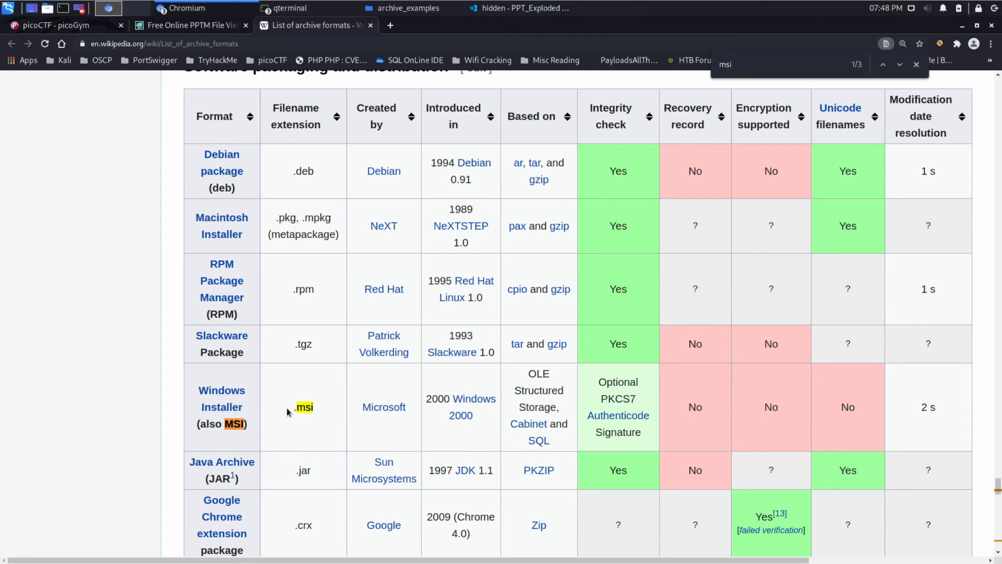
mouse_move(326, 416)
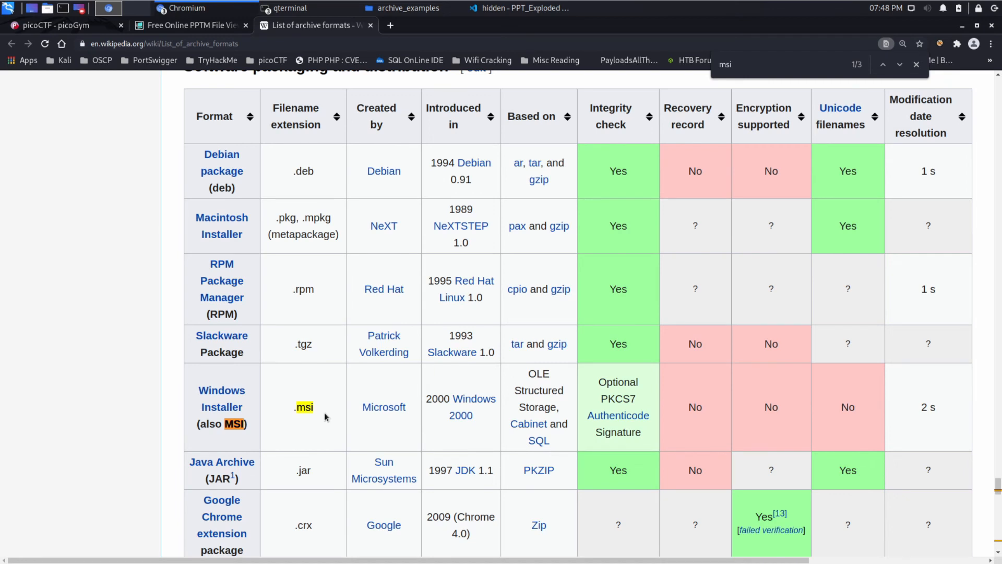
mouse_move(114, 289)
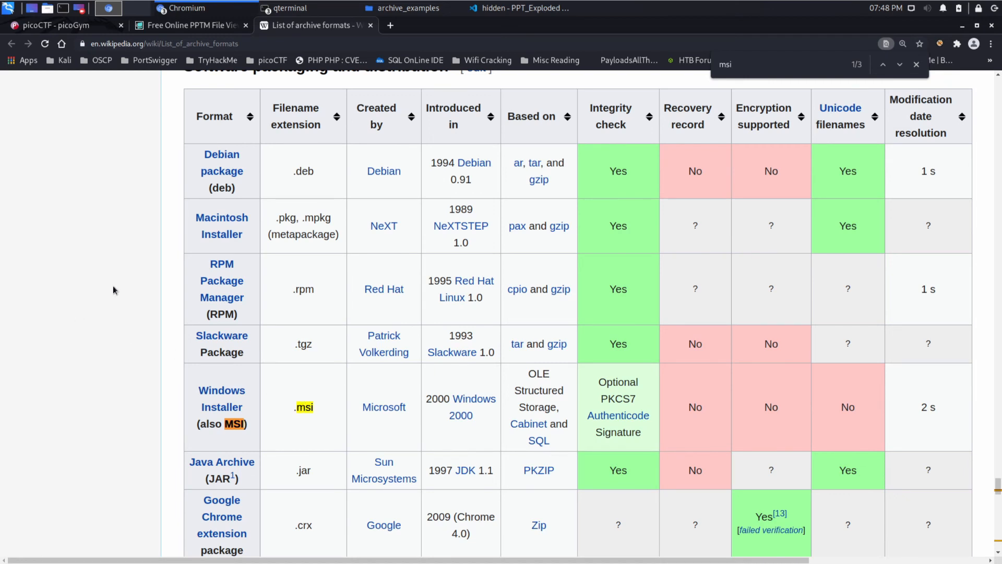
mouse_move(349, 247)
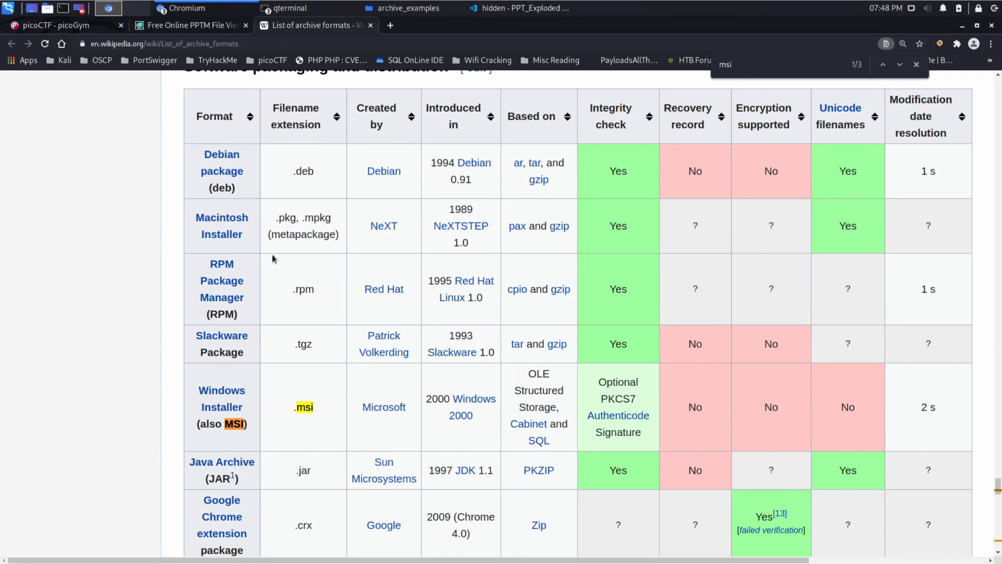
scroll(down, 3)
text(dmg)
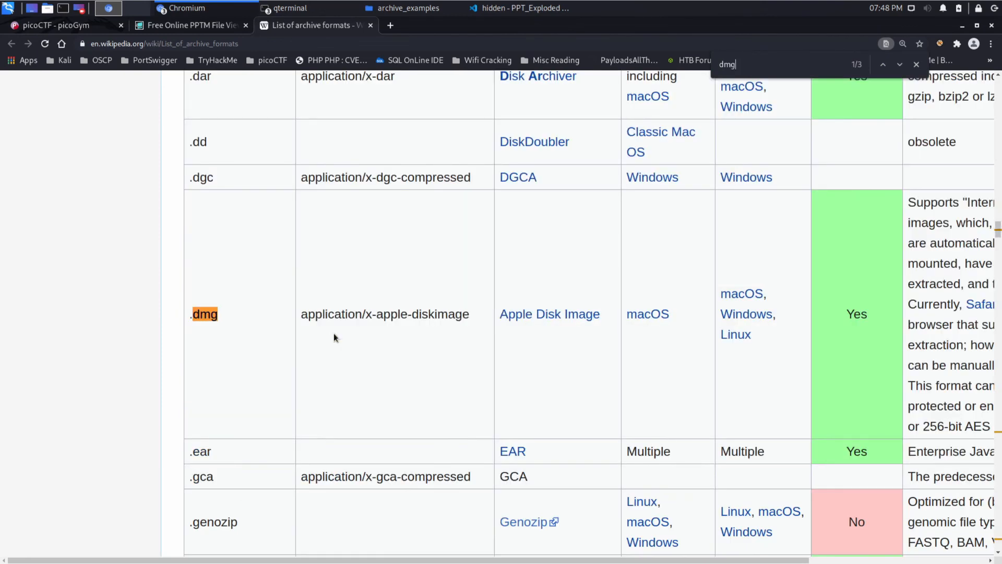
mouse_move(583, 332)
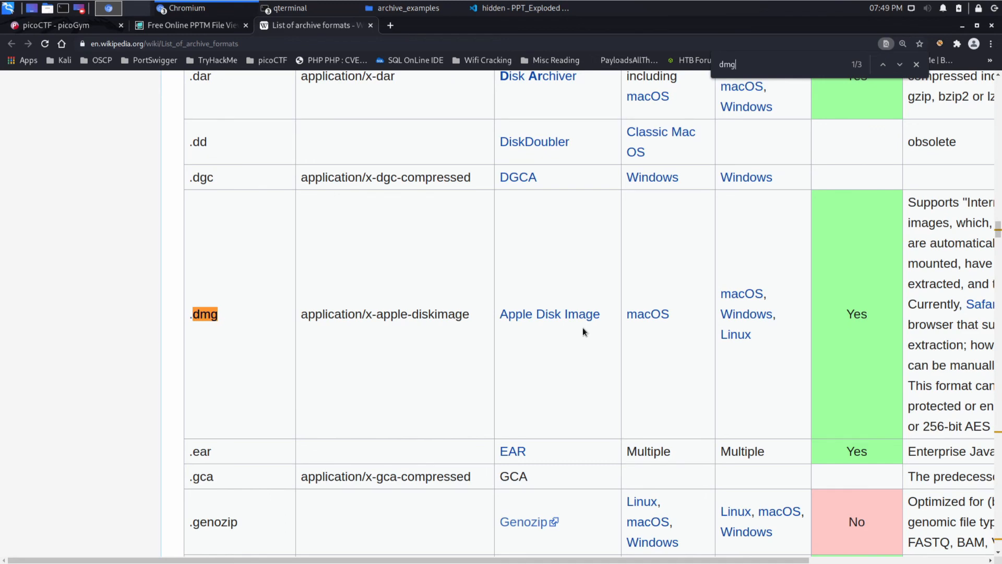
scroll(down, 3)
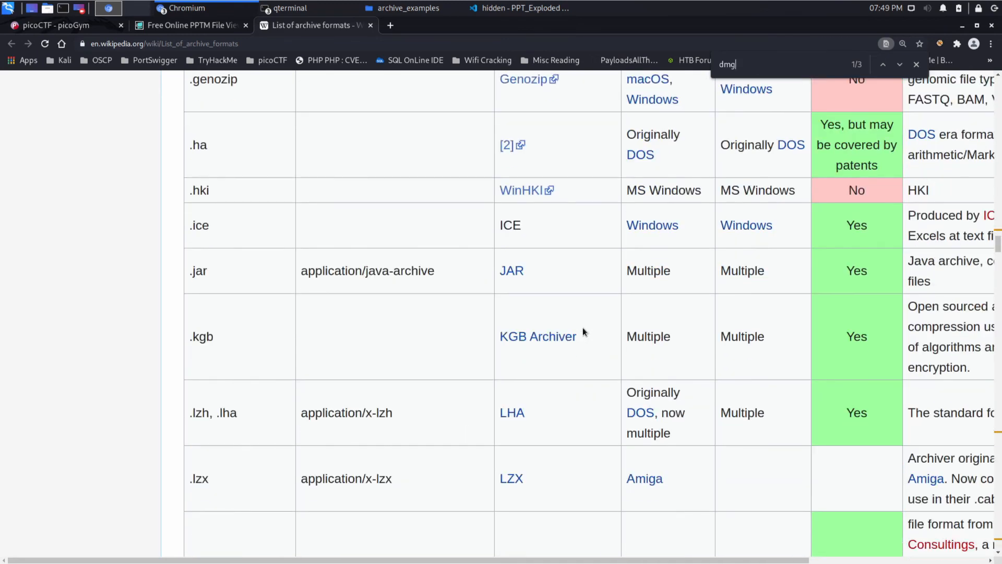
scroll(down, 3)
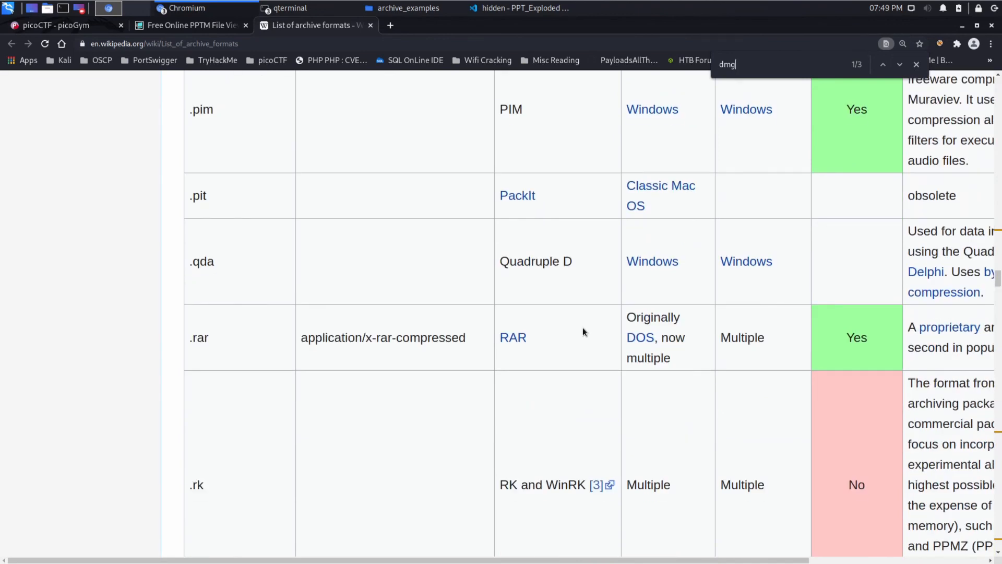
scroll(down, 3)
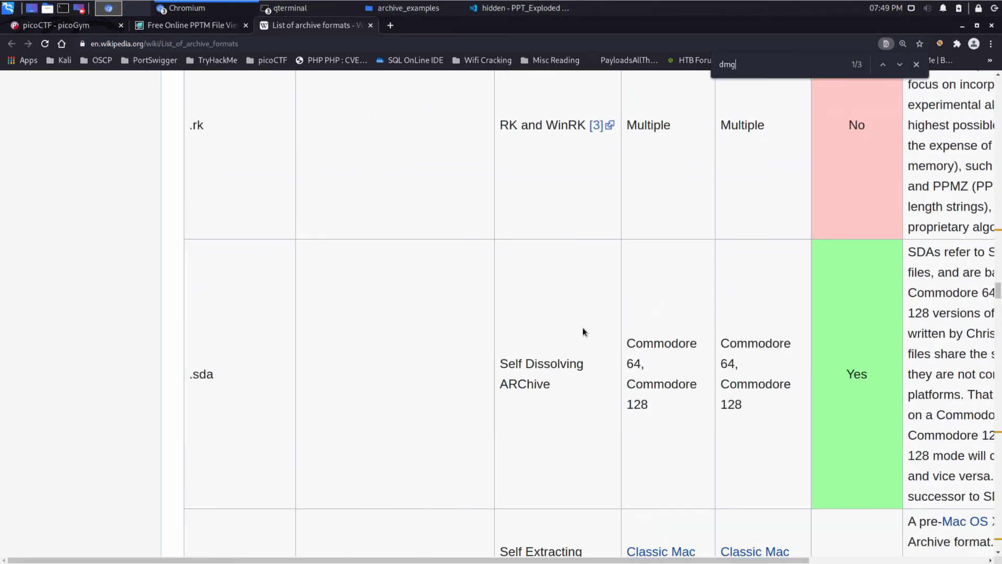
scroll(down, 3)
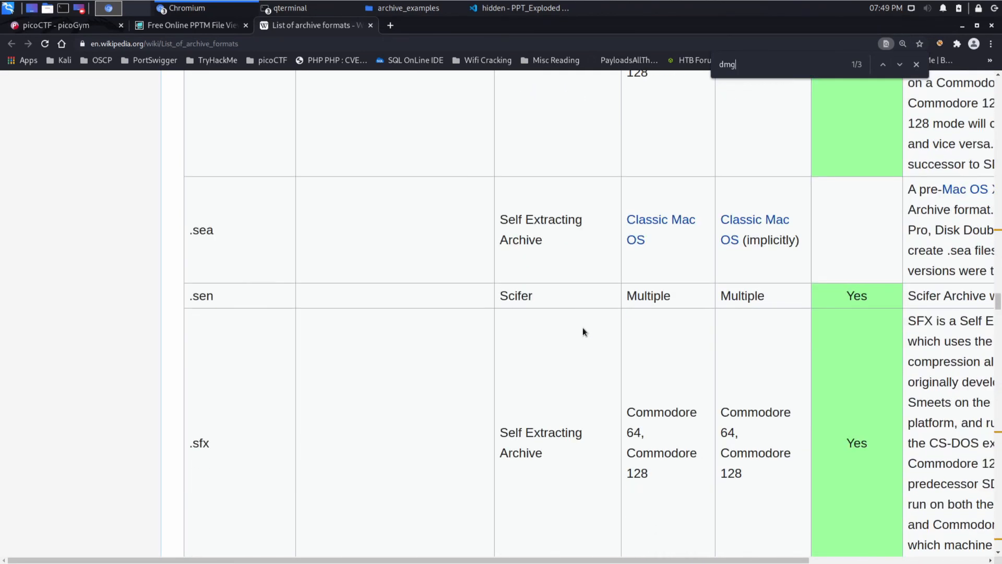
scroll(down, 3)
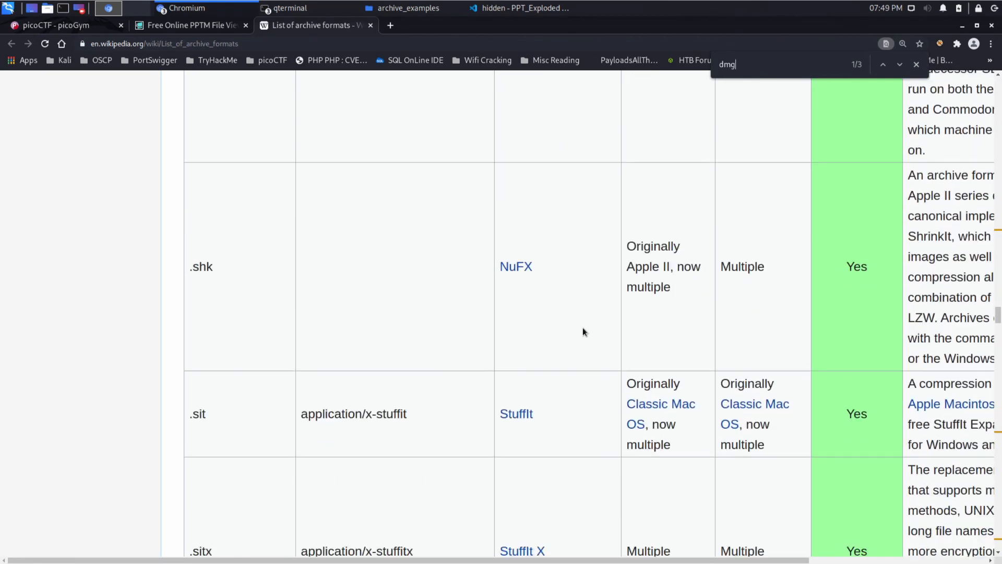
scroll(down, 3)
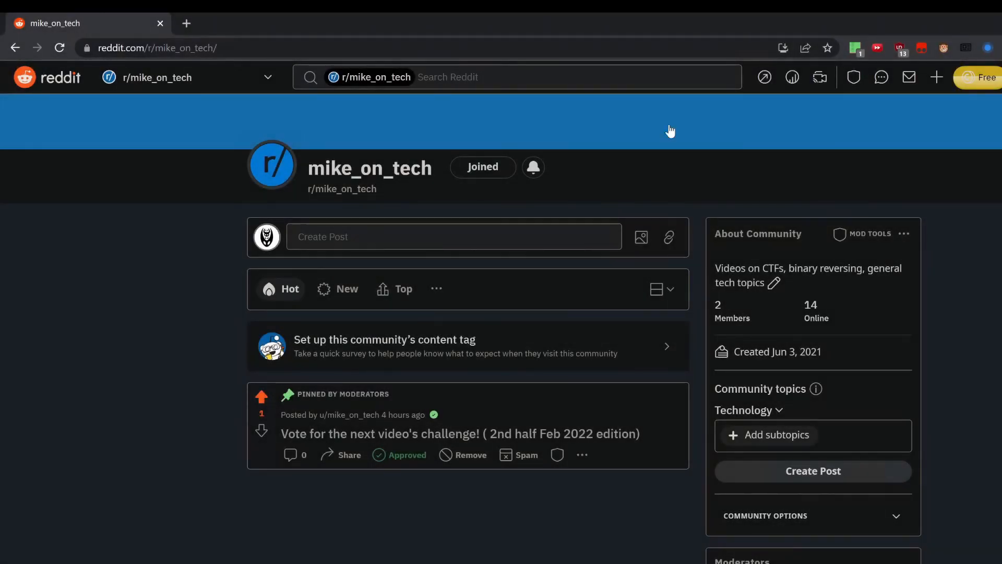
Open the pinned 'Vote for the next video's challenge!' post and draft the comment 'Let's do this'.
click(459, 433)
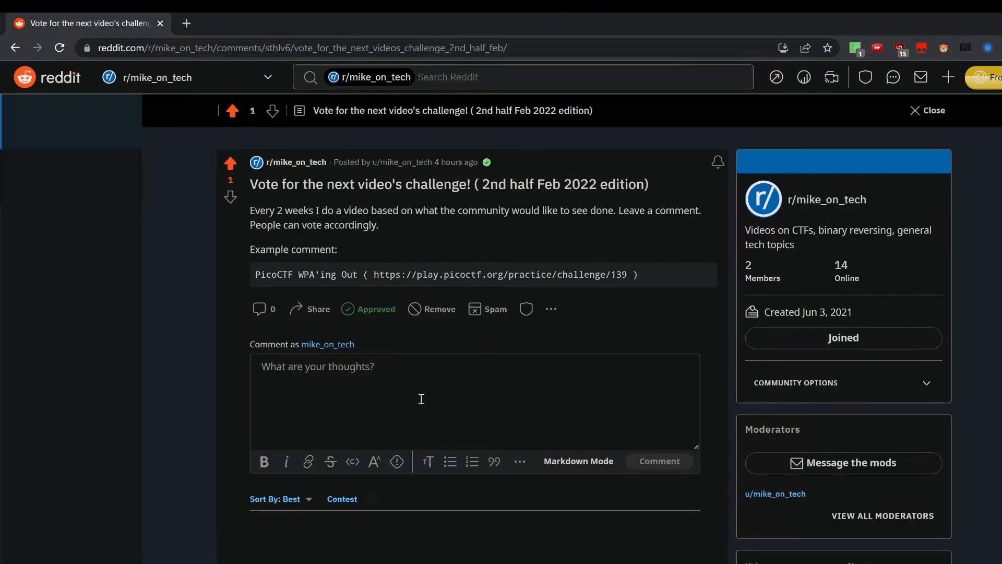
text(Let's do)
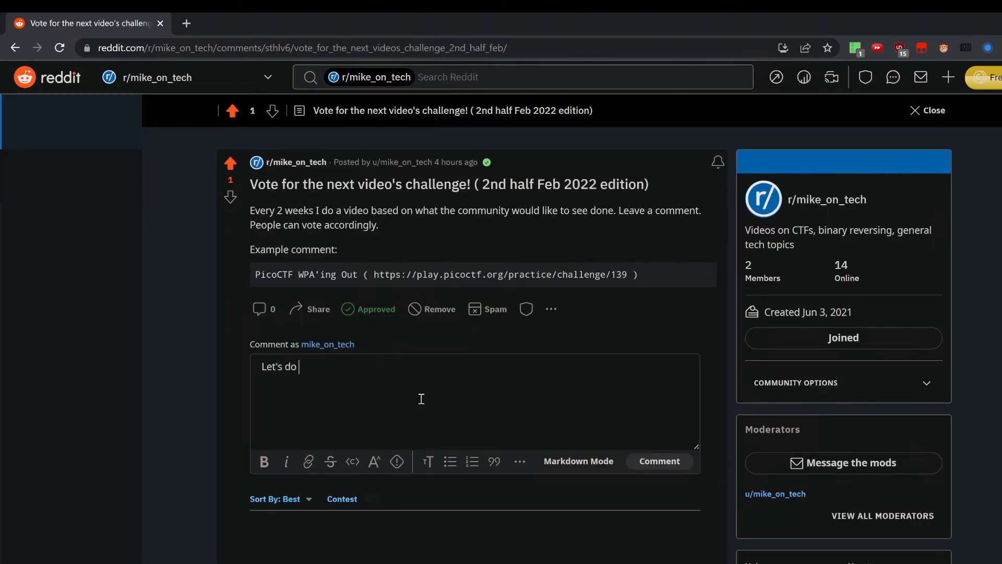
text(this)
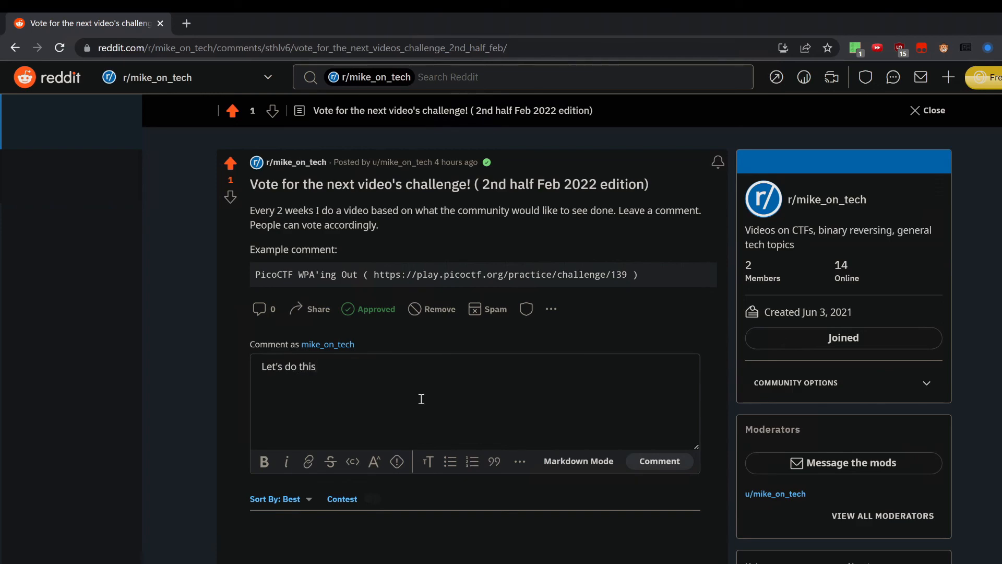